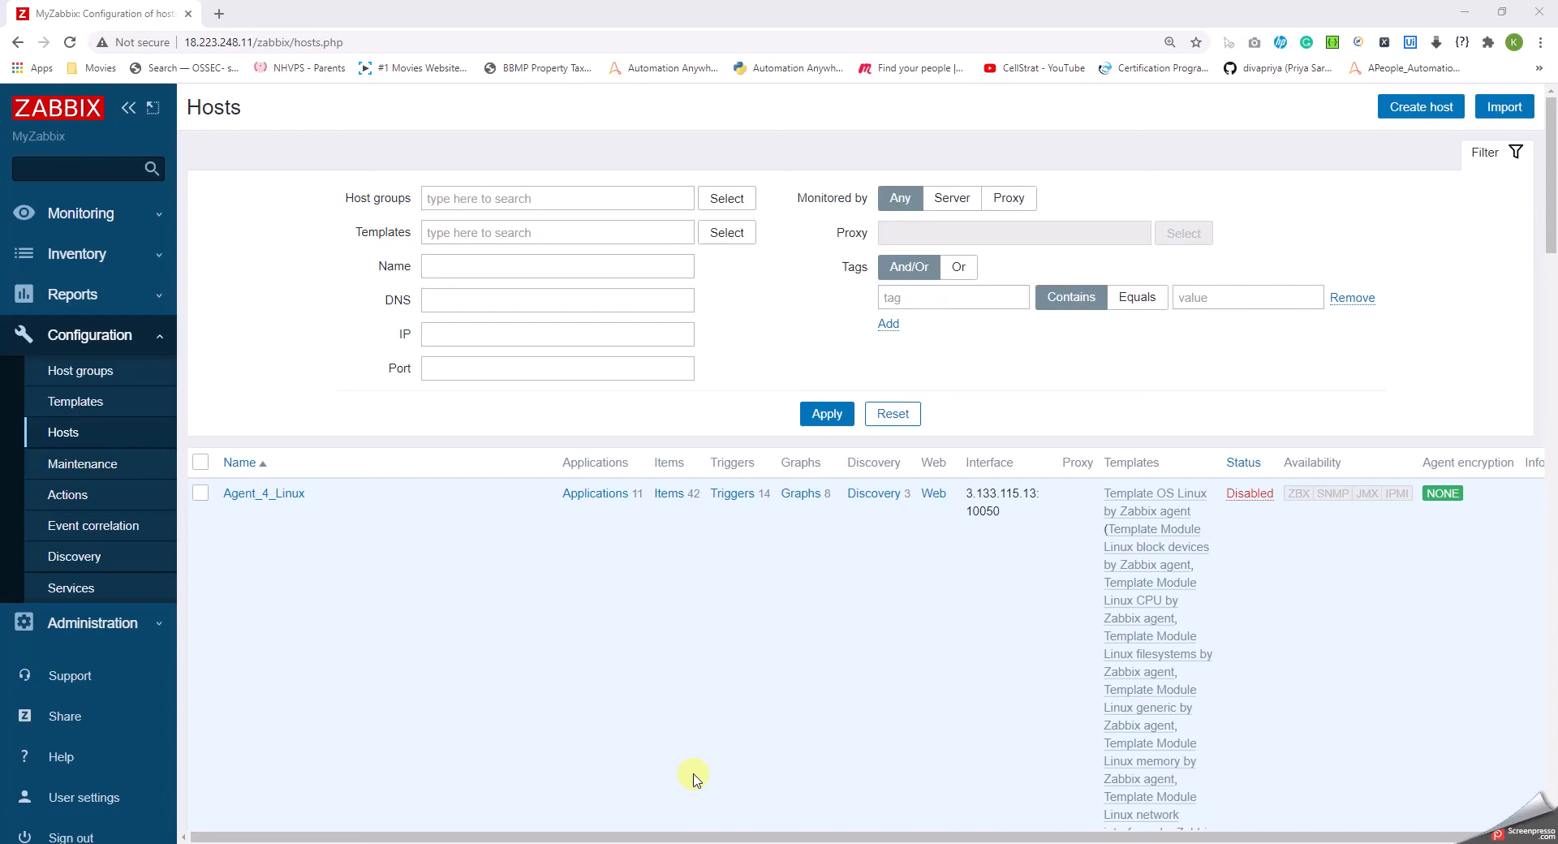
mouse_move(219, 411)
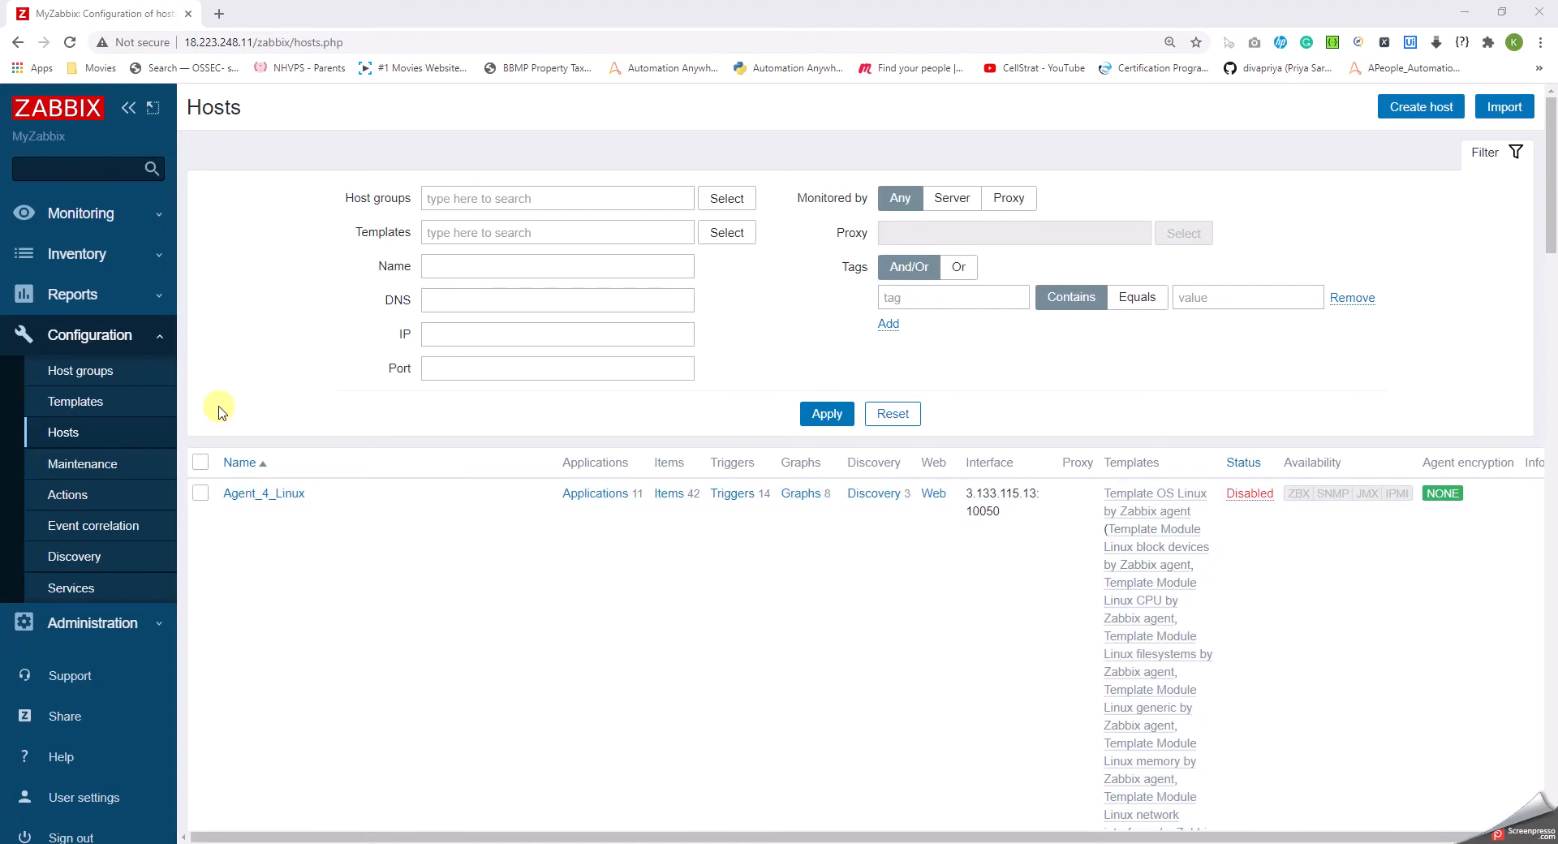
mouse_move(114, 294)
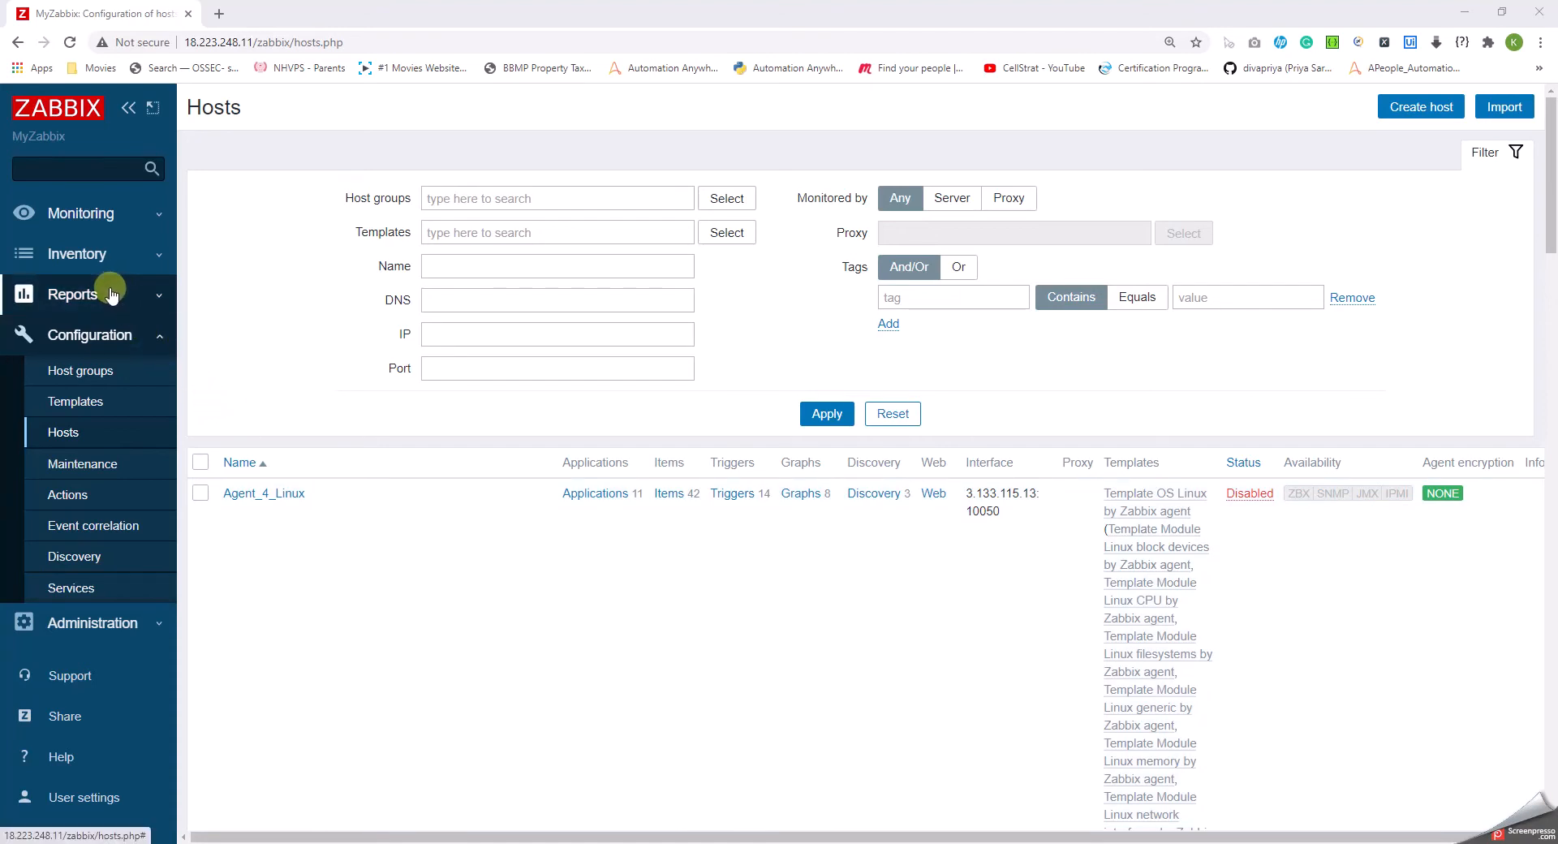
Expand the Reports section in the sidebar to reveal its report pages.
left_click(71, 294)
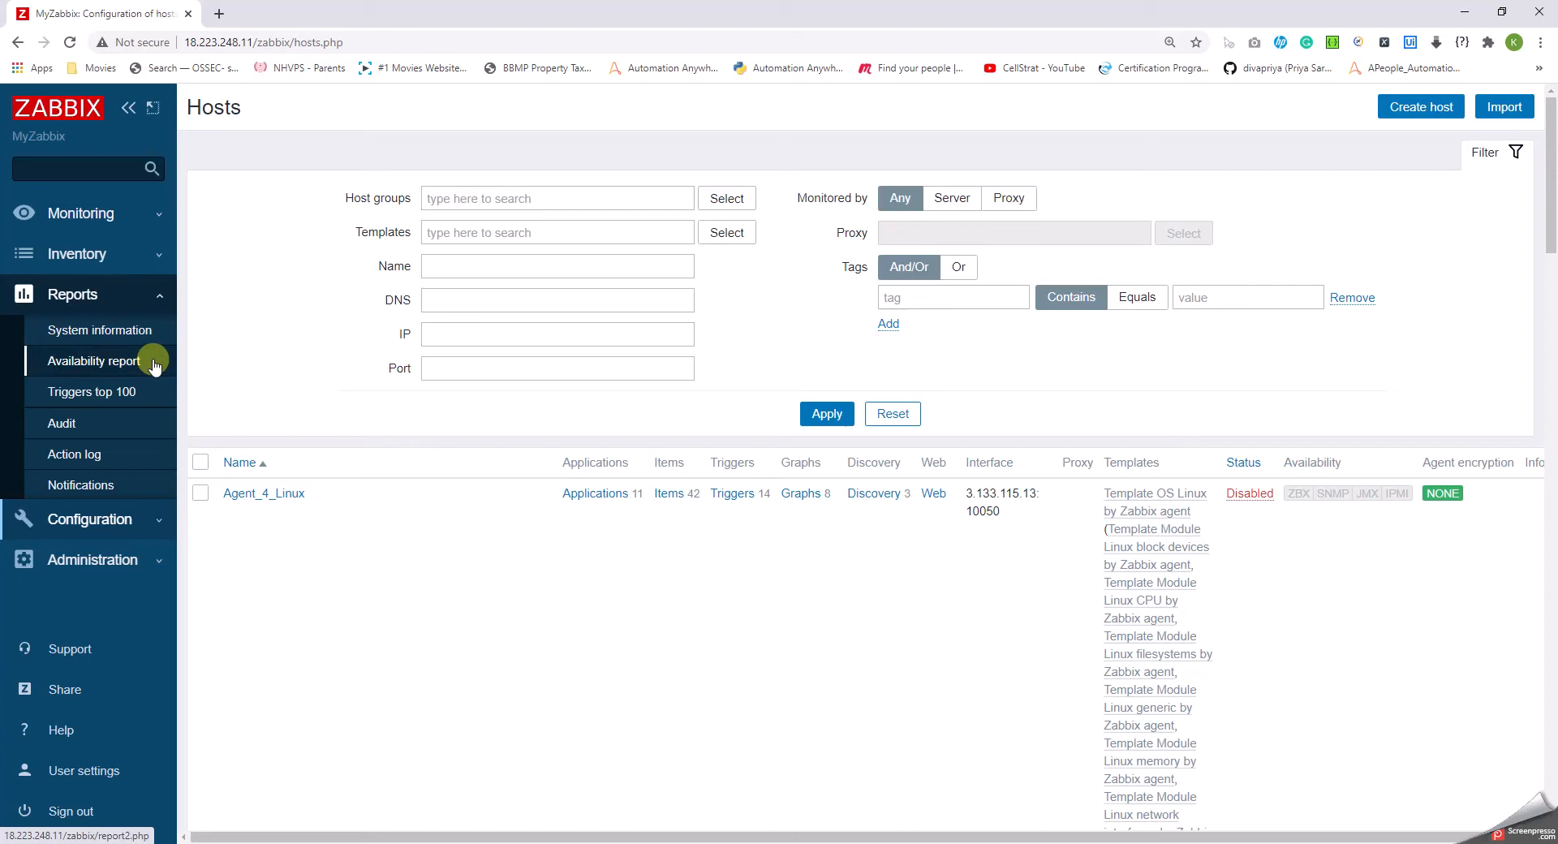
Show the Availability report of triggers per host with Problems and Ok percentages for the last hour.
left_click(94, 360)
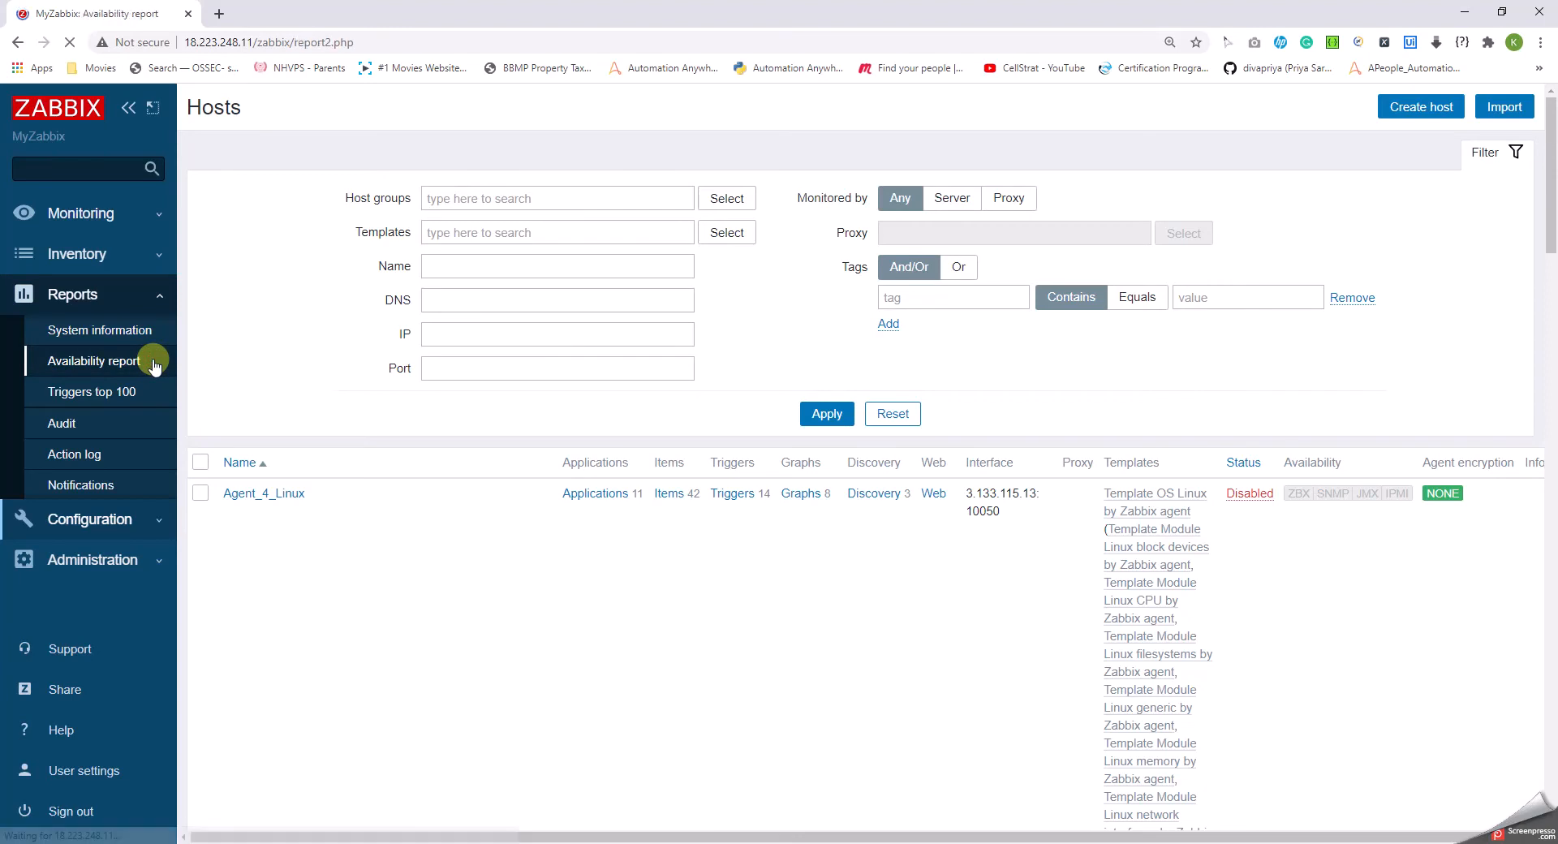
left_click(94, 360)
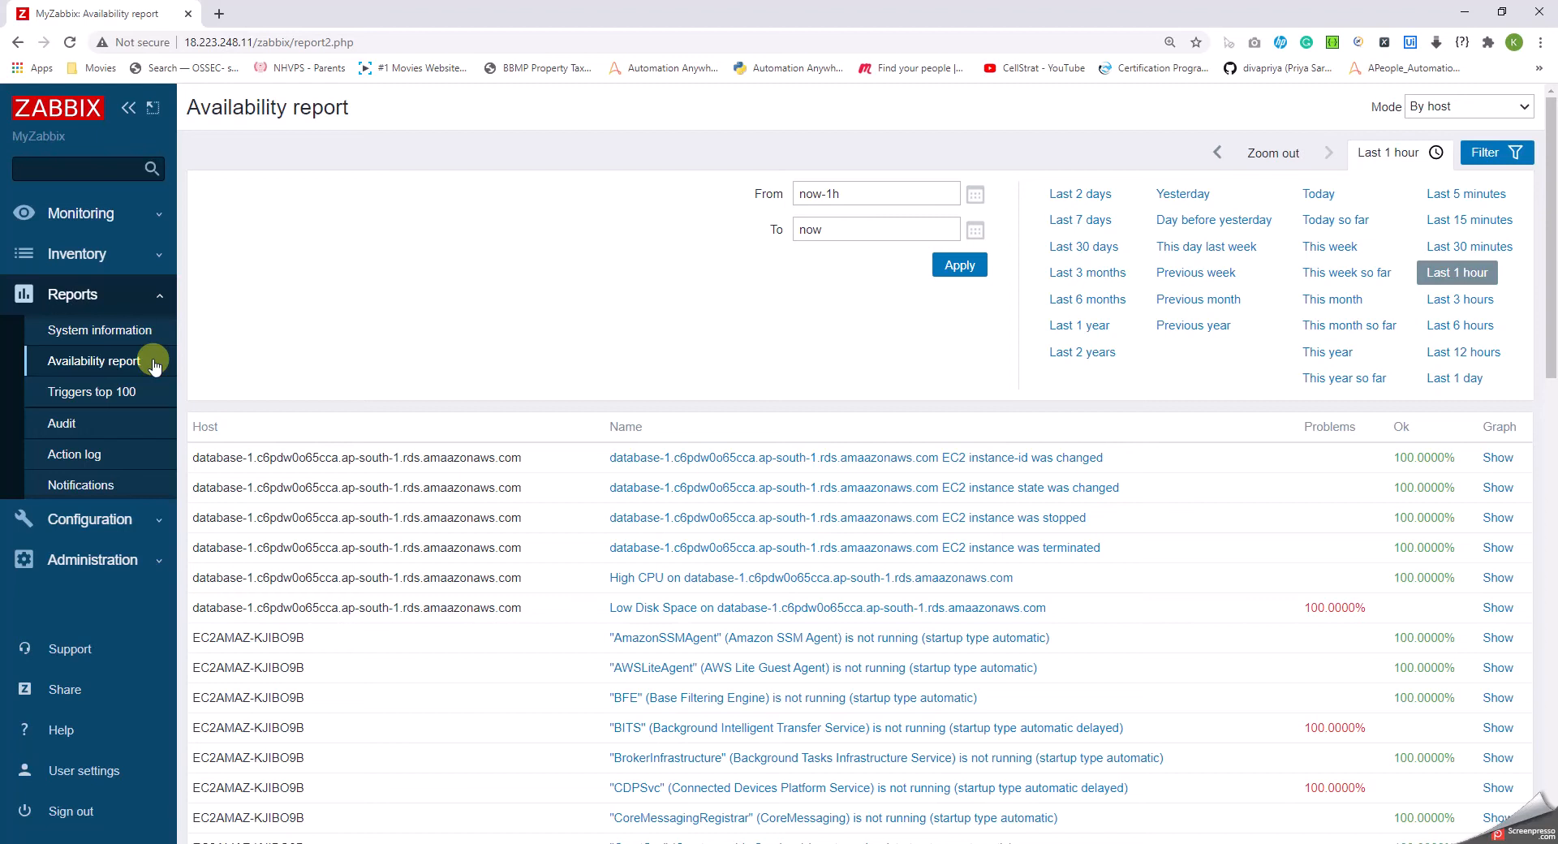
mouse_move(1426, 256)
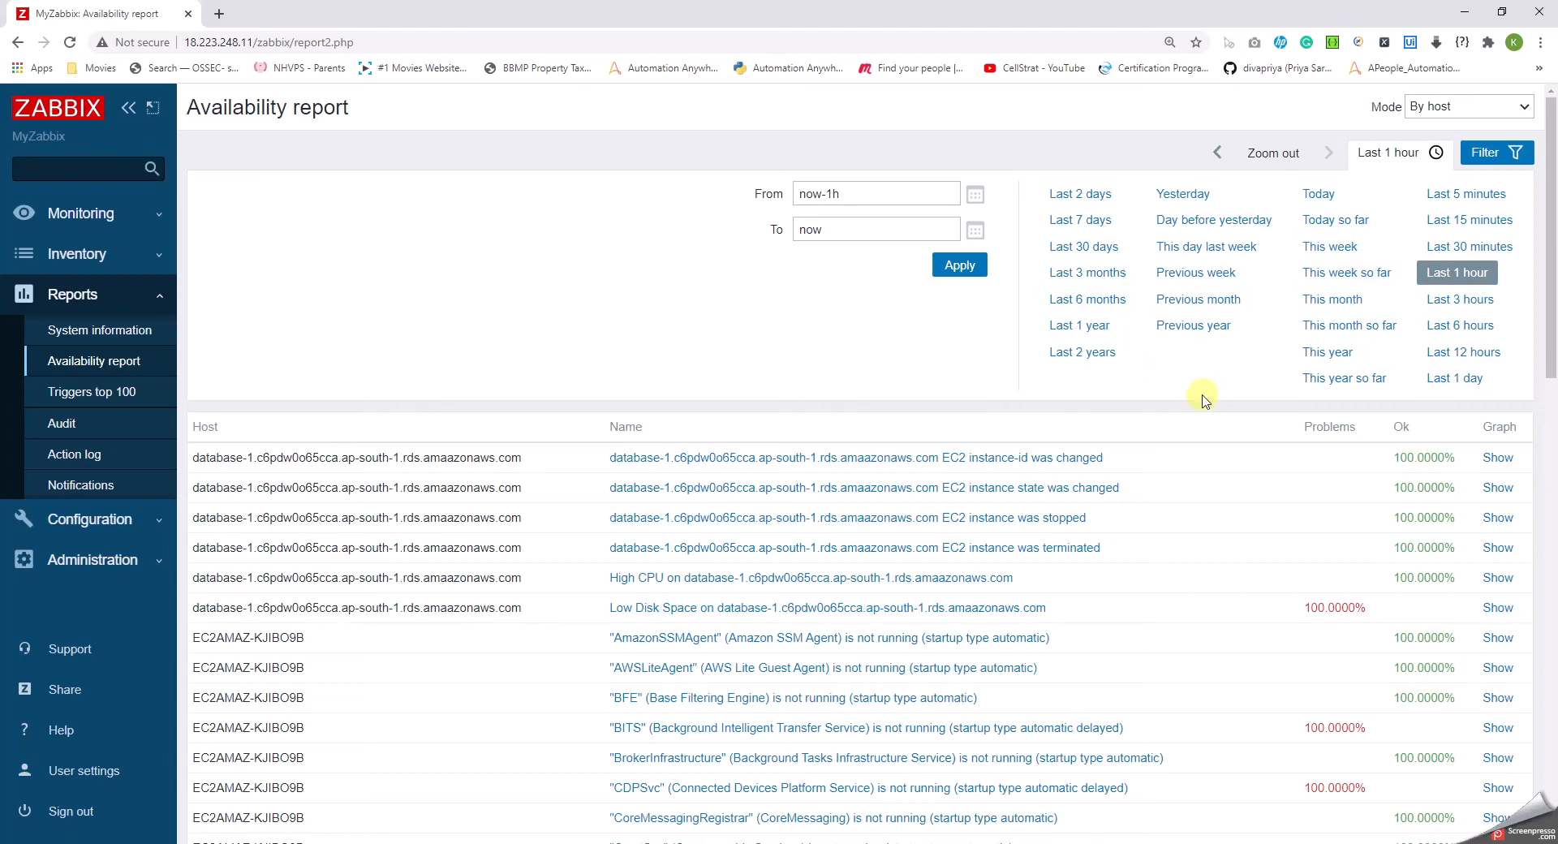
mouse_move(1222, 400)
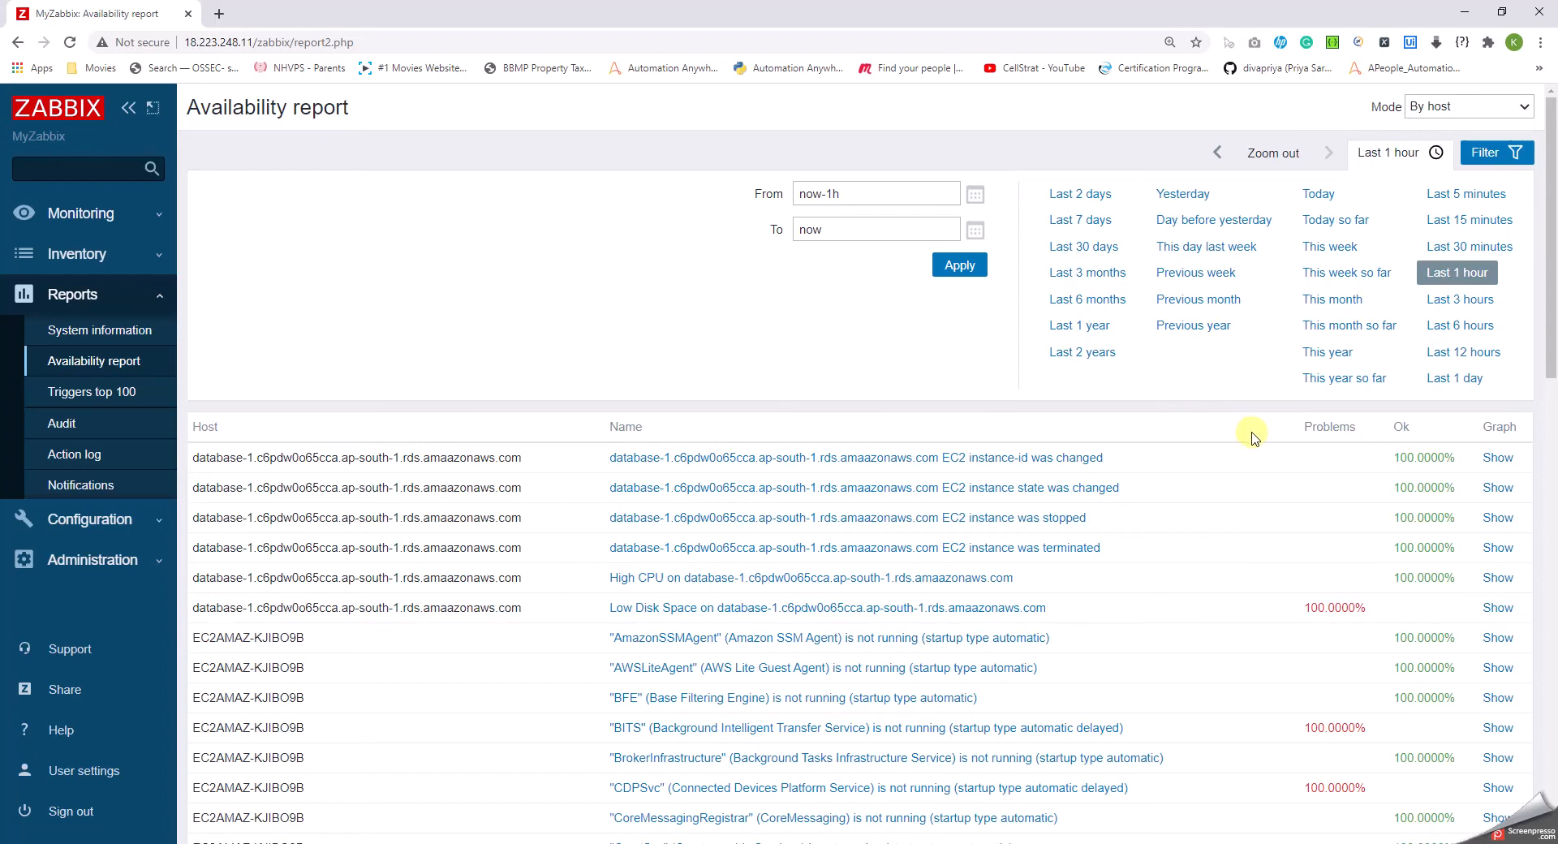
mouse_move(1113, 487)
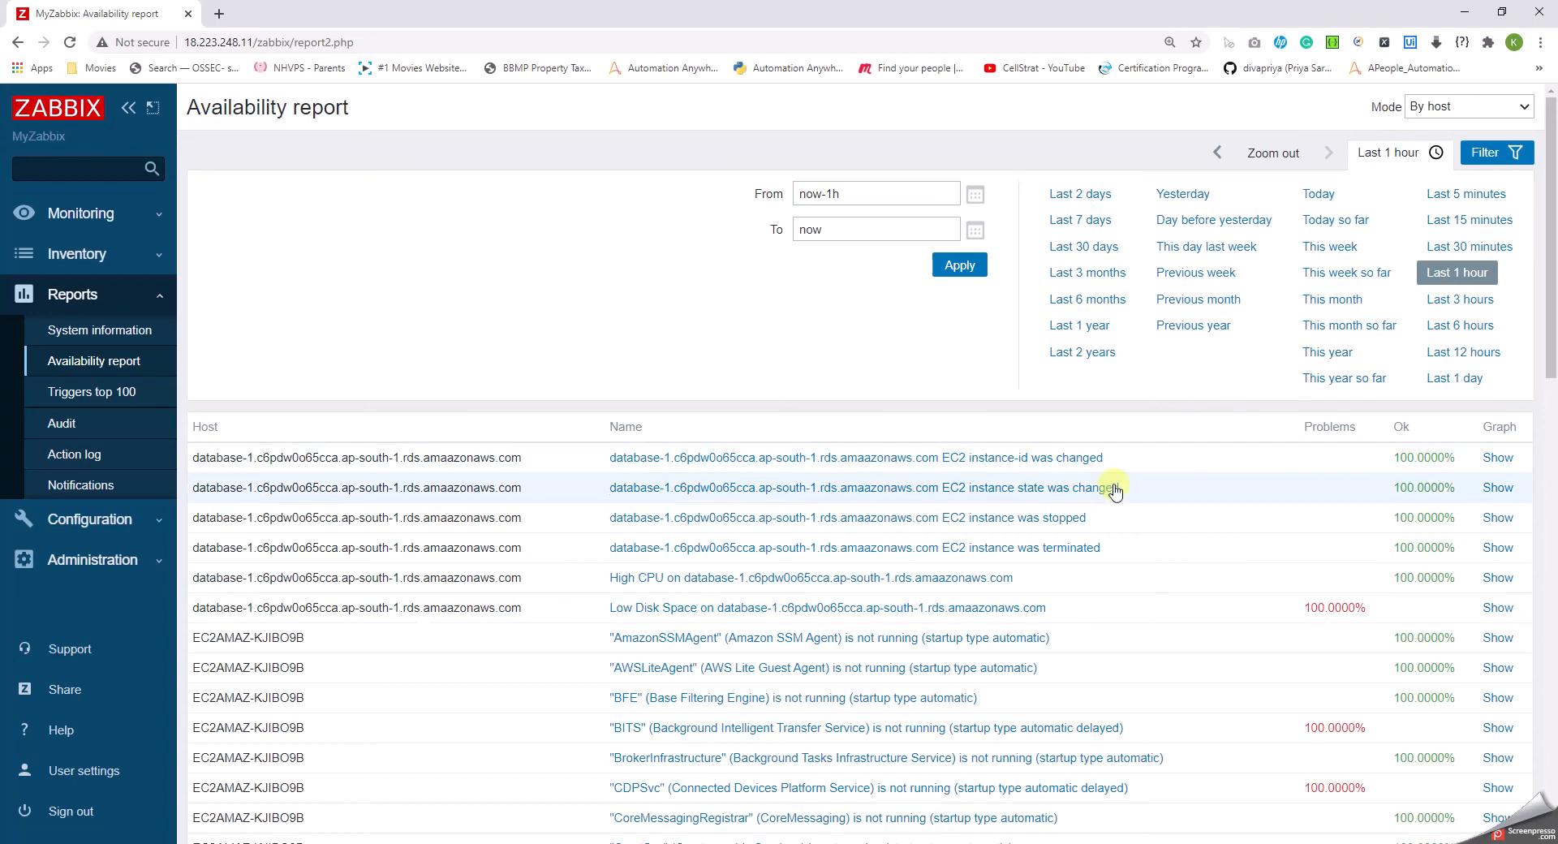
mouse_move(1277, 477)
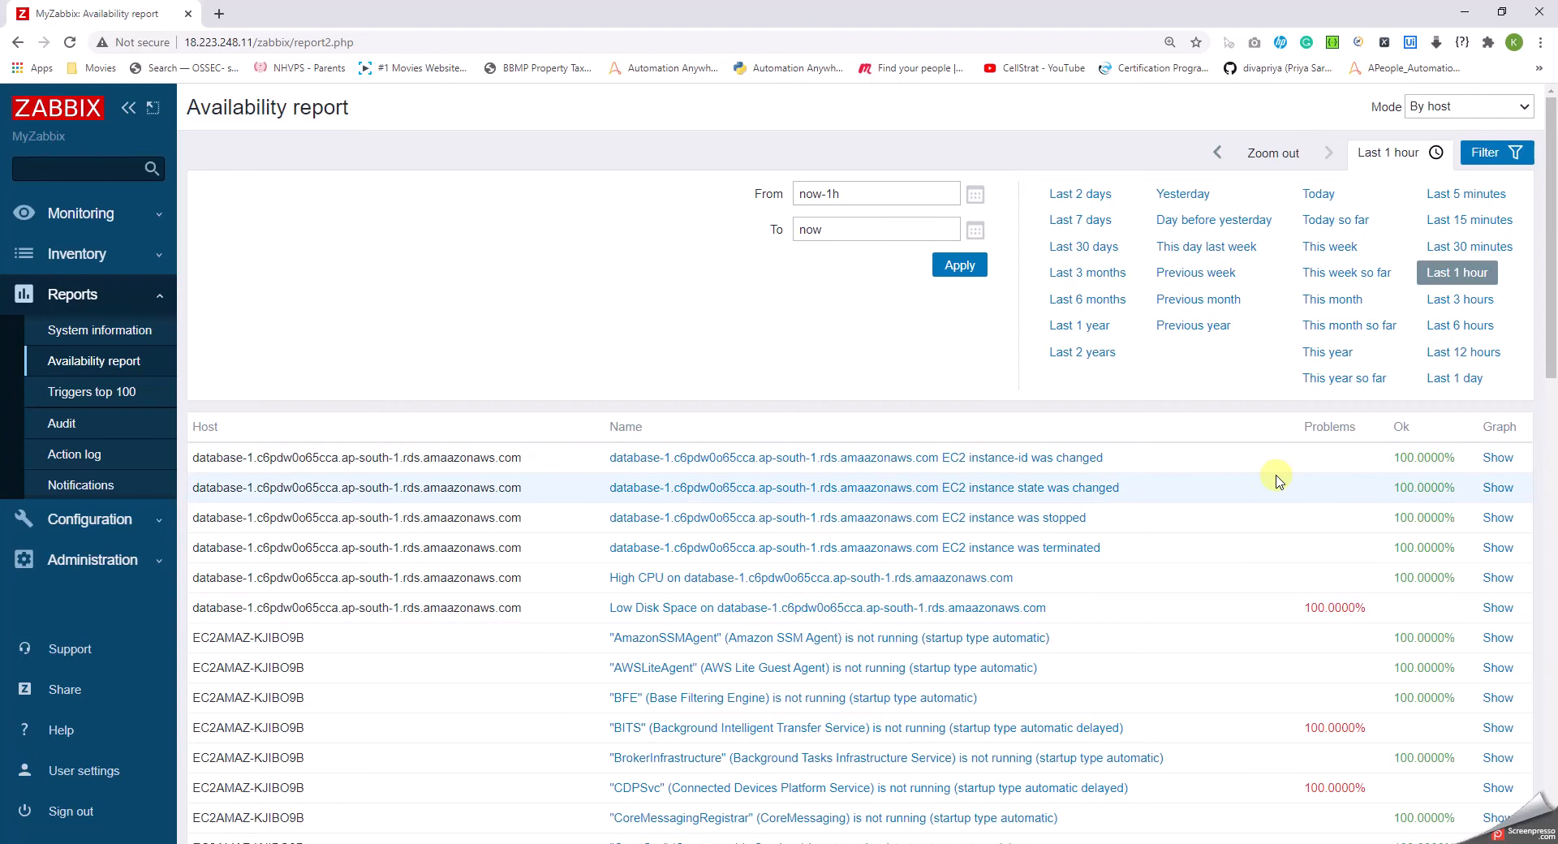
mouse_move(1410, 445)
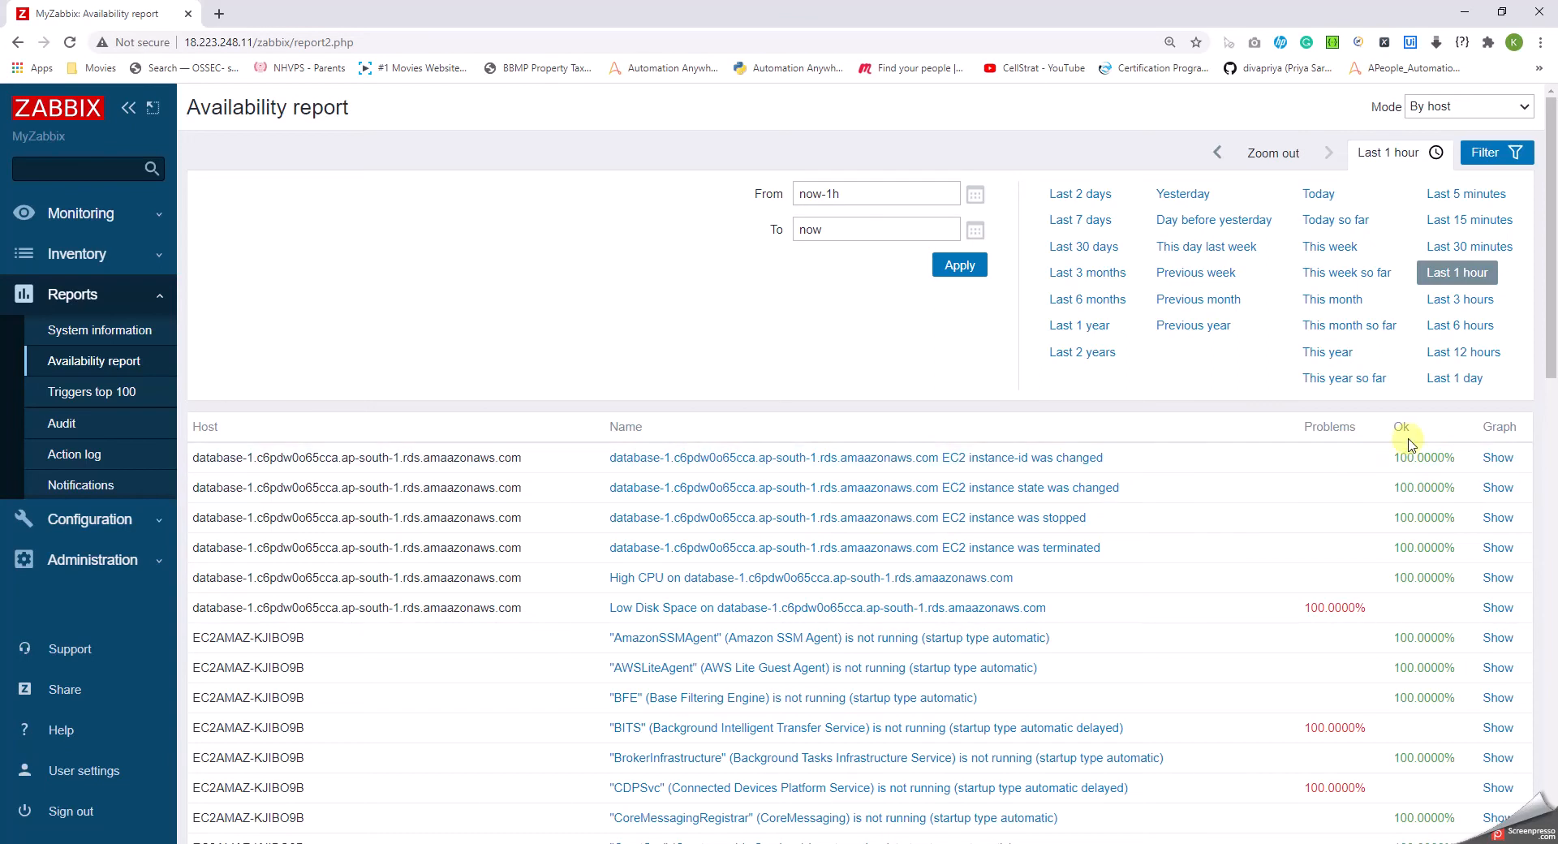
mouse_move(1407, 445)
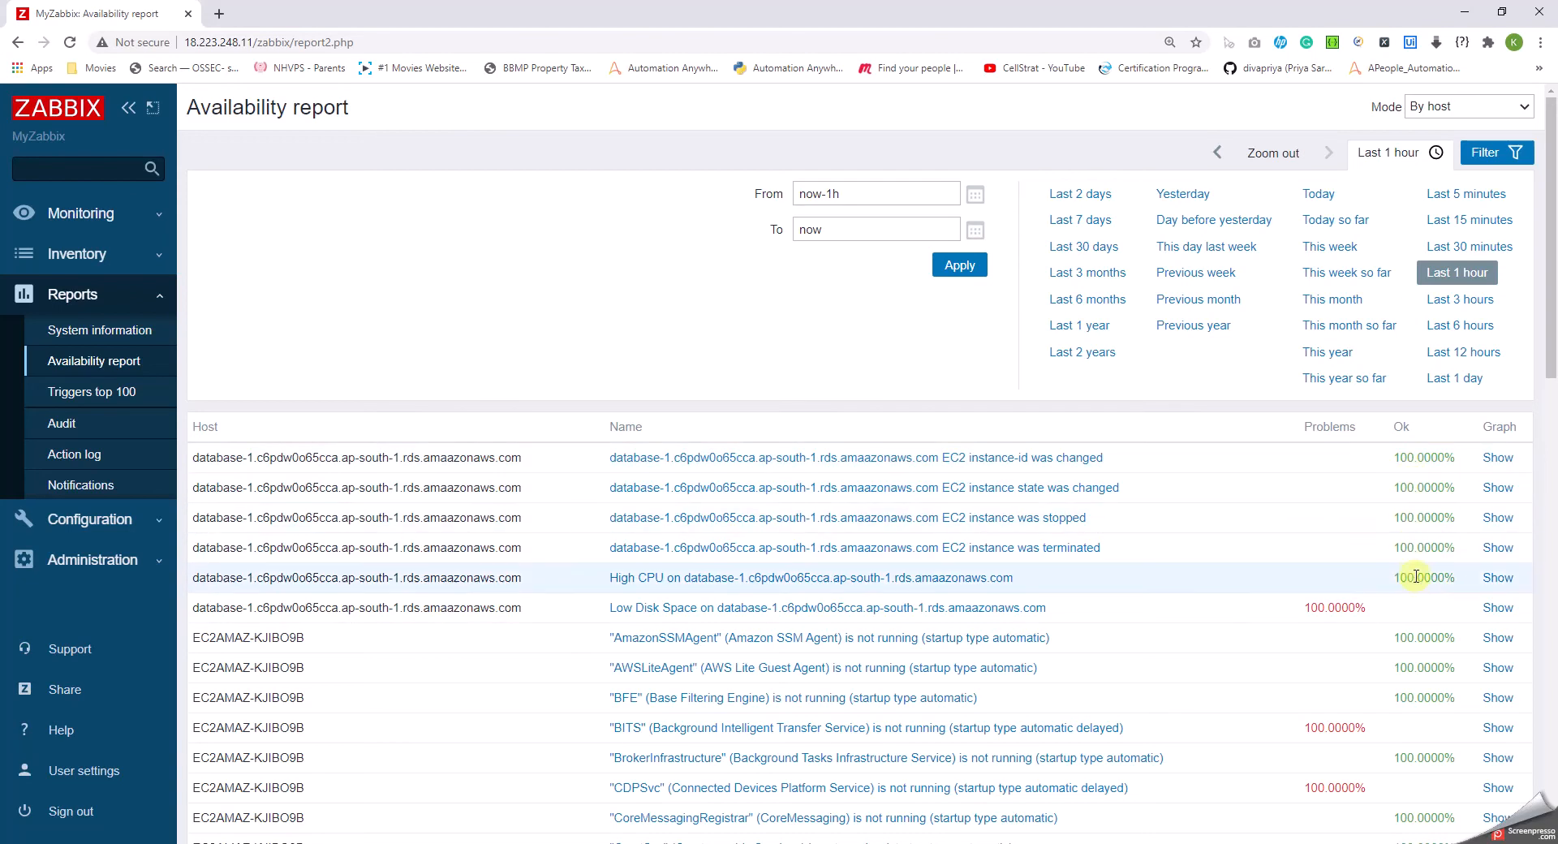
mouse_move(1316, 607)
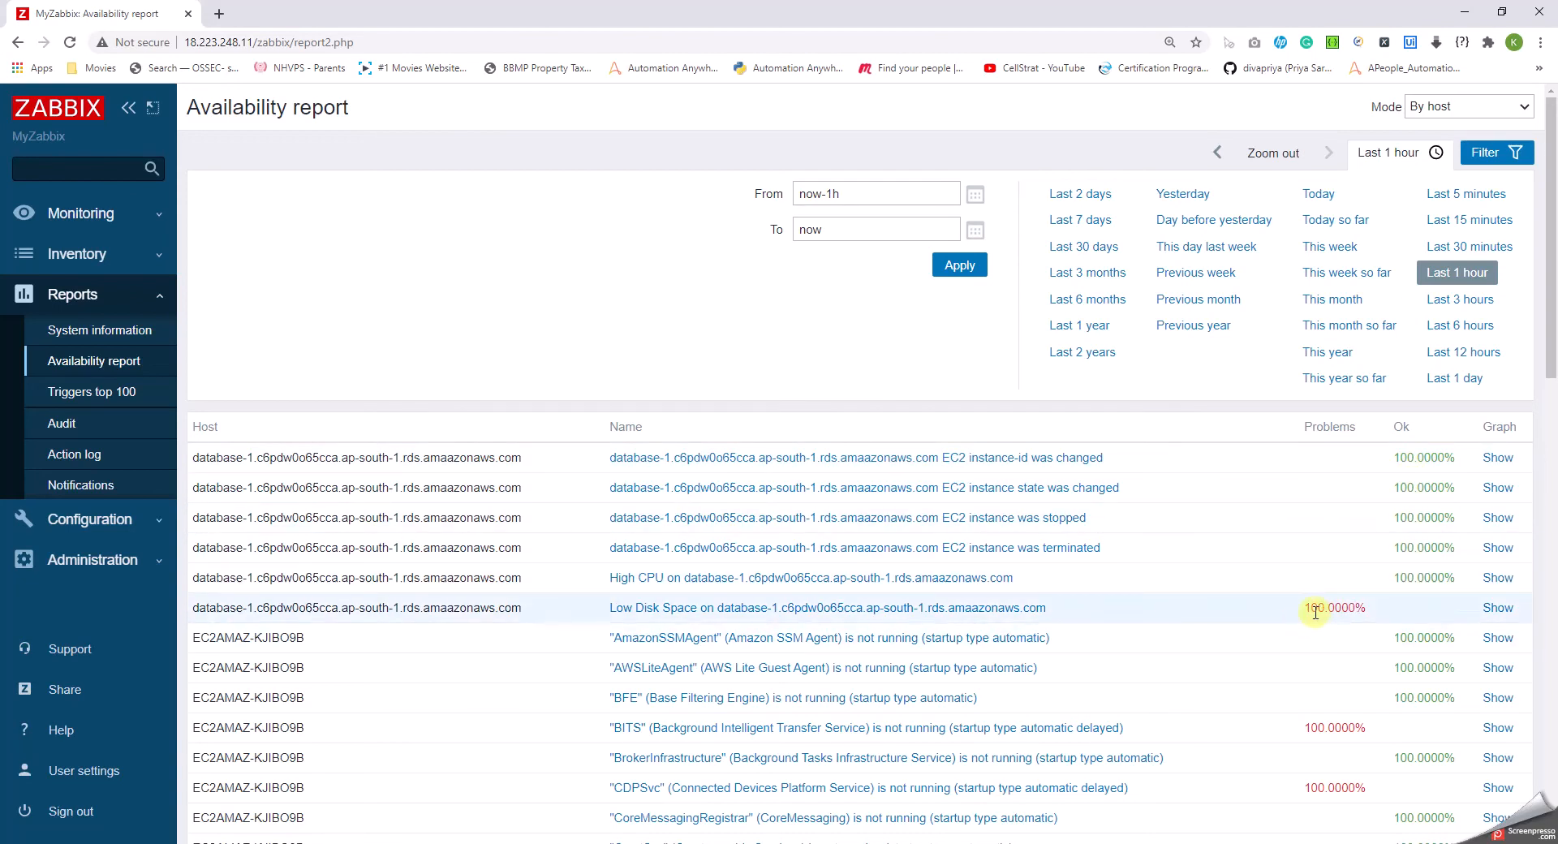
mouse_move(1308, 610)
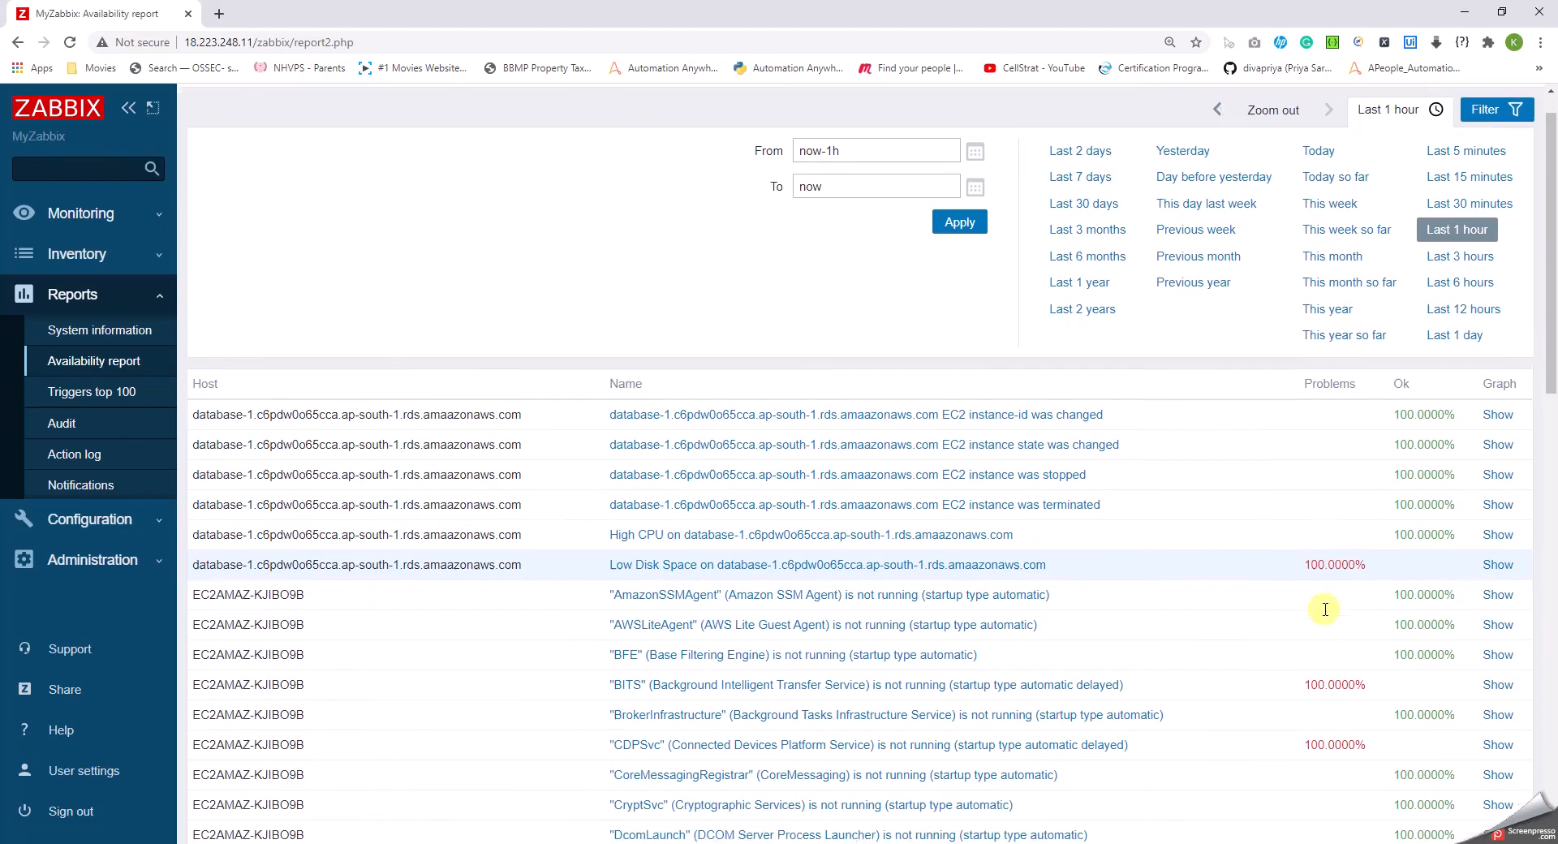
Page through the 113-trigger Availability report to its third page showing Zabbix server triggers.
scroll("down", 3)
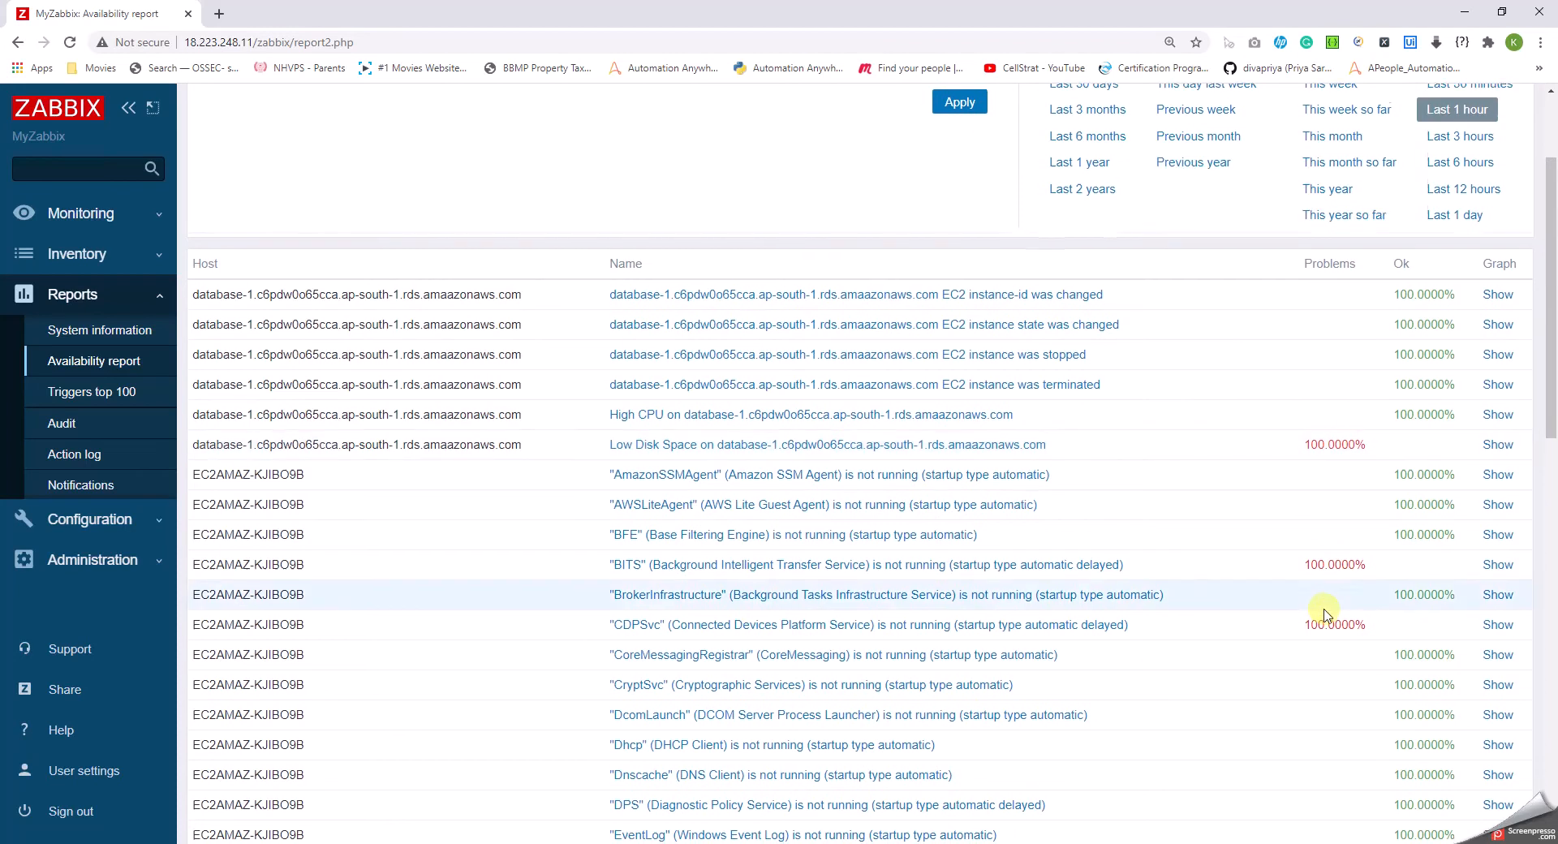
scroll("down", 3)
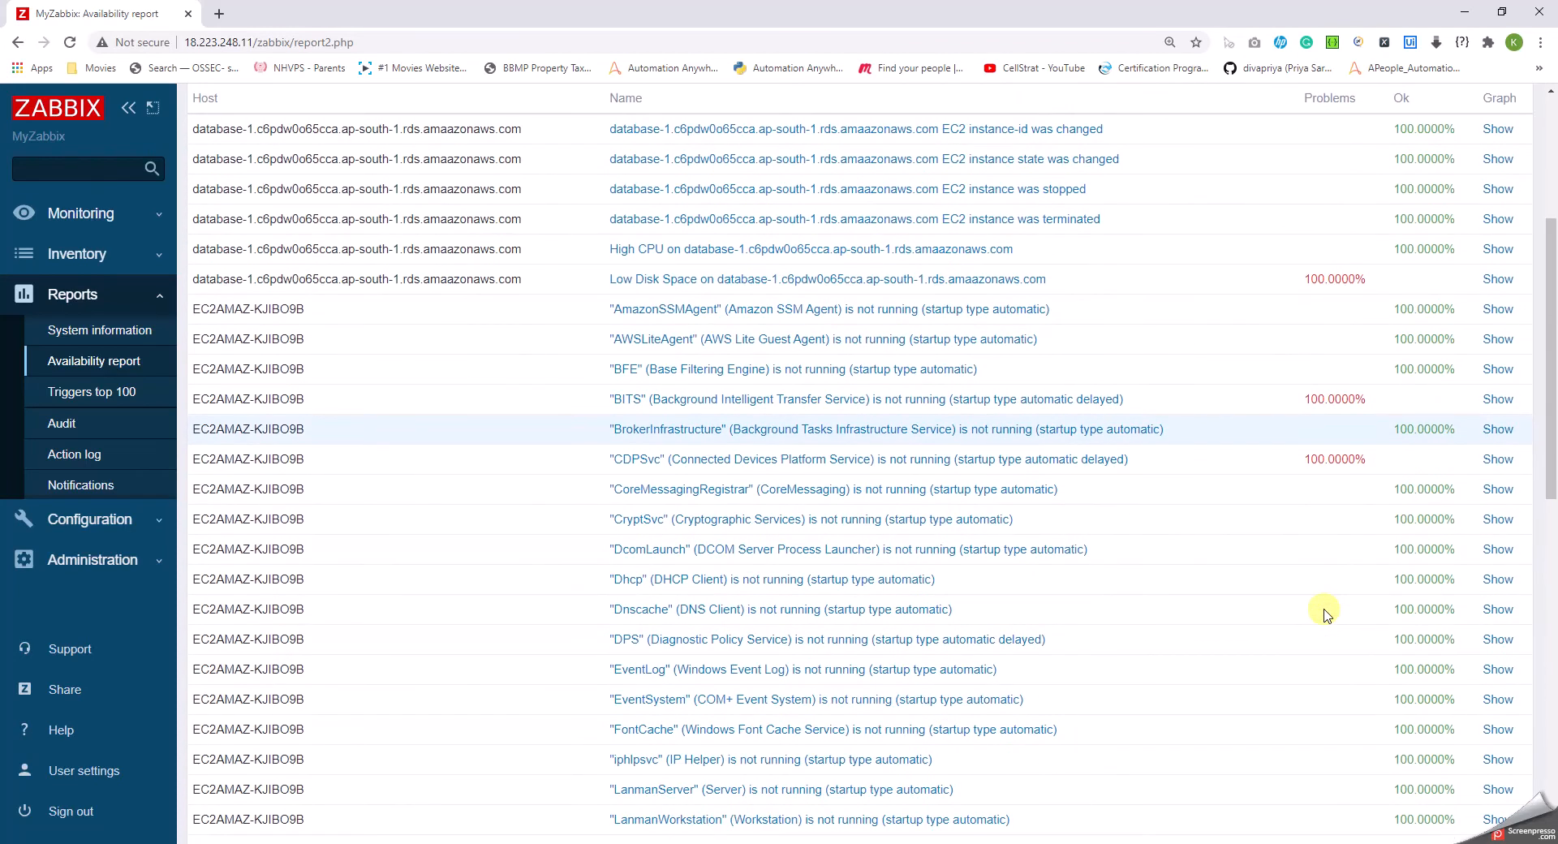
scroll("down", 3)
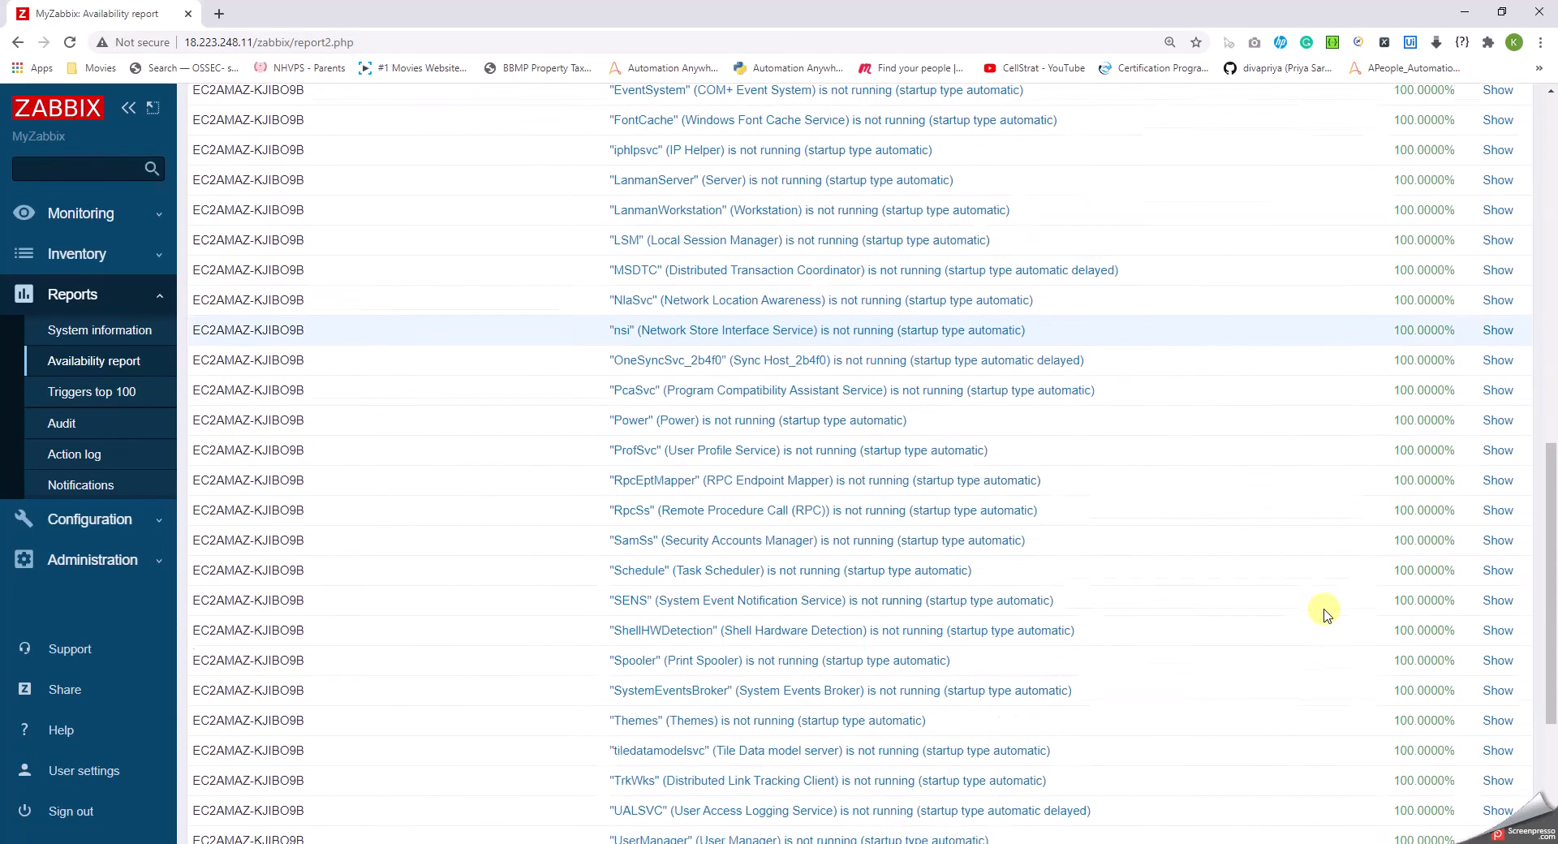
scroll("down", 3)
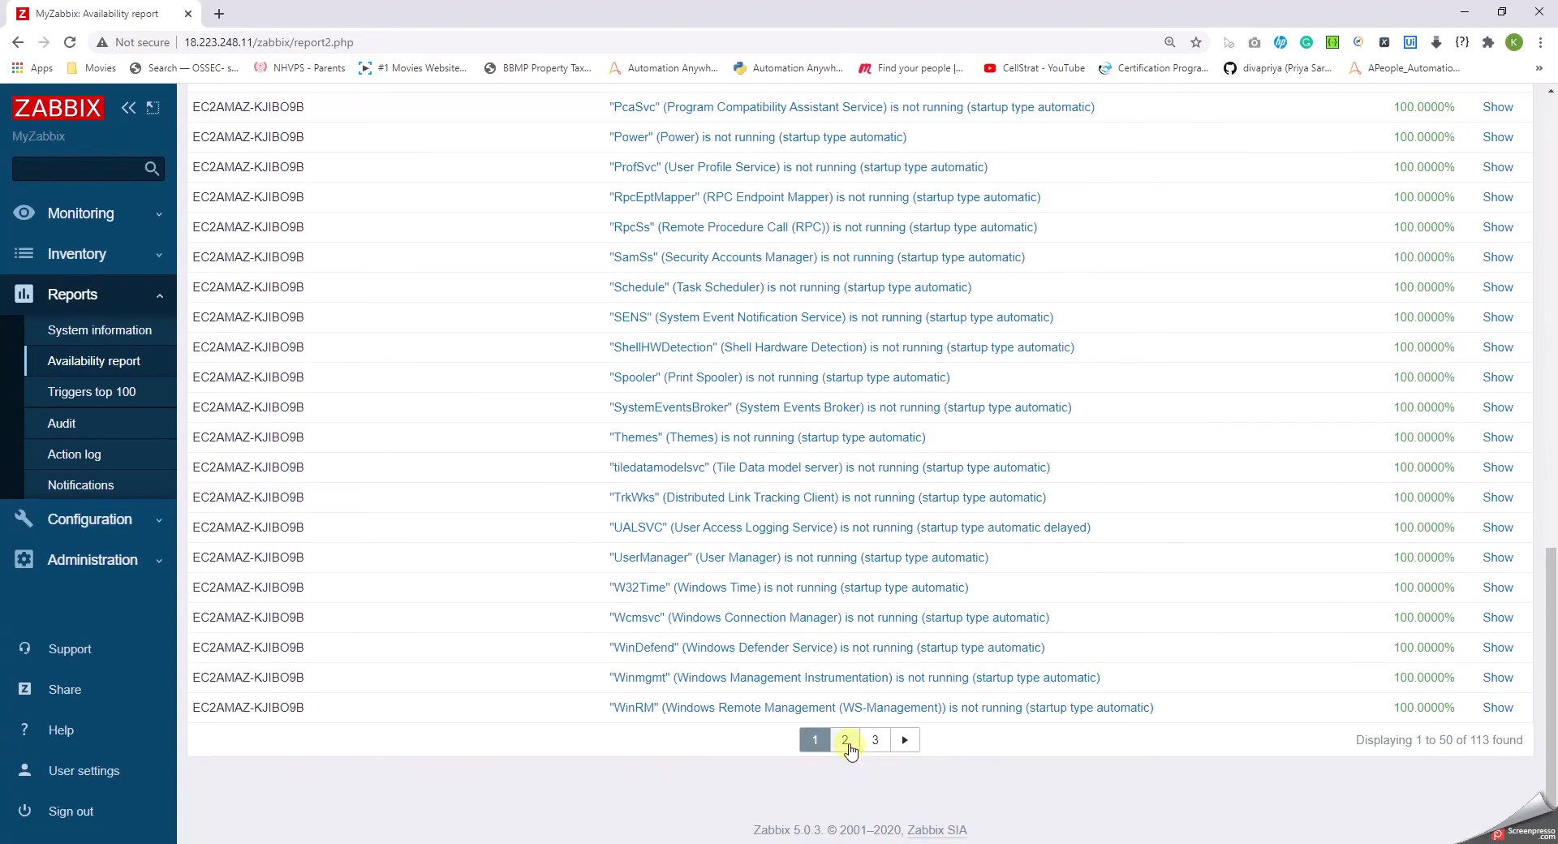
left_click(843, 740)
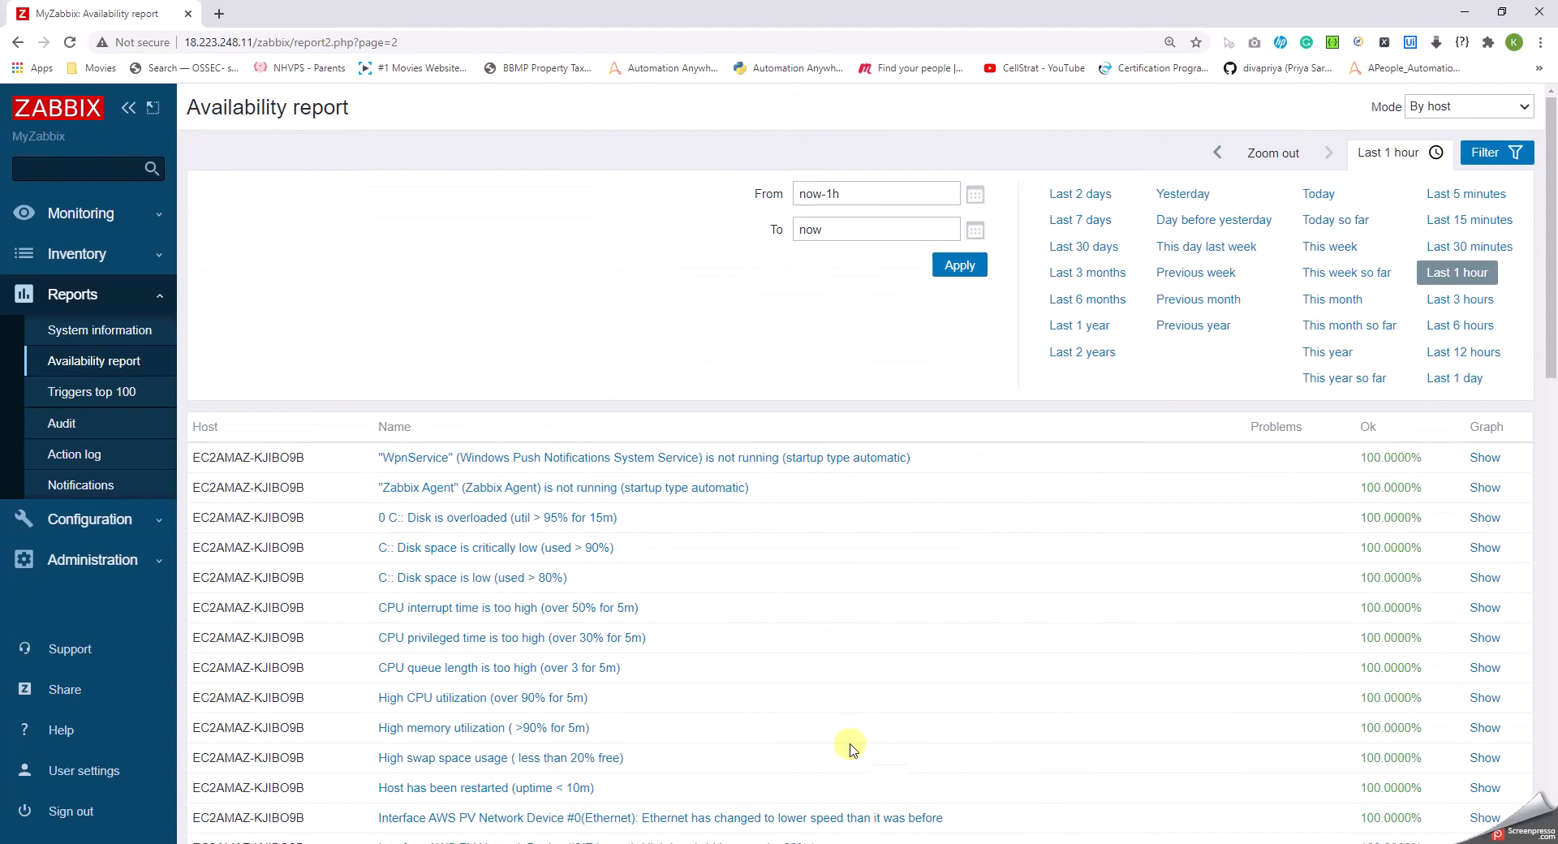
scroll("down", 3)
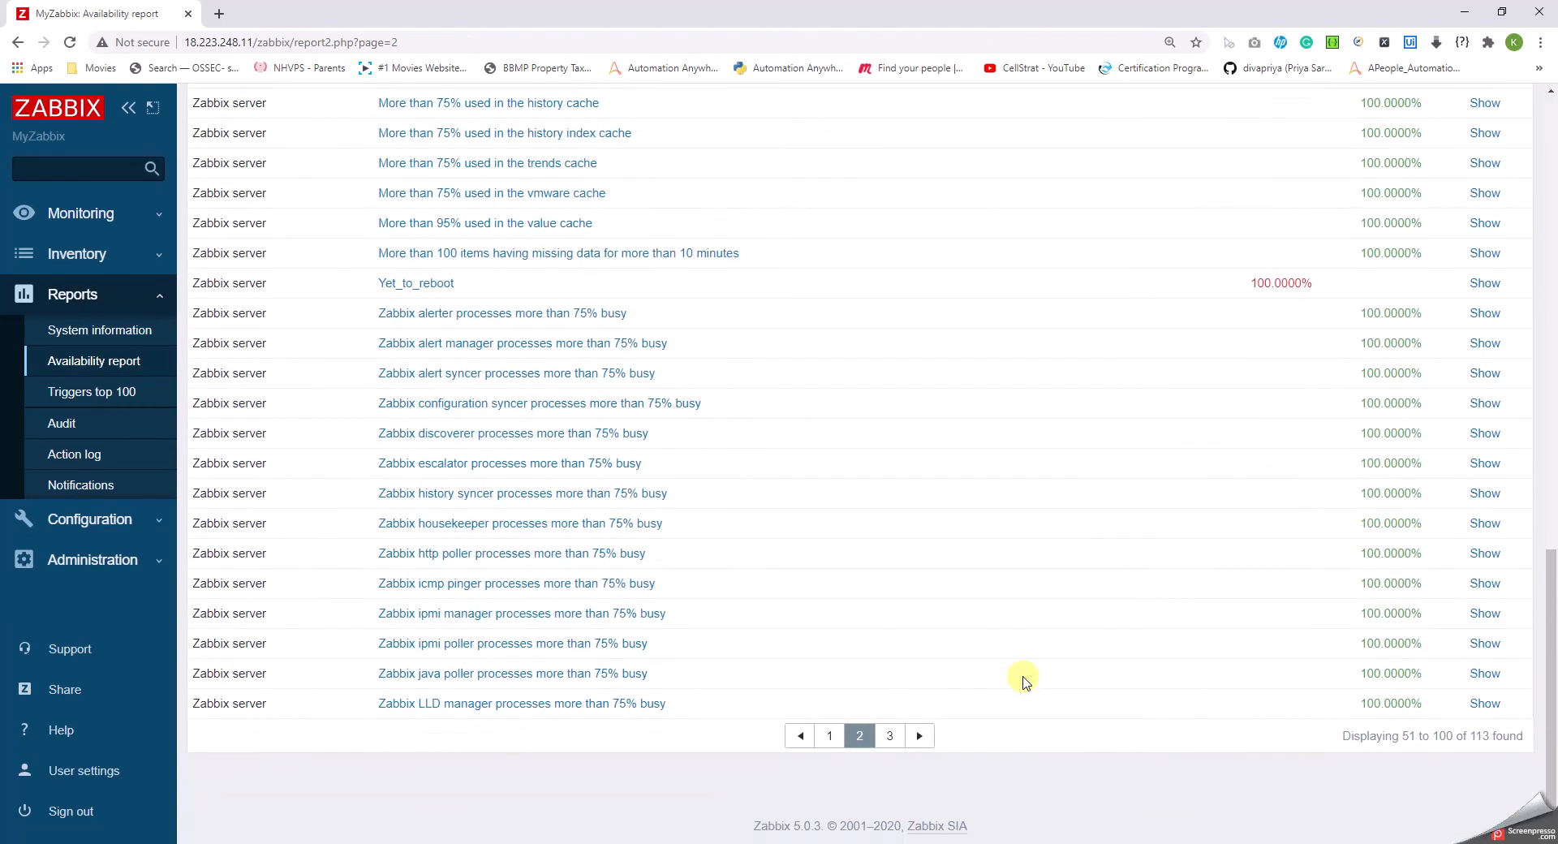
left_click(887, 735)
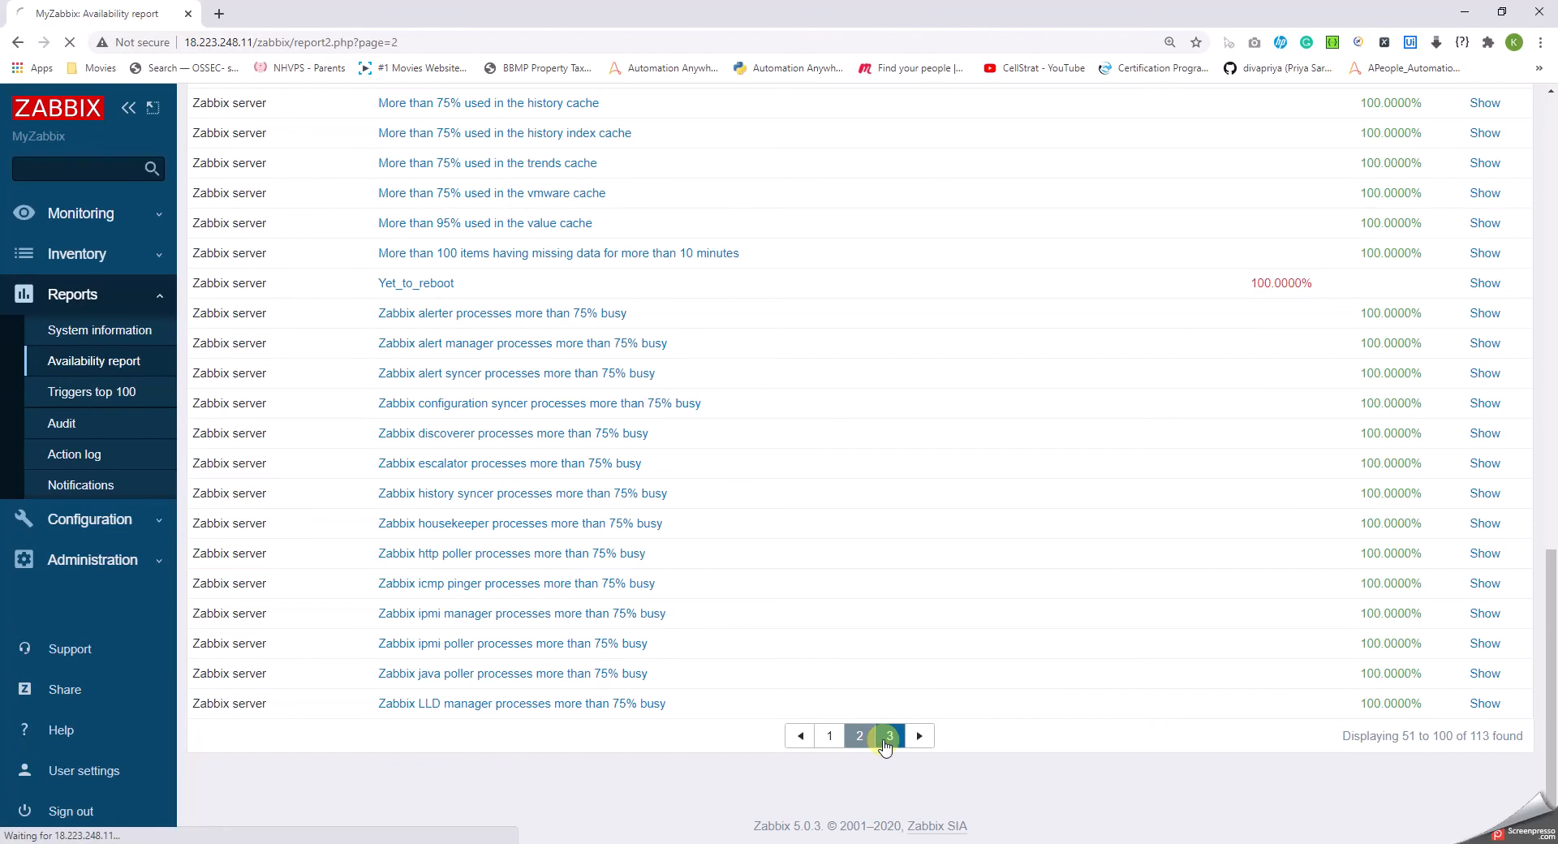
left_click(888, 735)
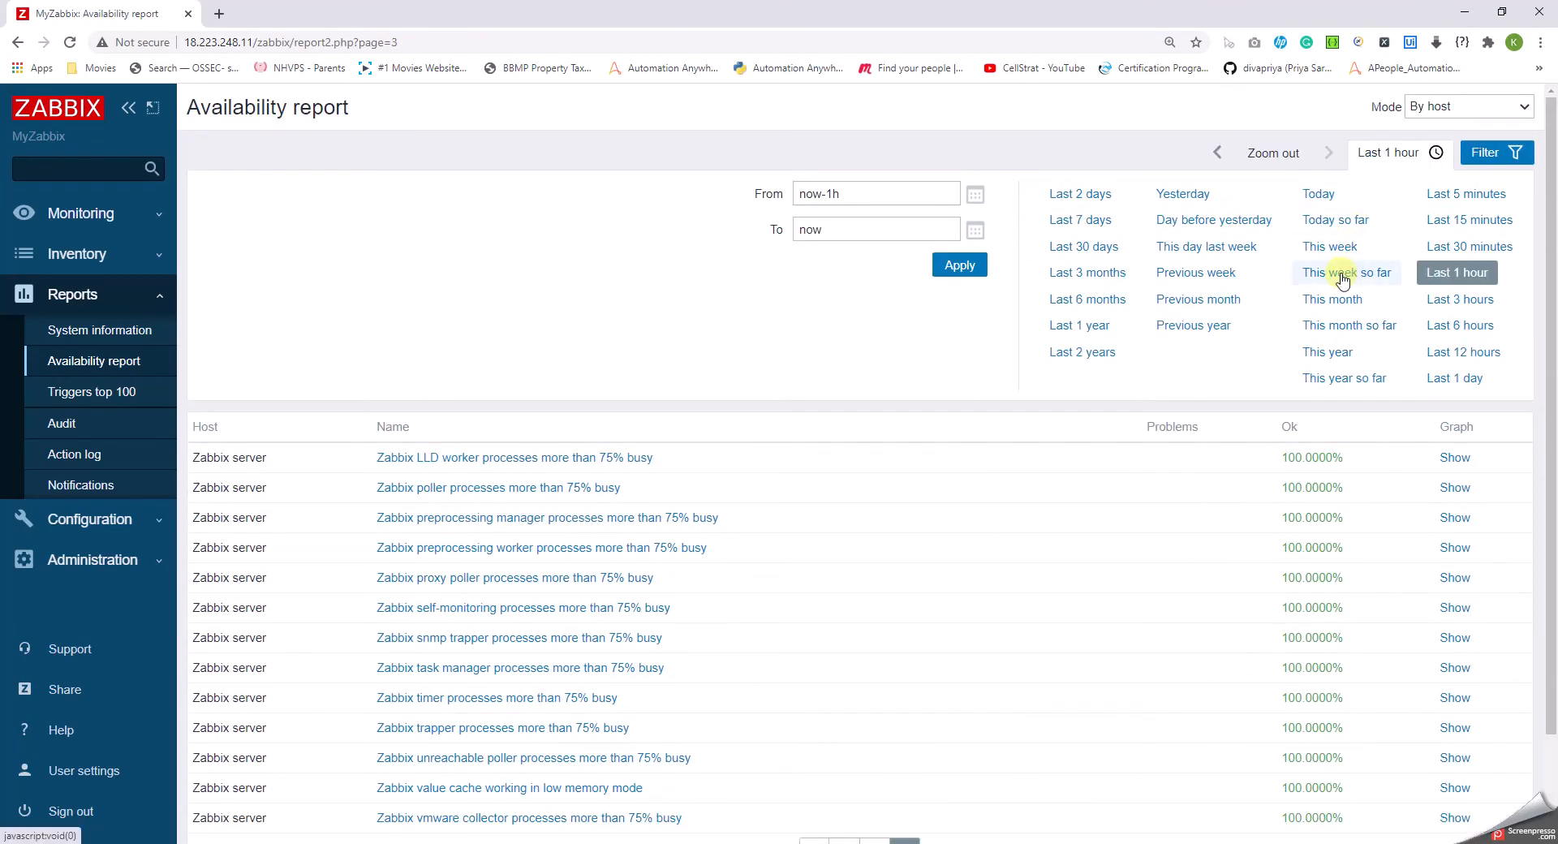
left_click(1331, 299)
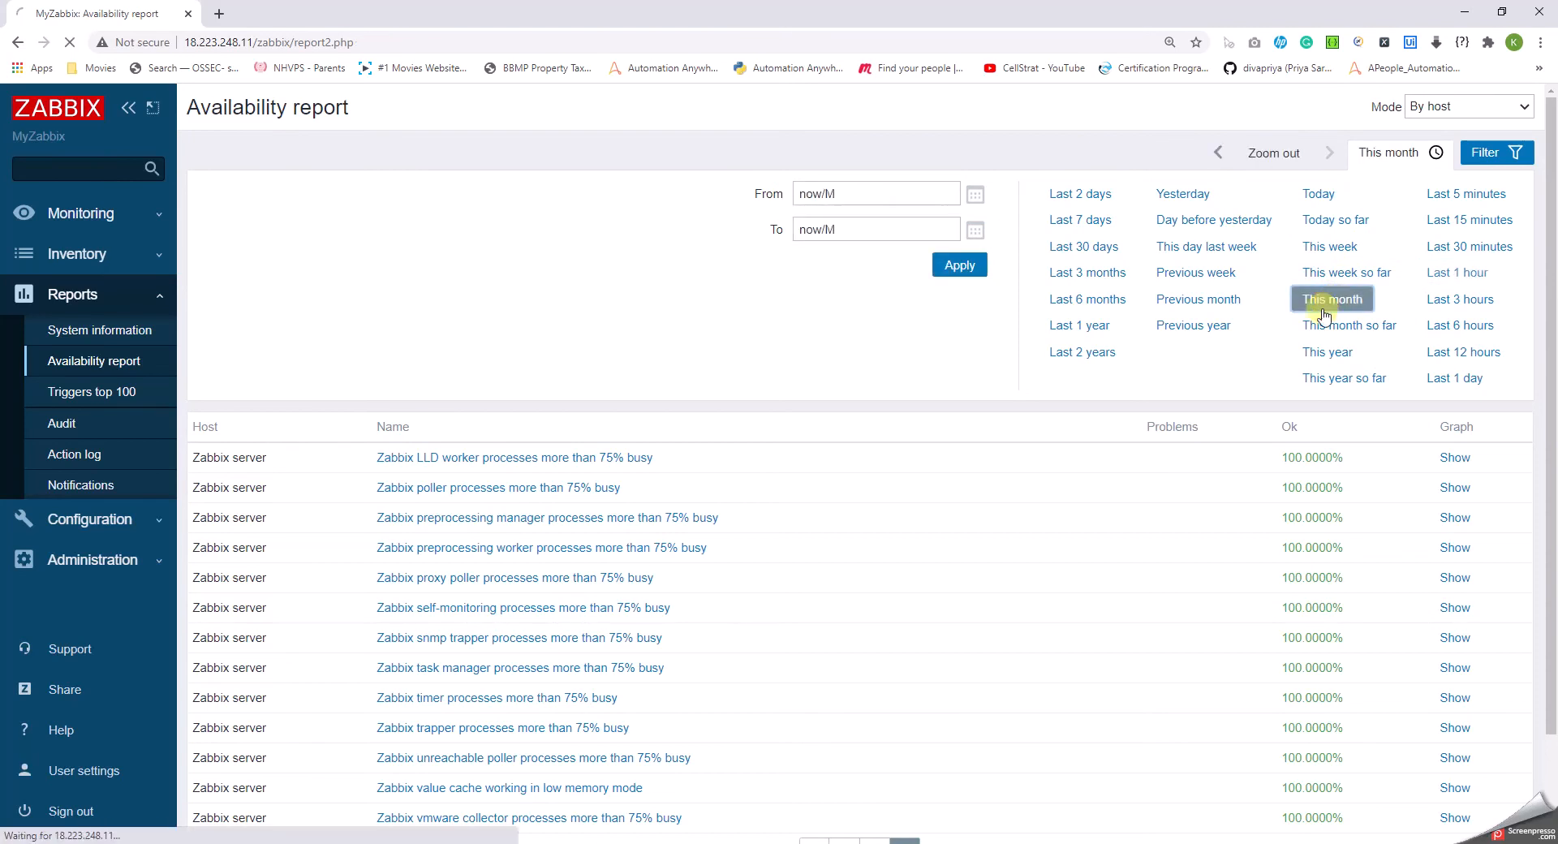
left_click(1330, 299)
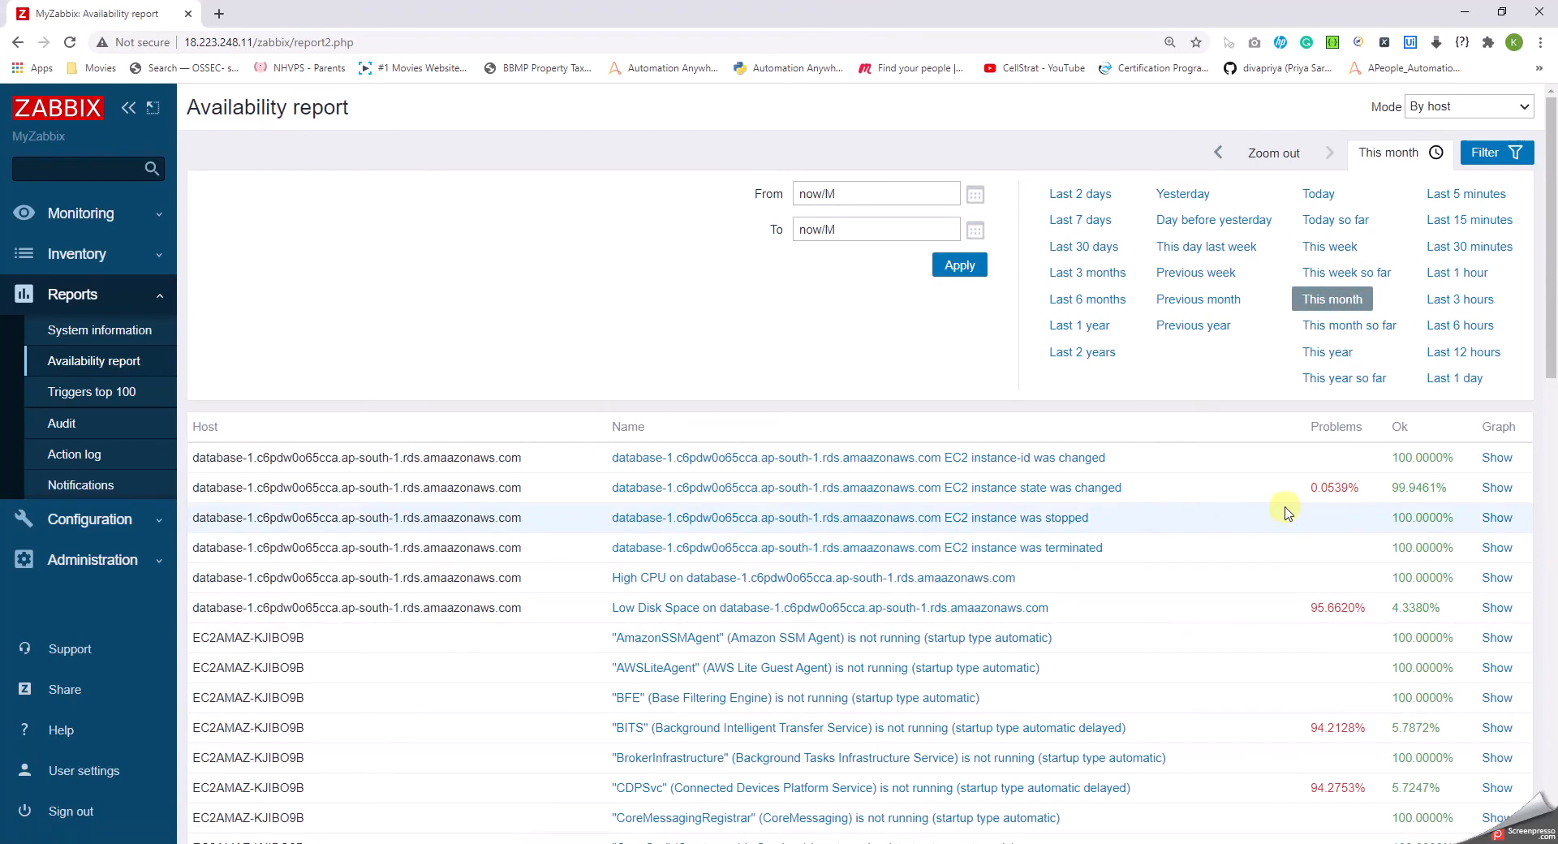
mouse_move(1388, 494)
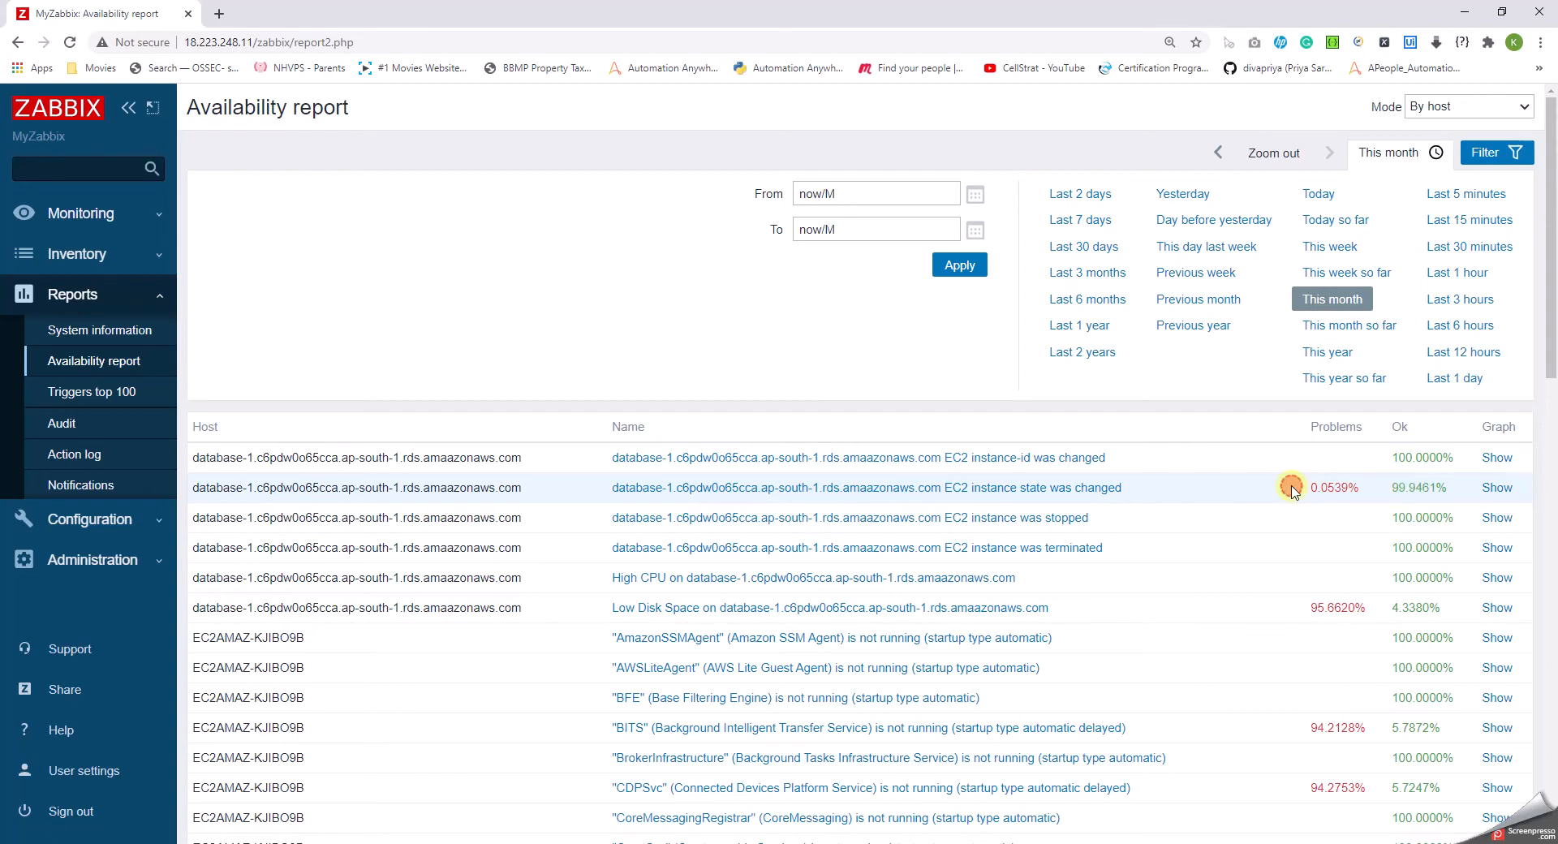
double_click(1334, 487)
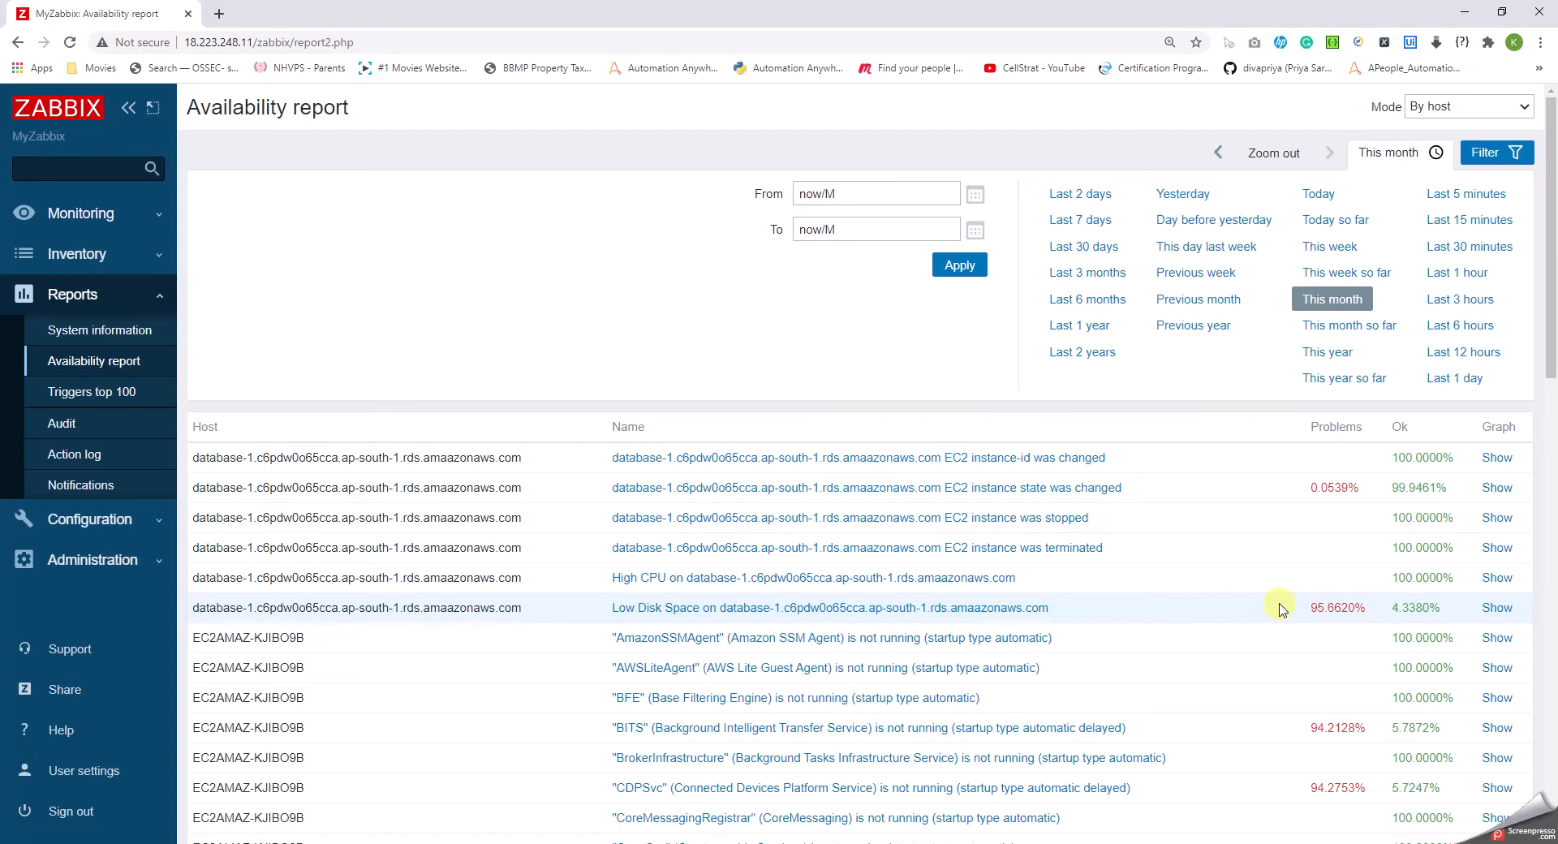
mouse_move(1277, 565)
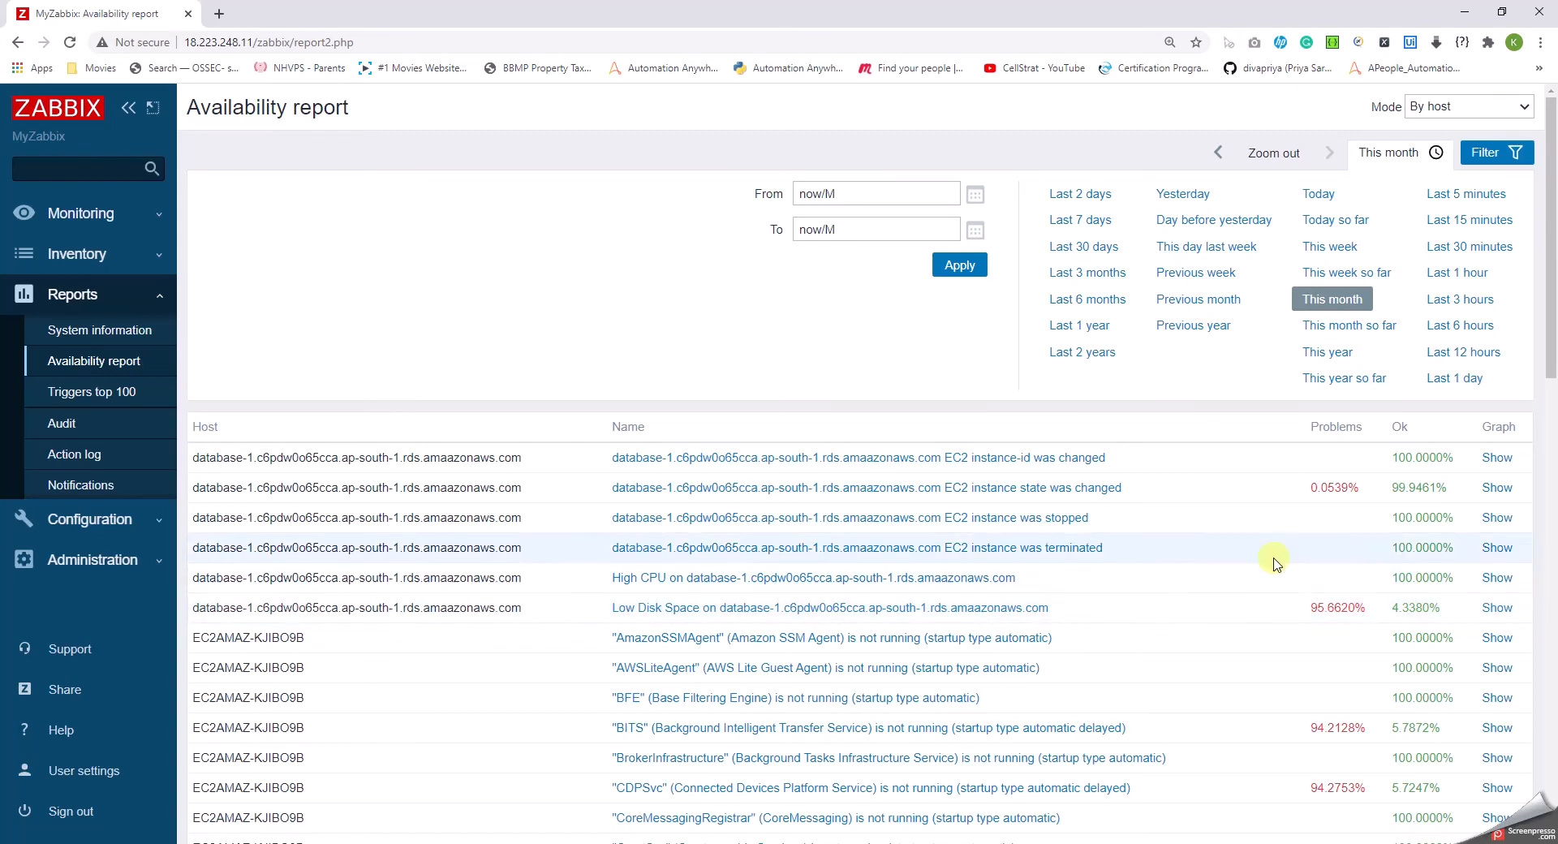
mouse_move(1259, 540)
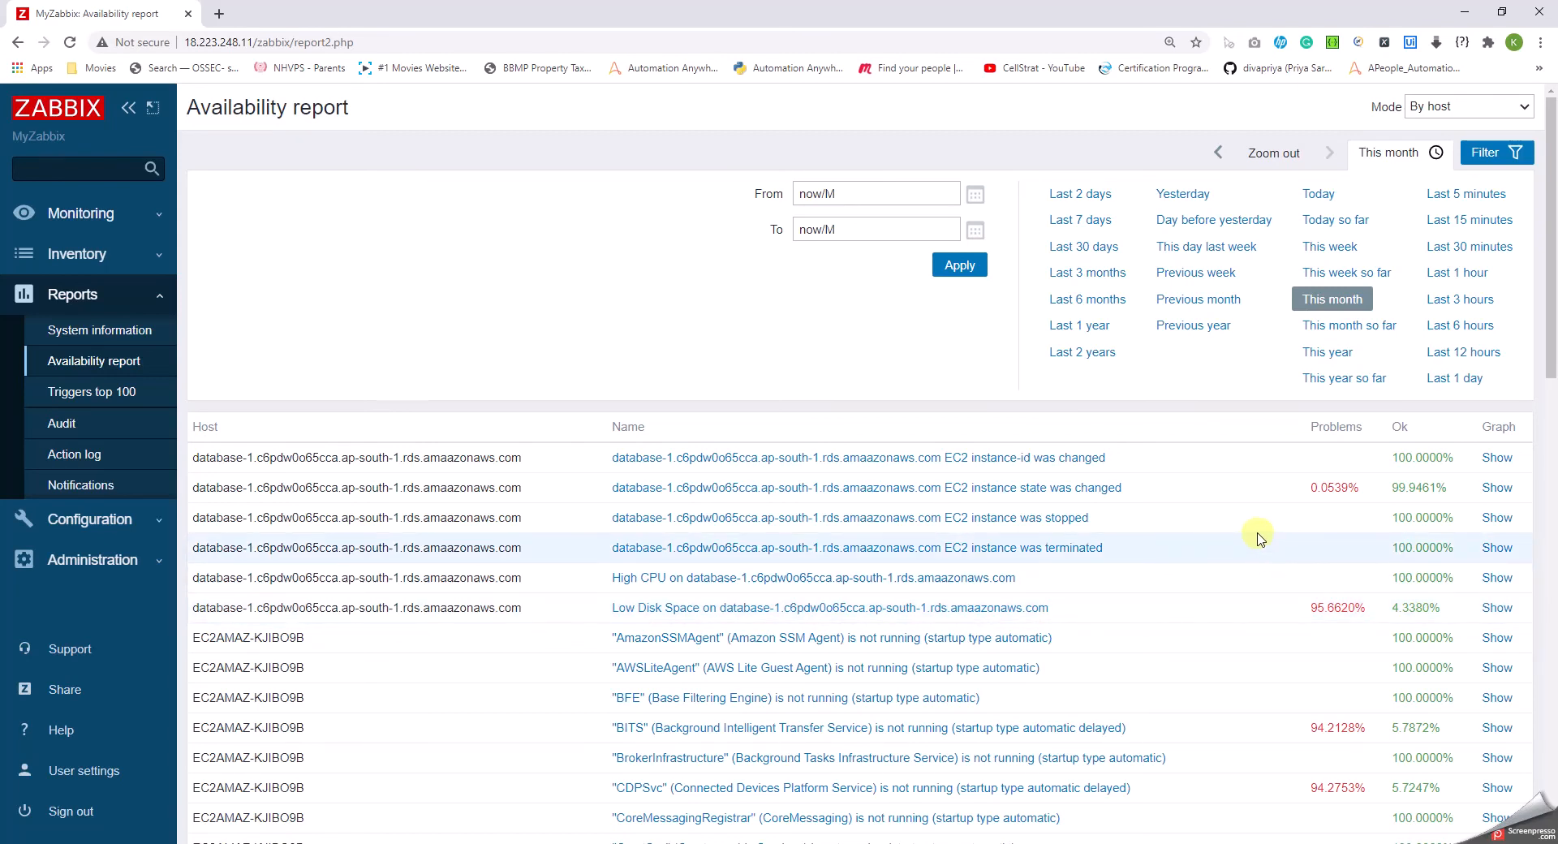
mouse_move(1241, 516)
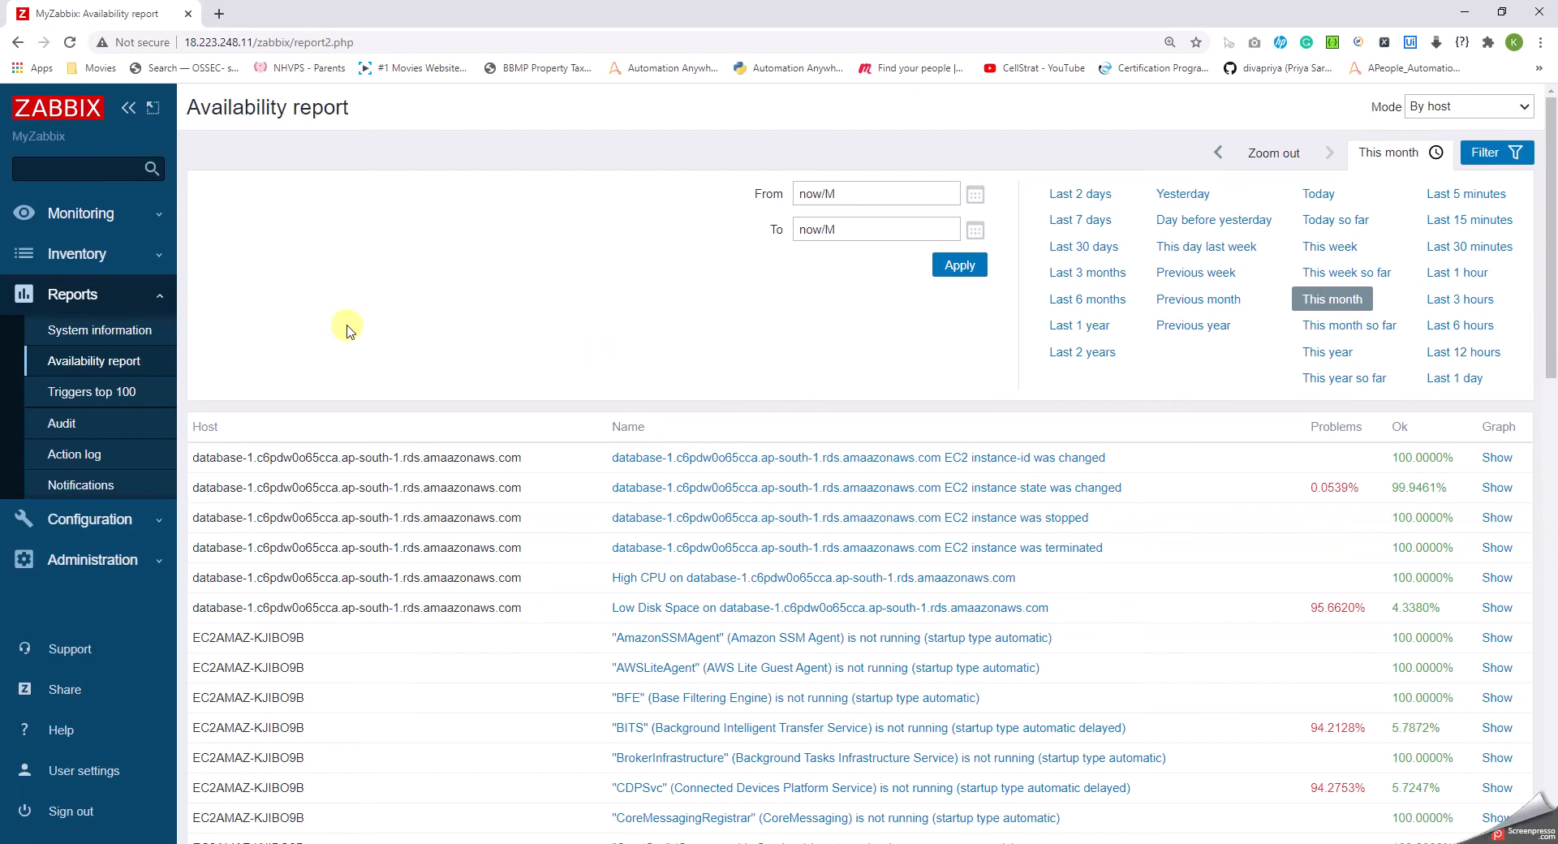
Show the Triggers top 100 report limited to the last 1 day, returning no data.
left_click(91, 391)
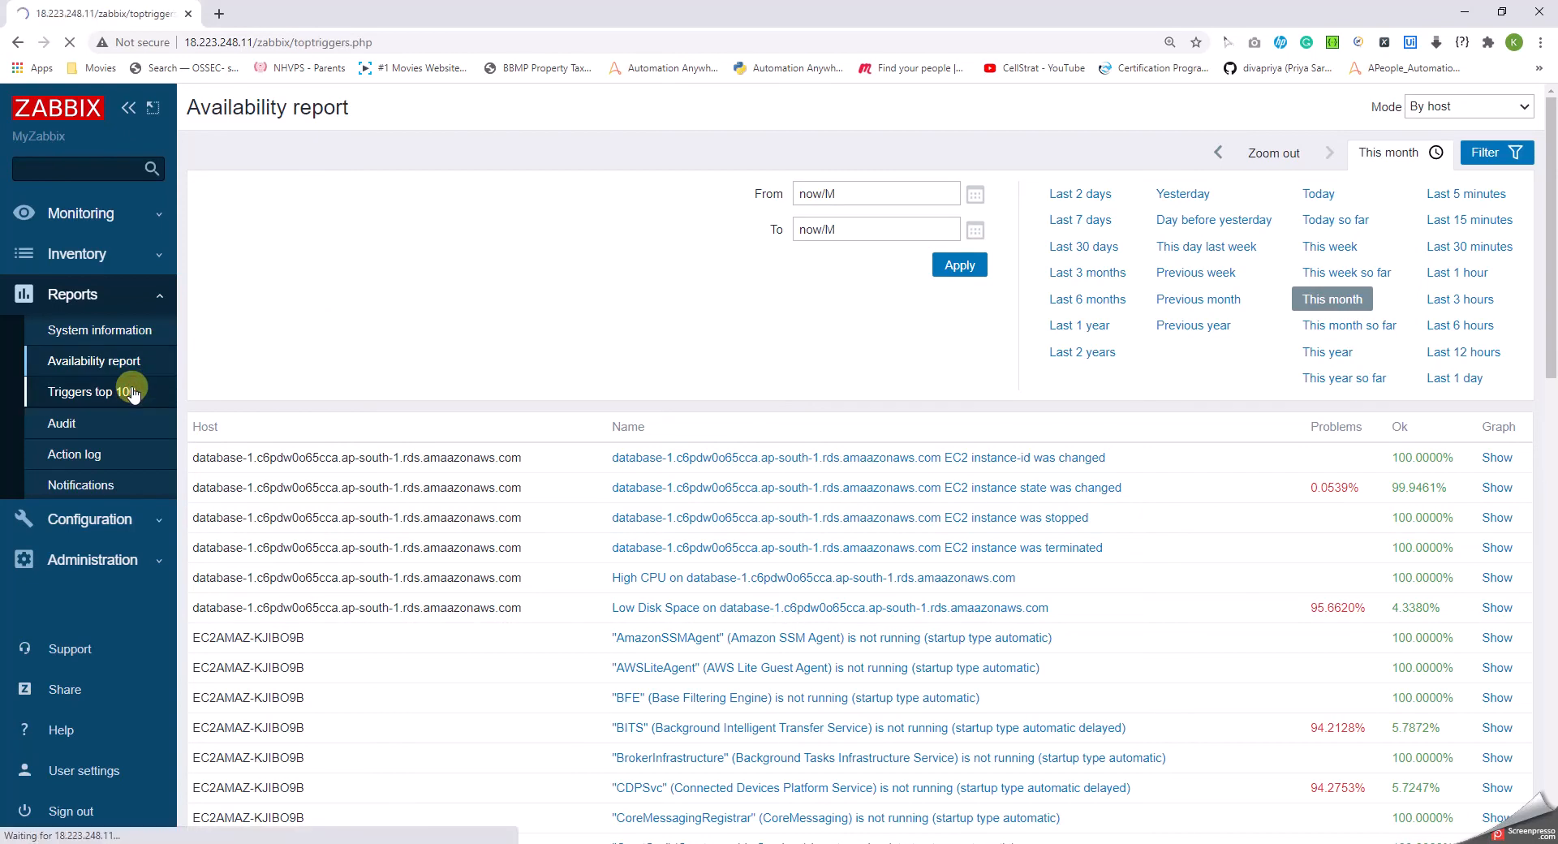
left_click(81, 391)
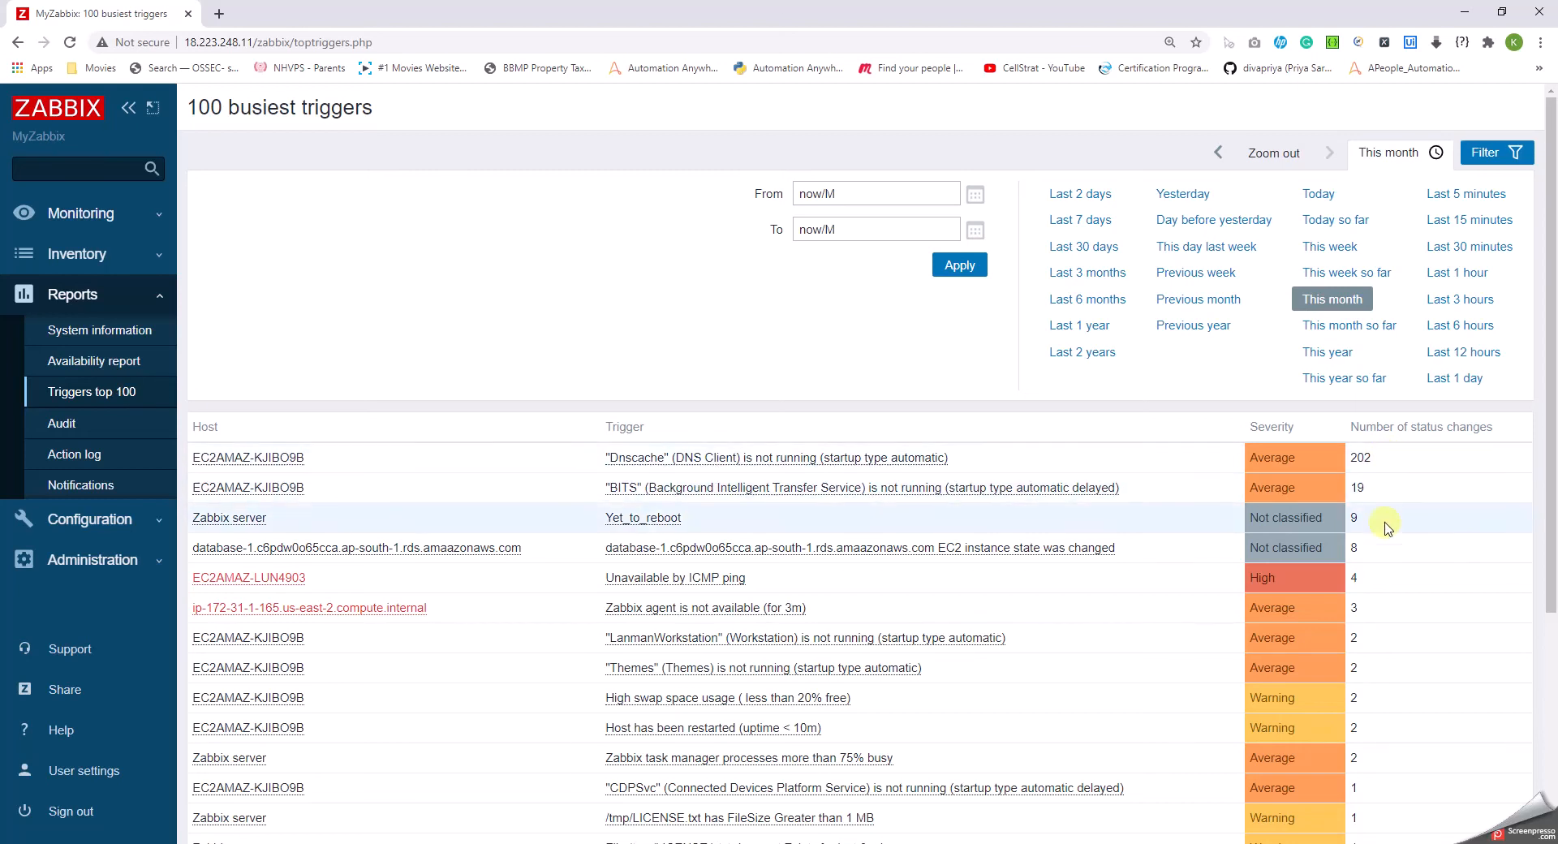
scroll("down", 3)
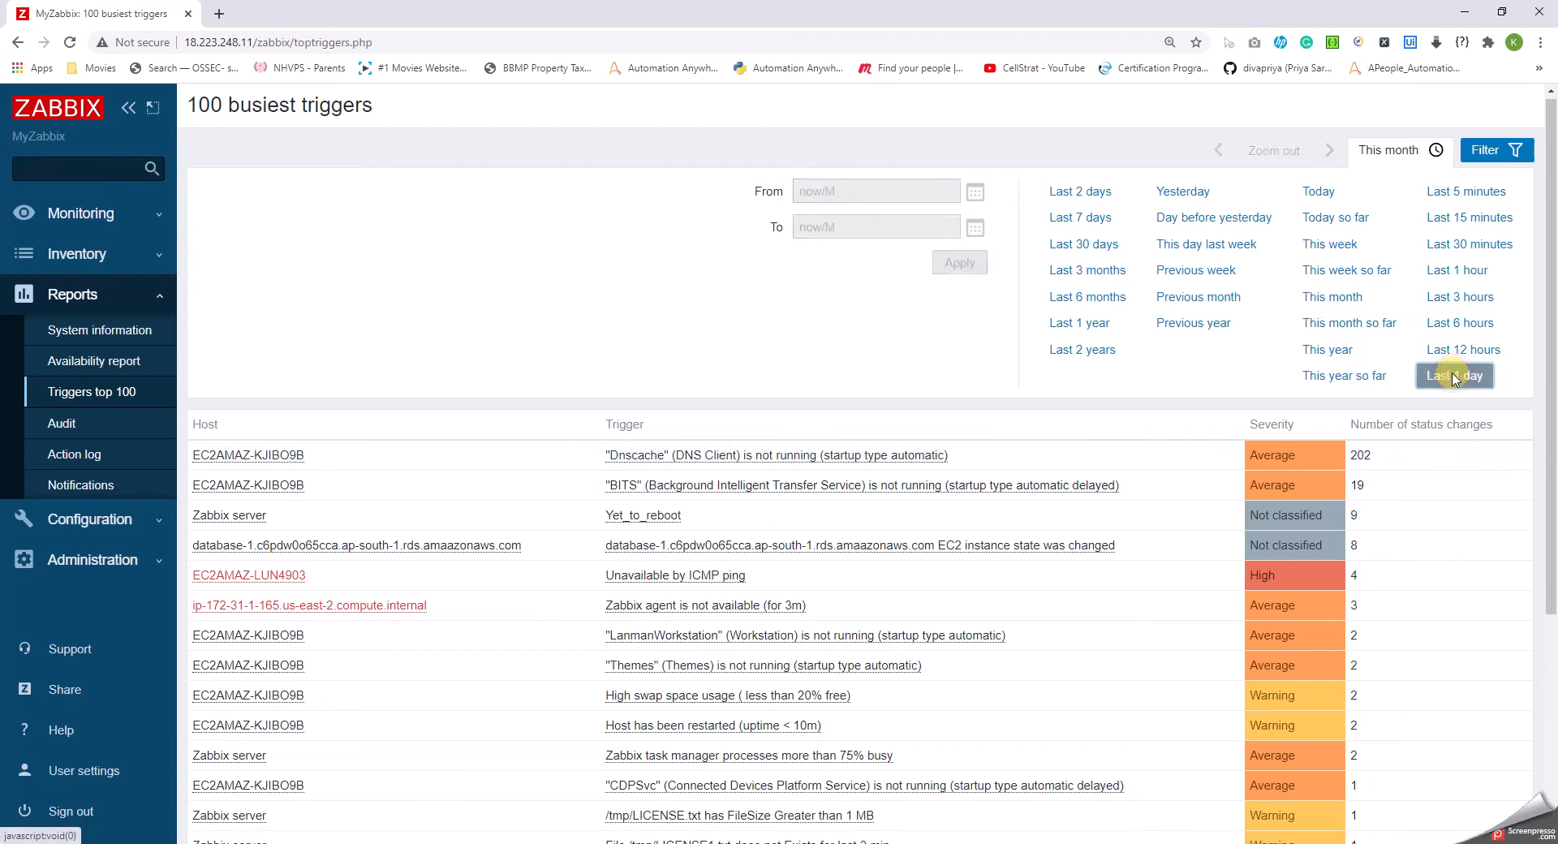
left_click(1454, 376)
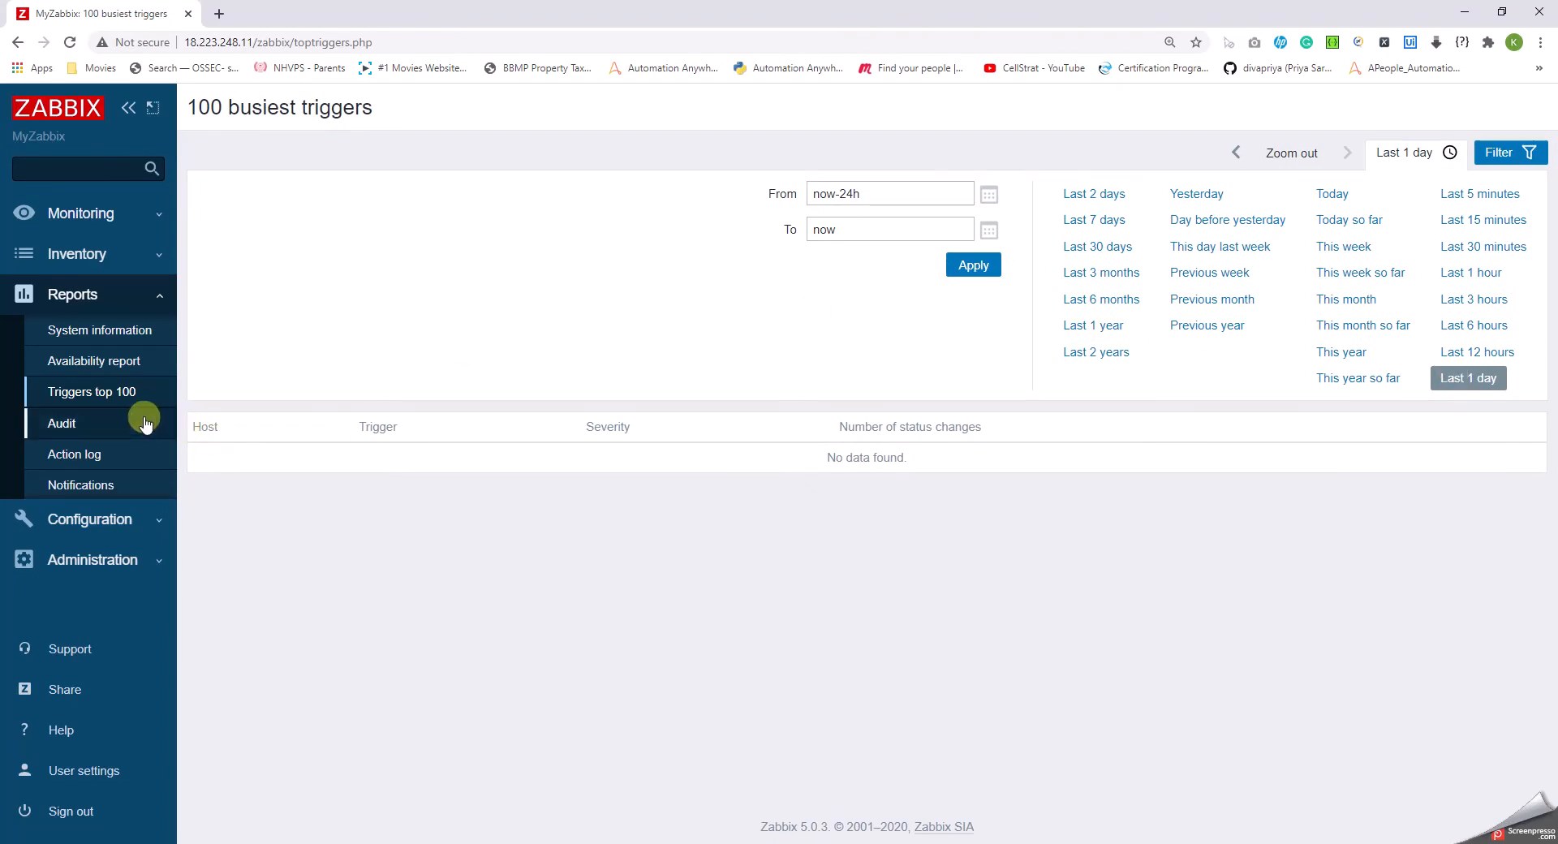
View this month's Audit log of admin actions, then move on to the Action log.
left_click(62, 422)
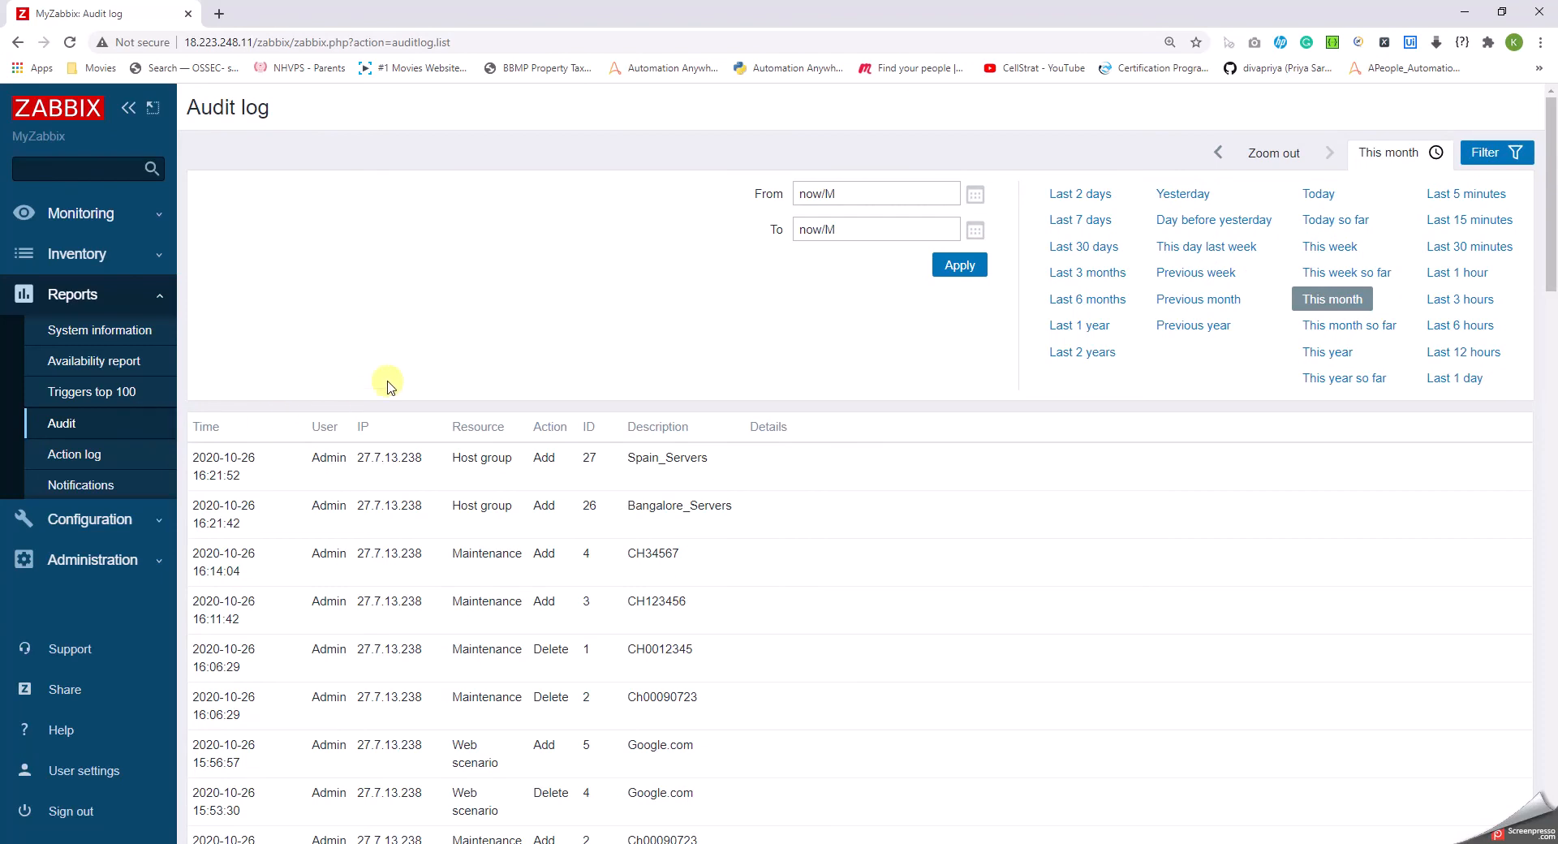
mouse_move(432, 360)
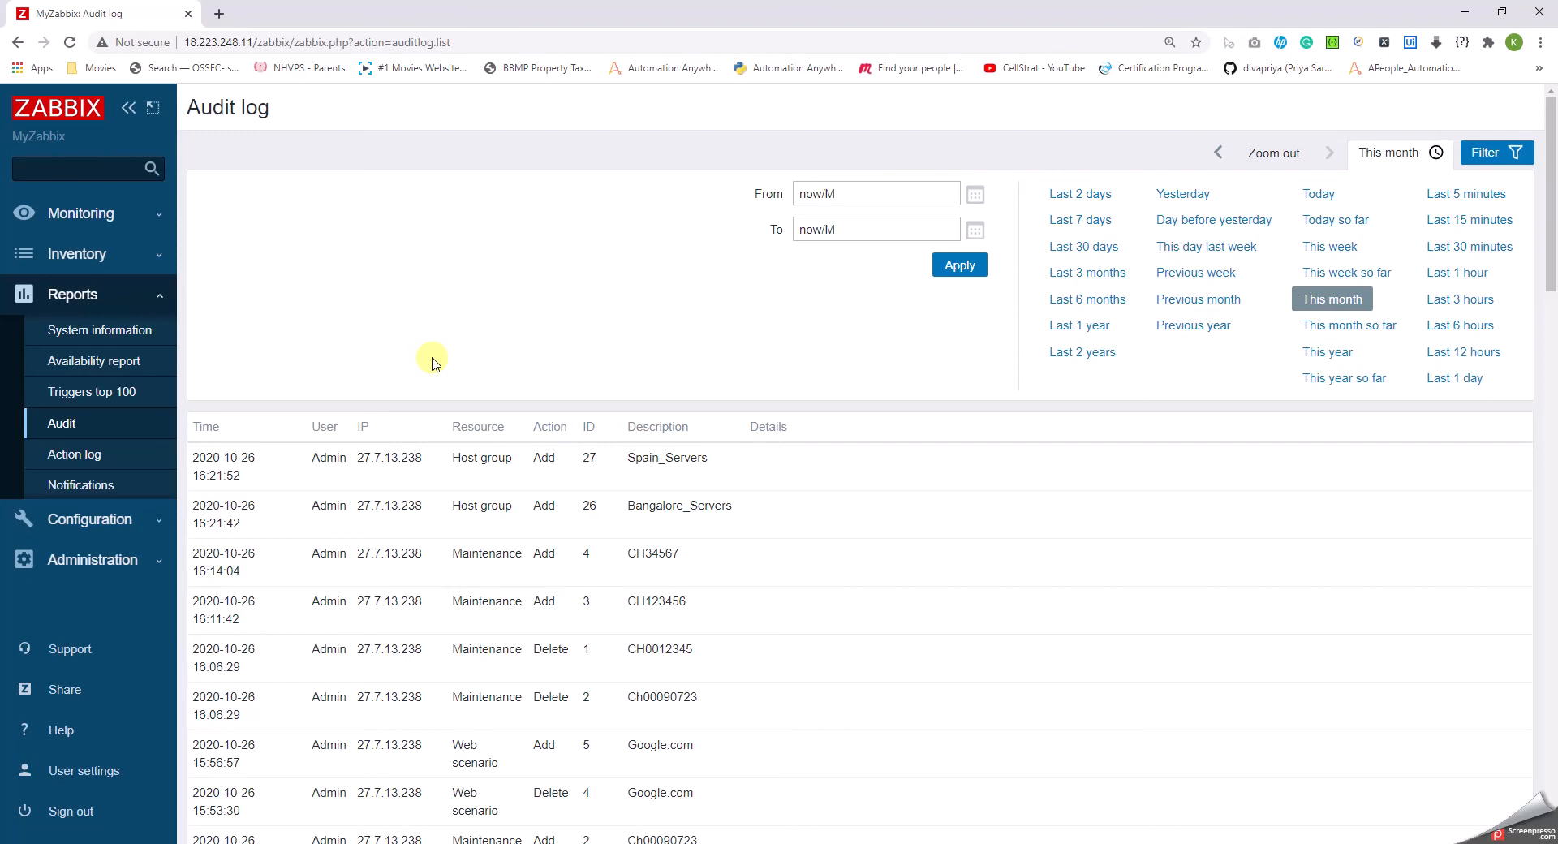
mouse_move(509, 475)
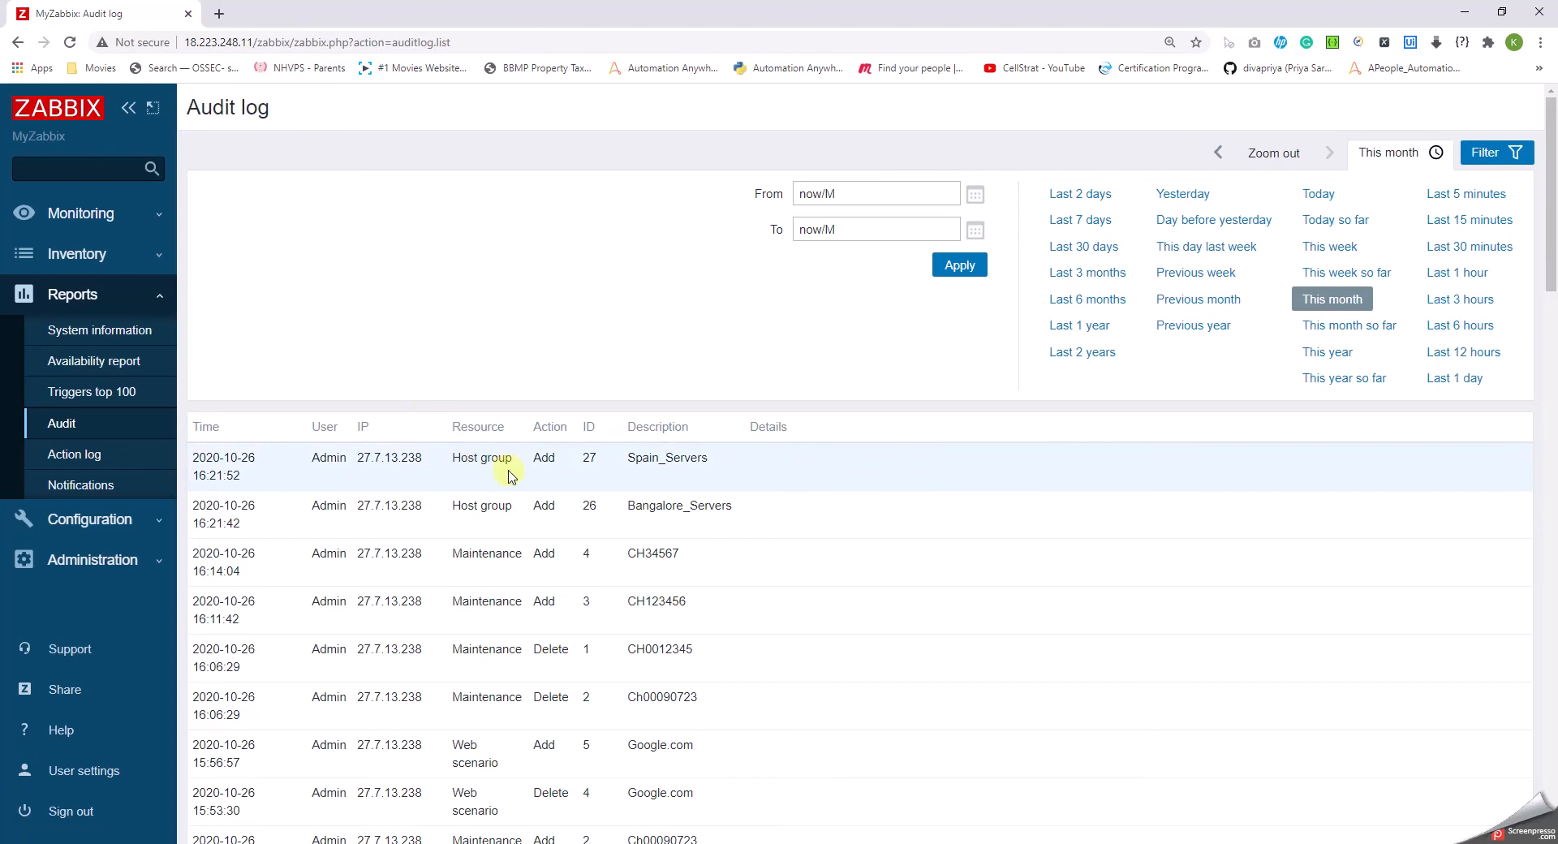
mouse_move(442, 474)
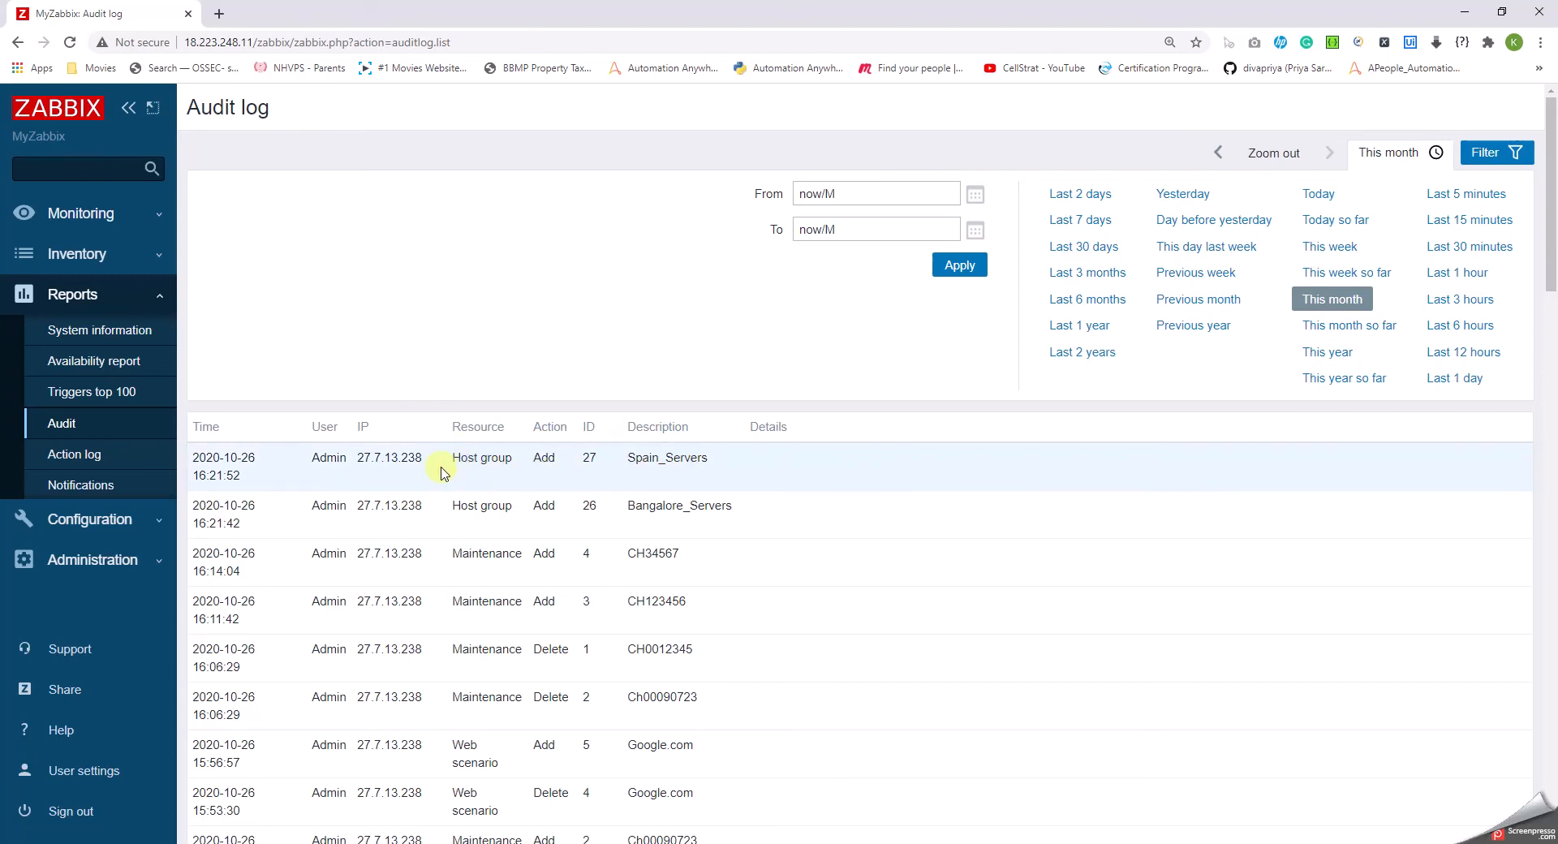
mouse_move(642, 521)
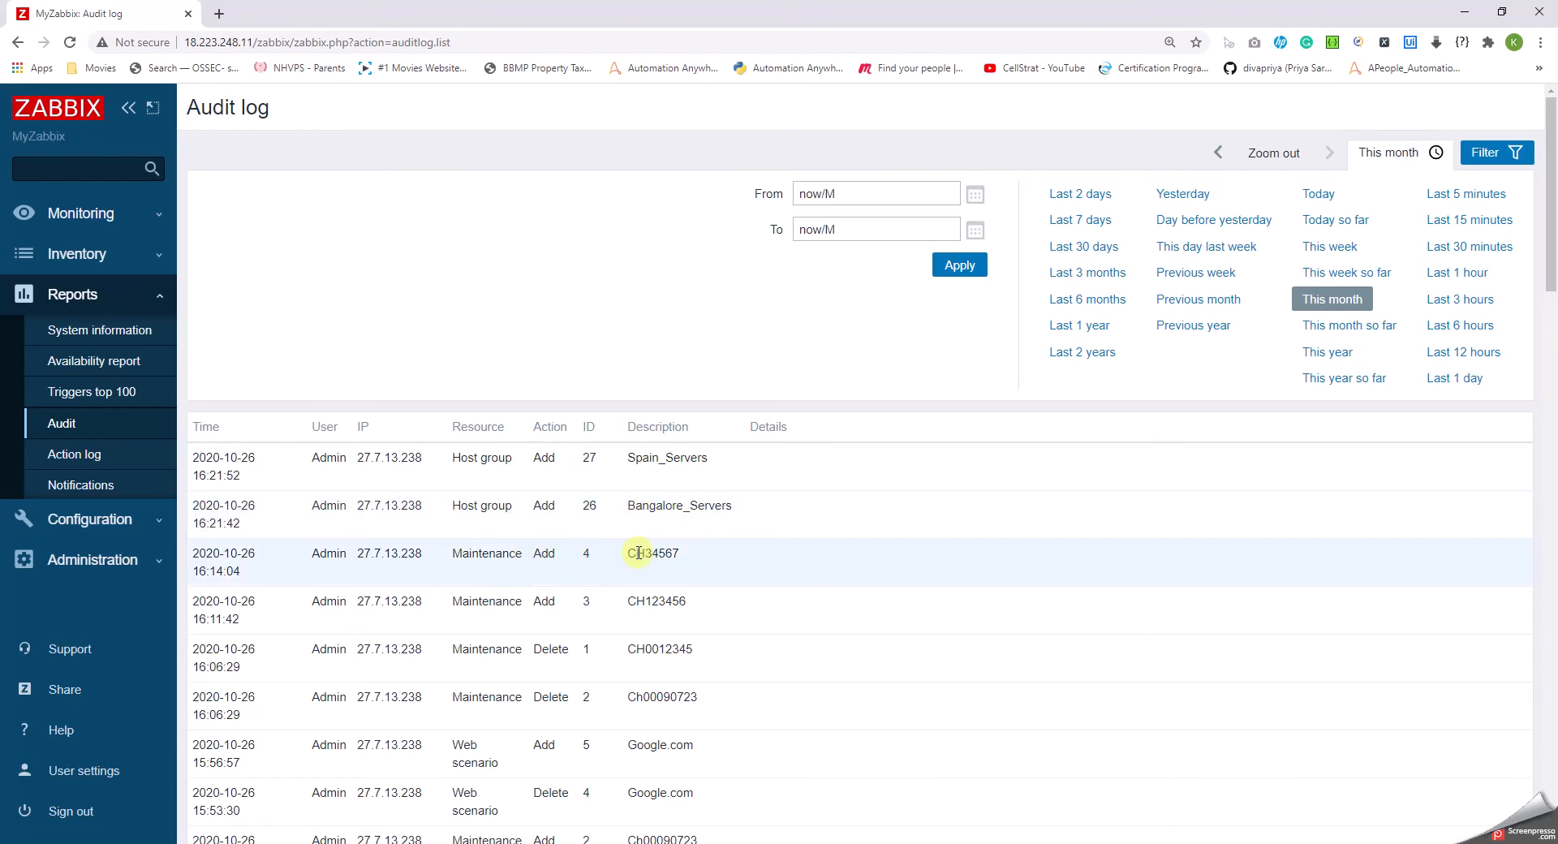
mouse_move(656, 608)
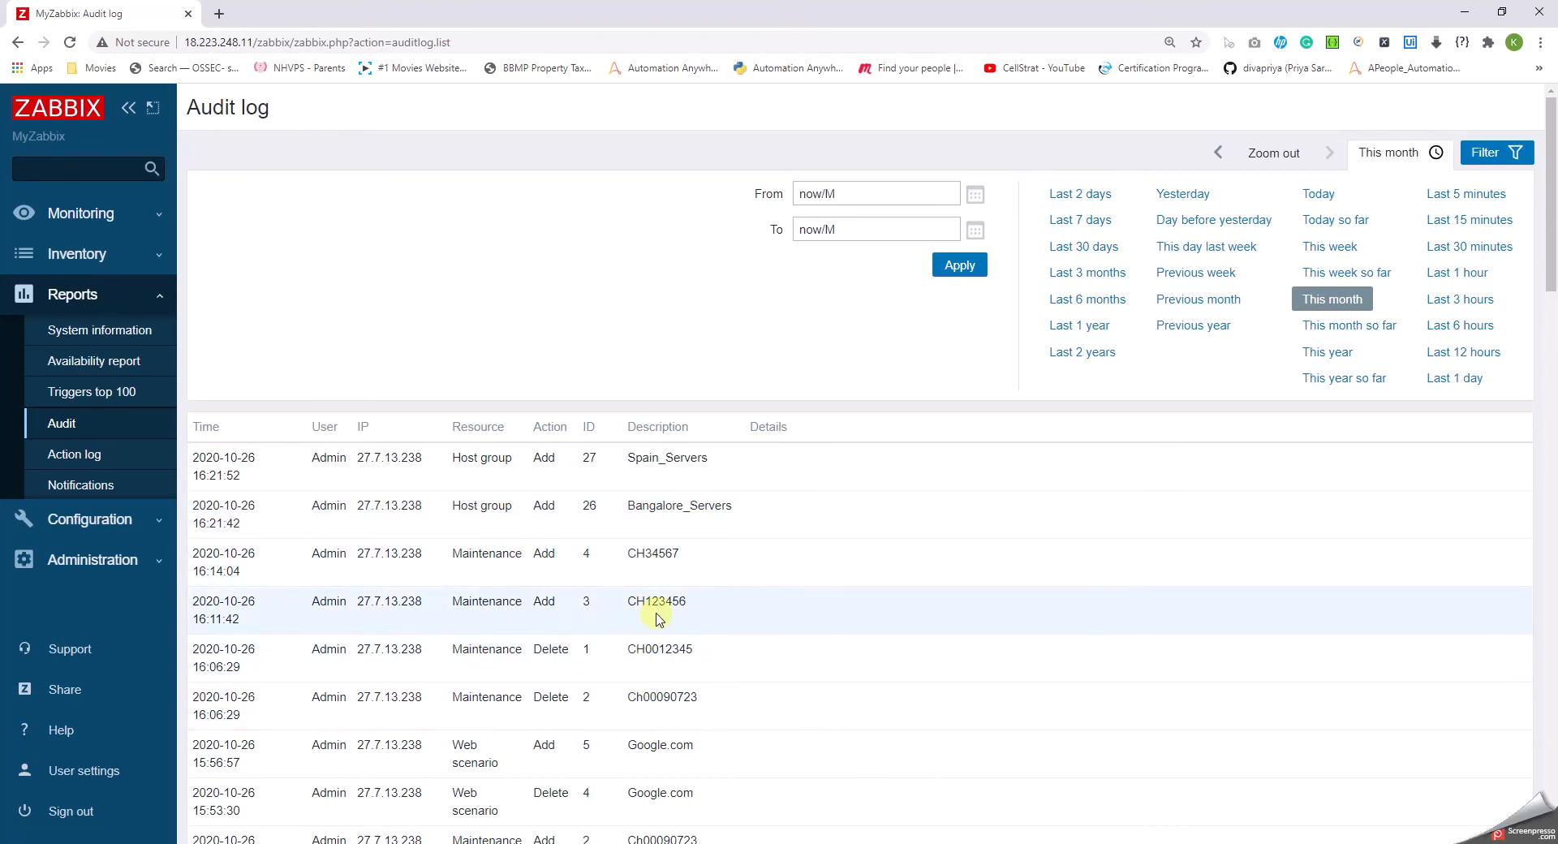
mouse_move(701, 656)
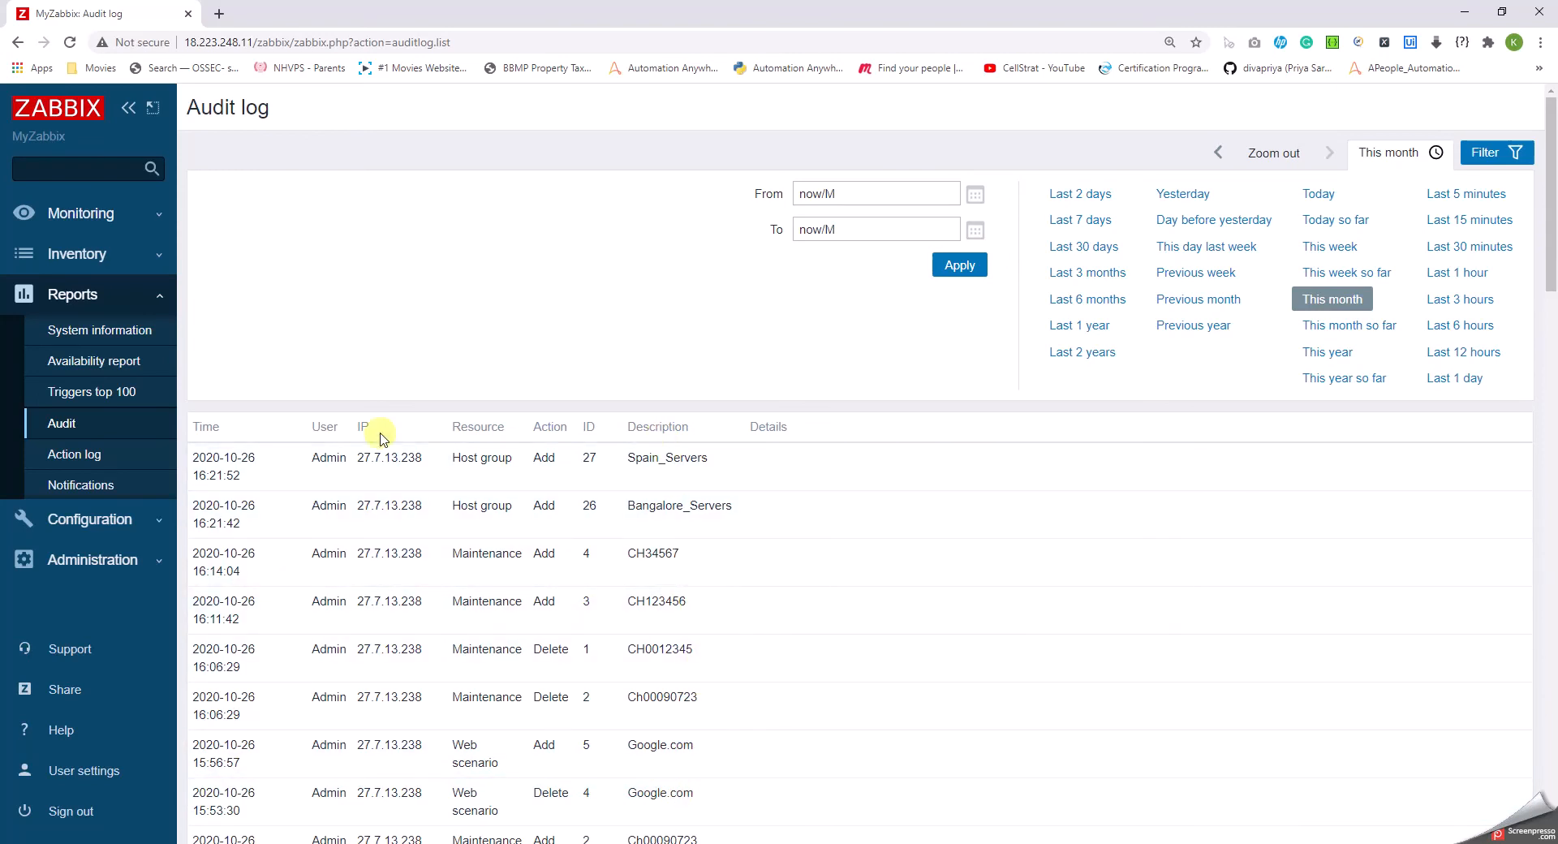
mouse_move(73, 453)
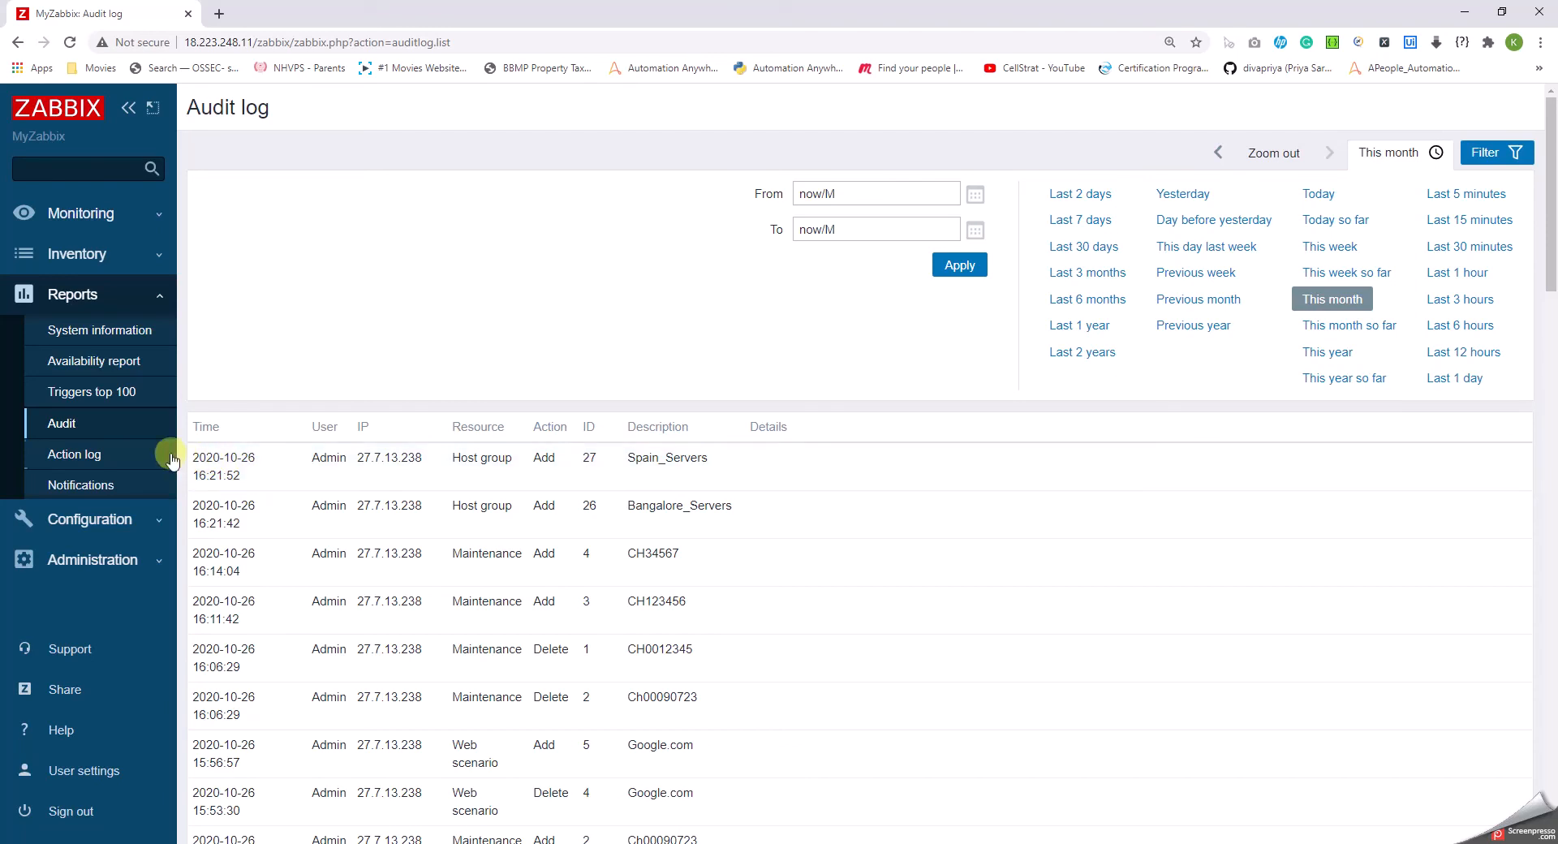
left_click(73, 453)
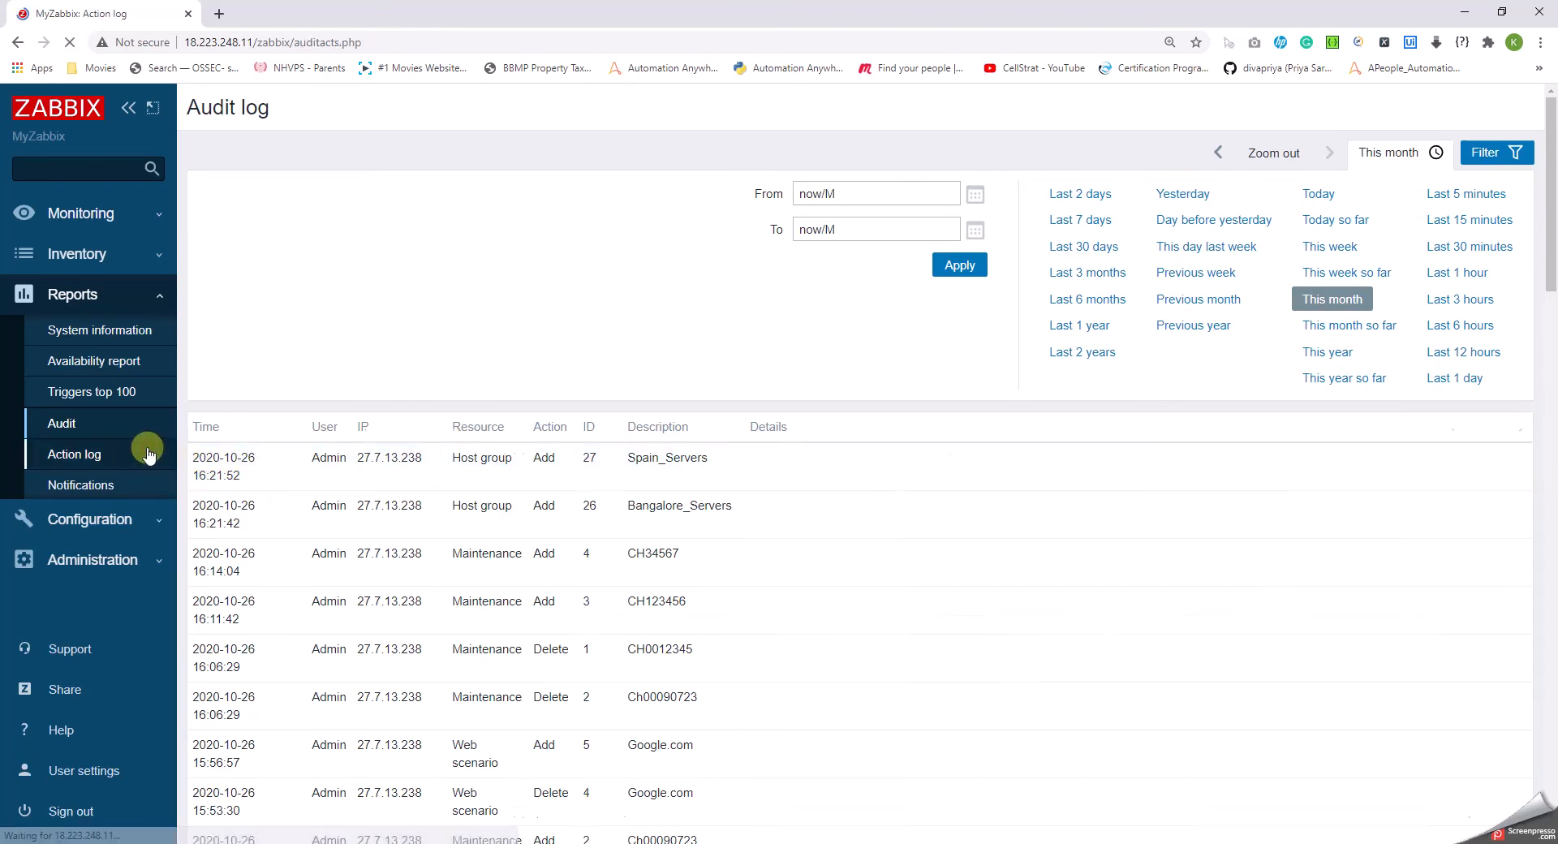
left_click(73, 453)
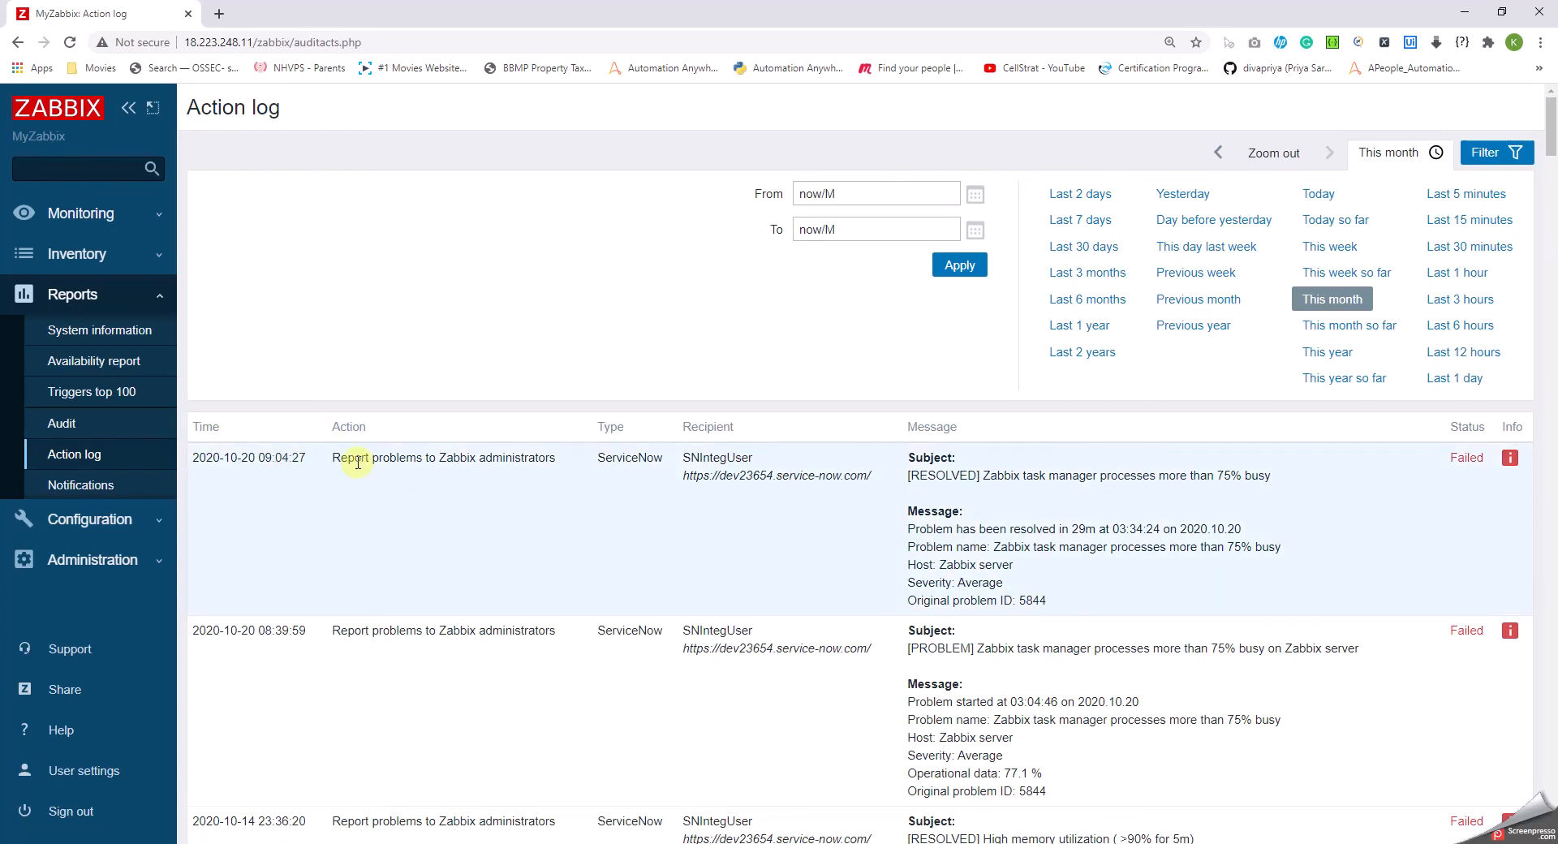
mouse_move(545, 483)
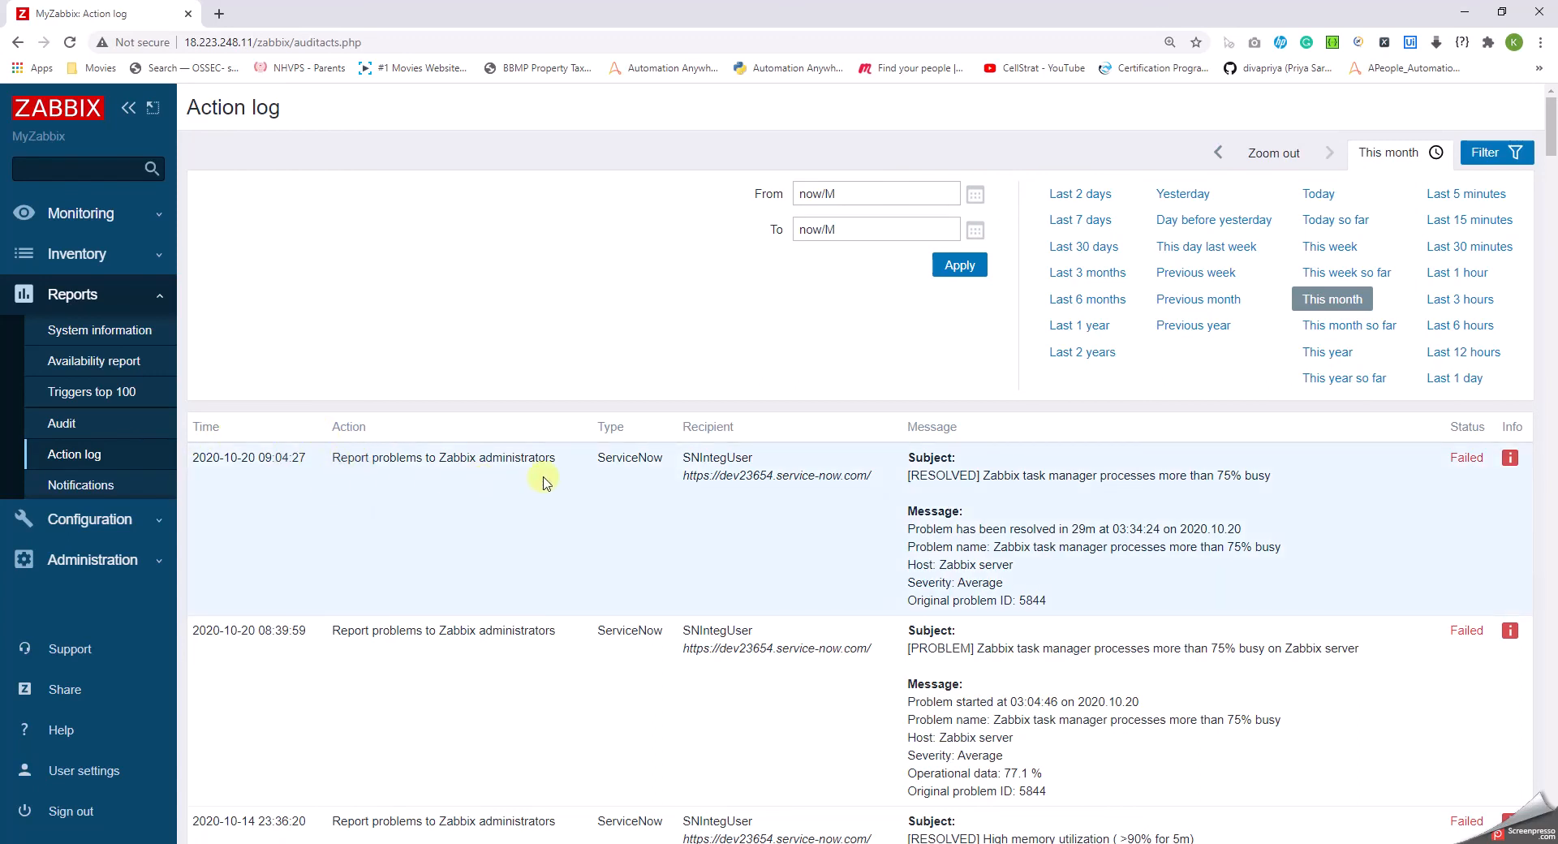
mouse_move(717, 477)
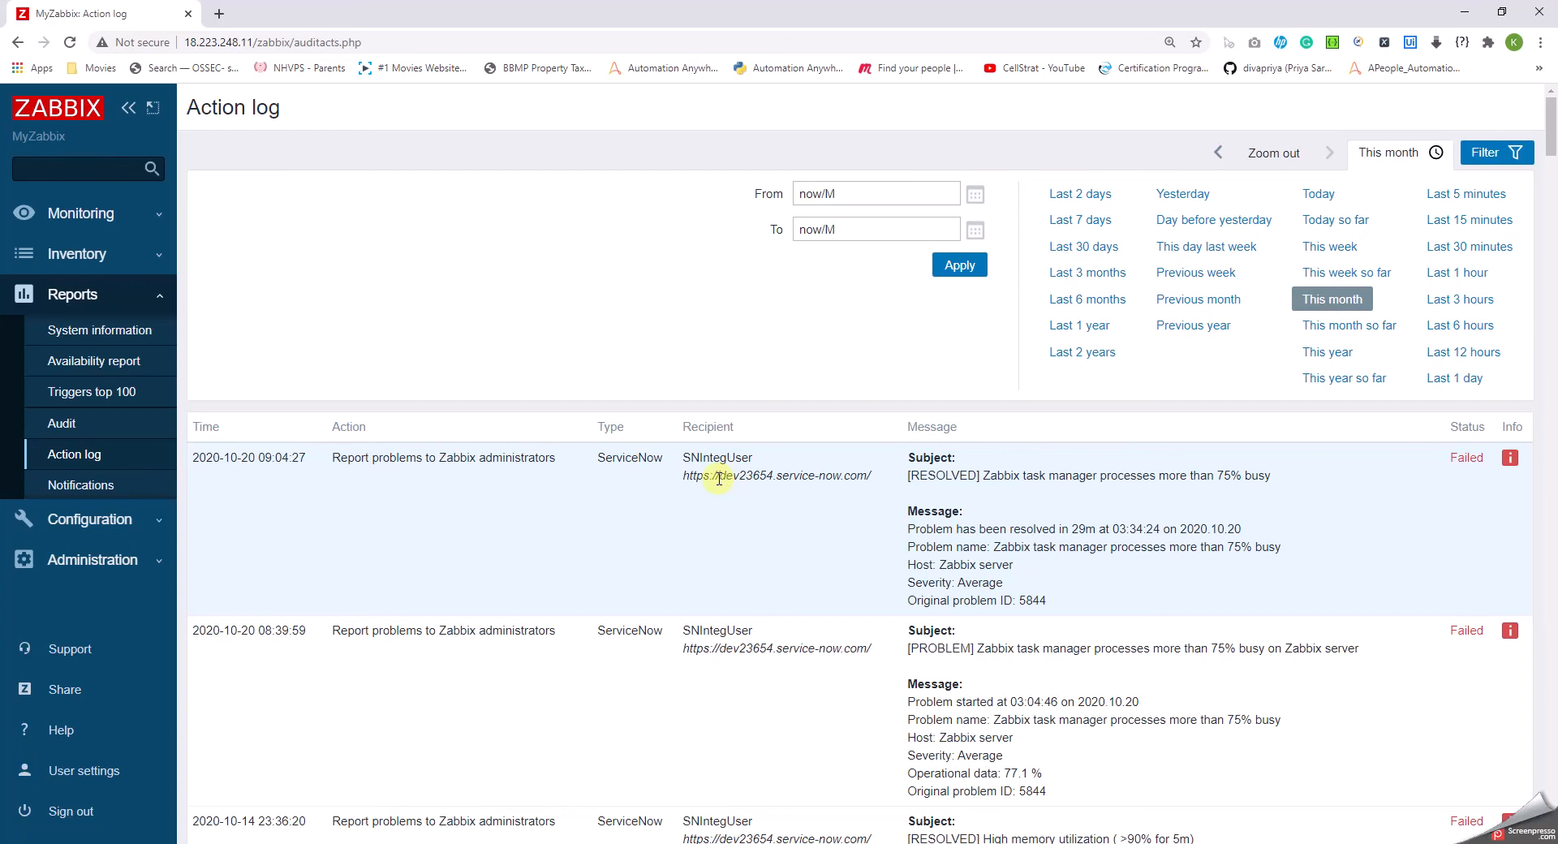
double_click(750, 476)
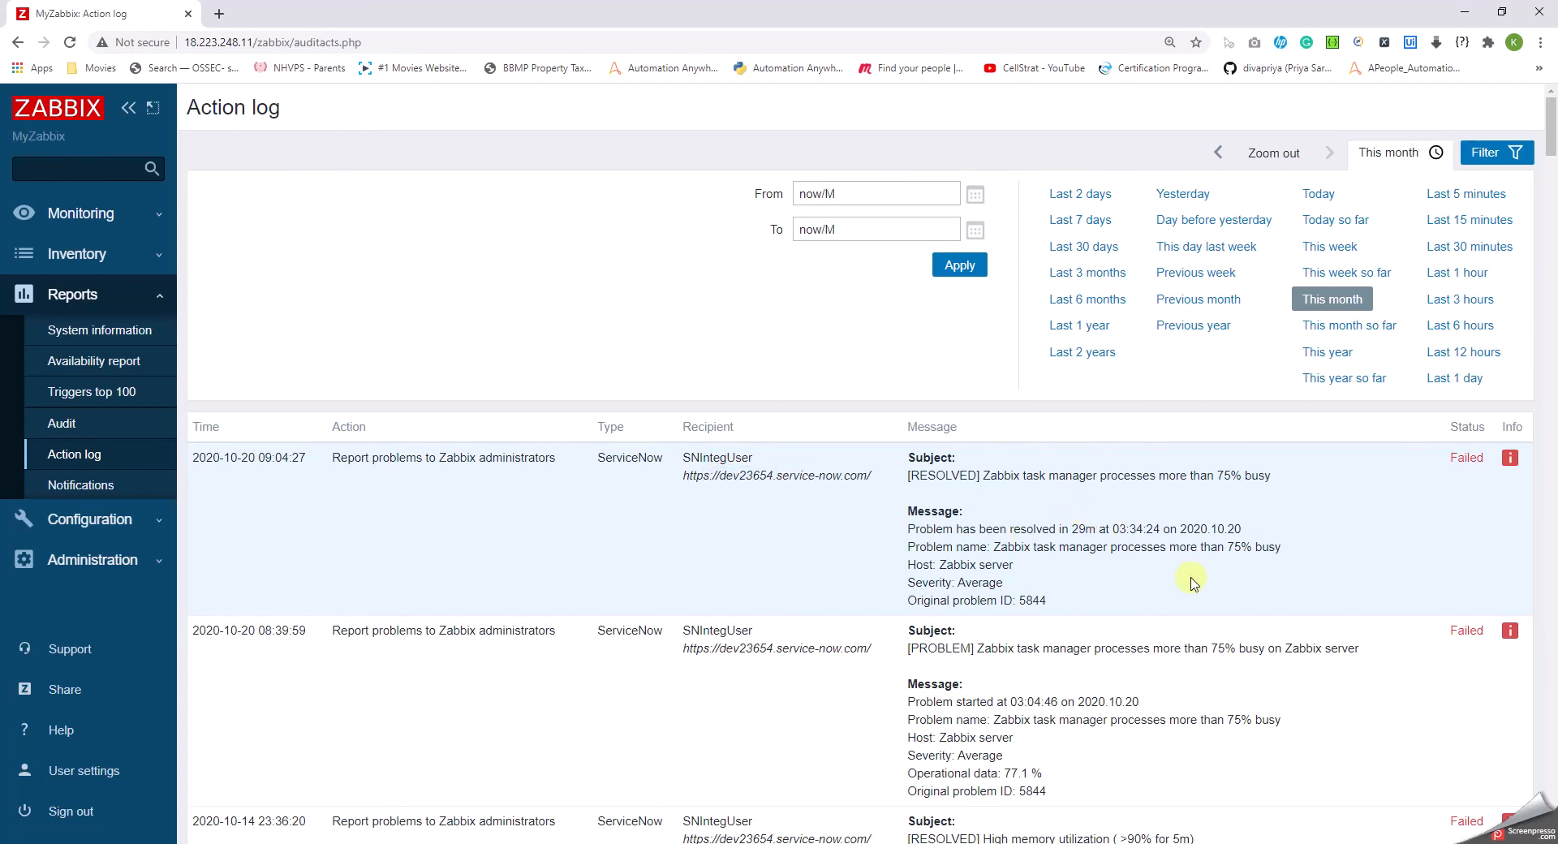
mouse_move(1467, 458)
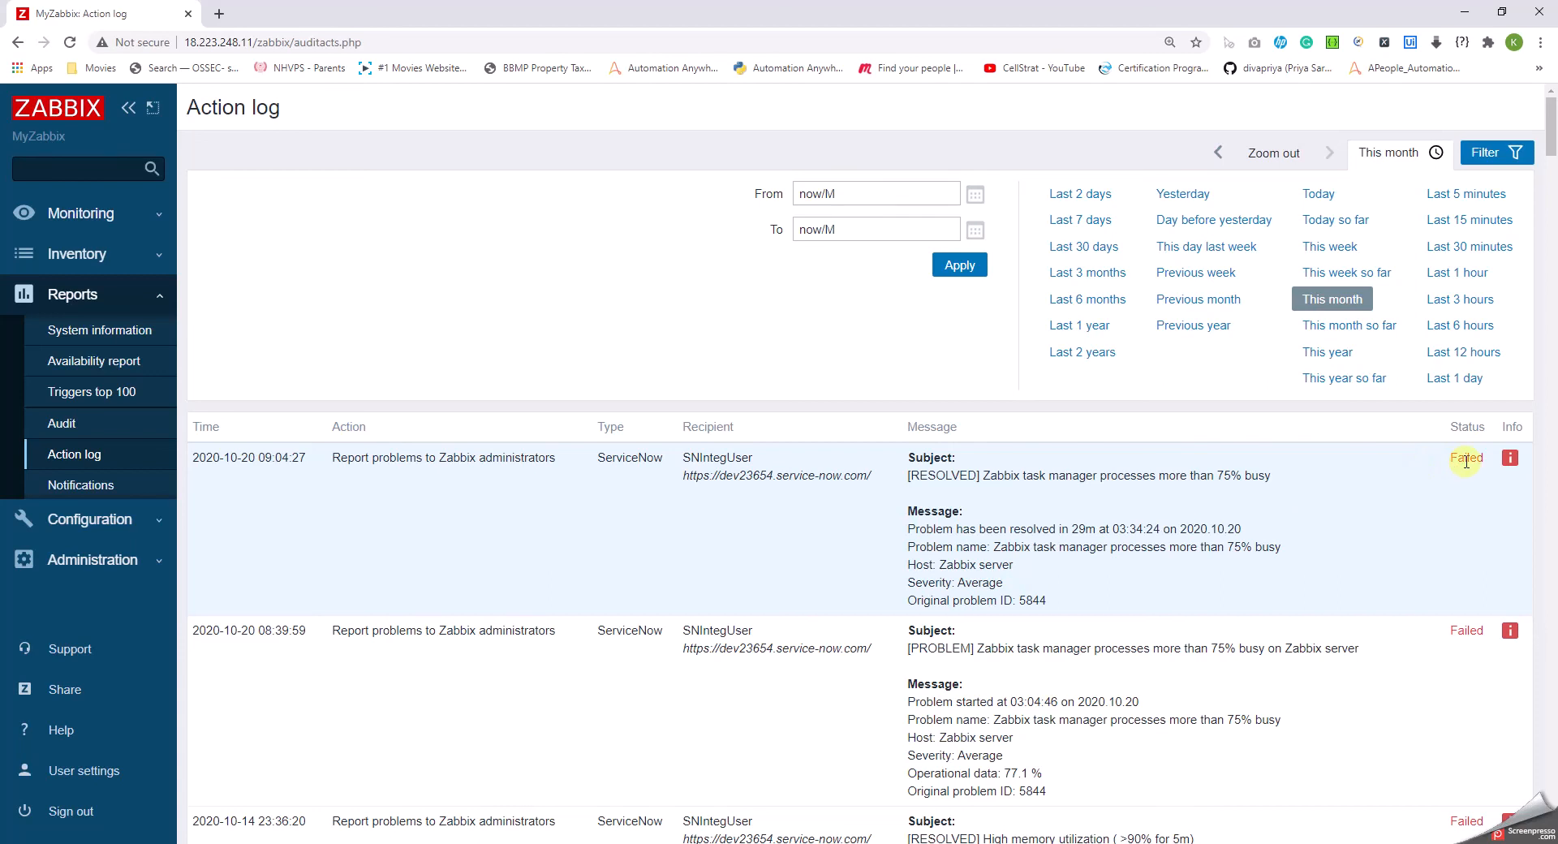
mouse_move(1308, 464)
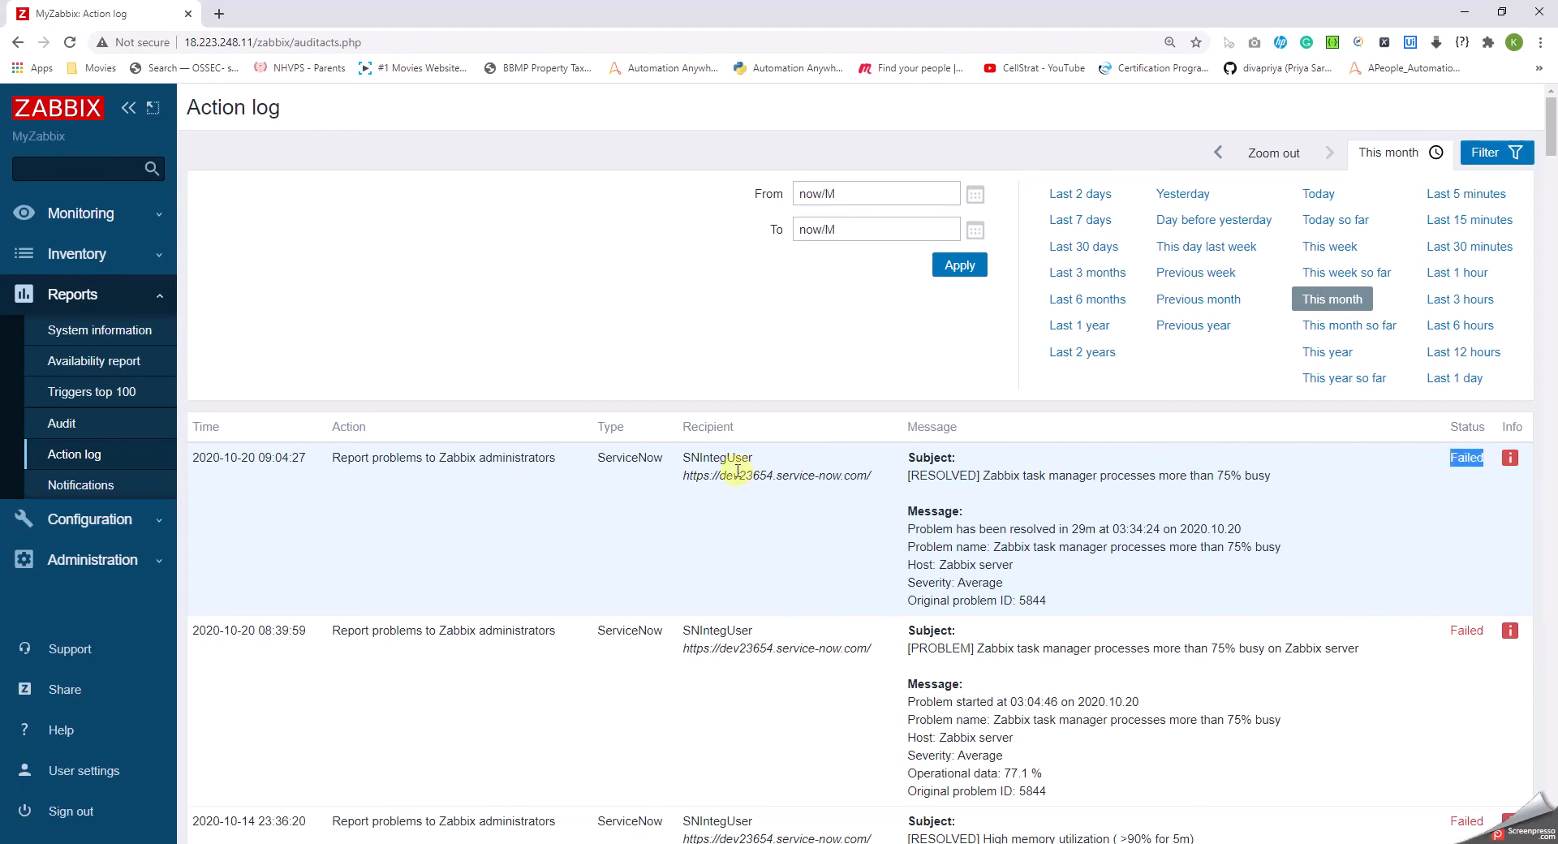
double_click(743, 476)
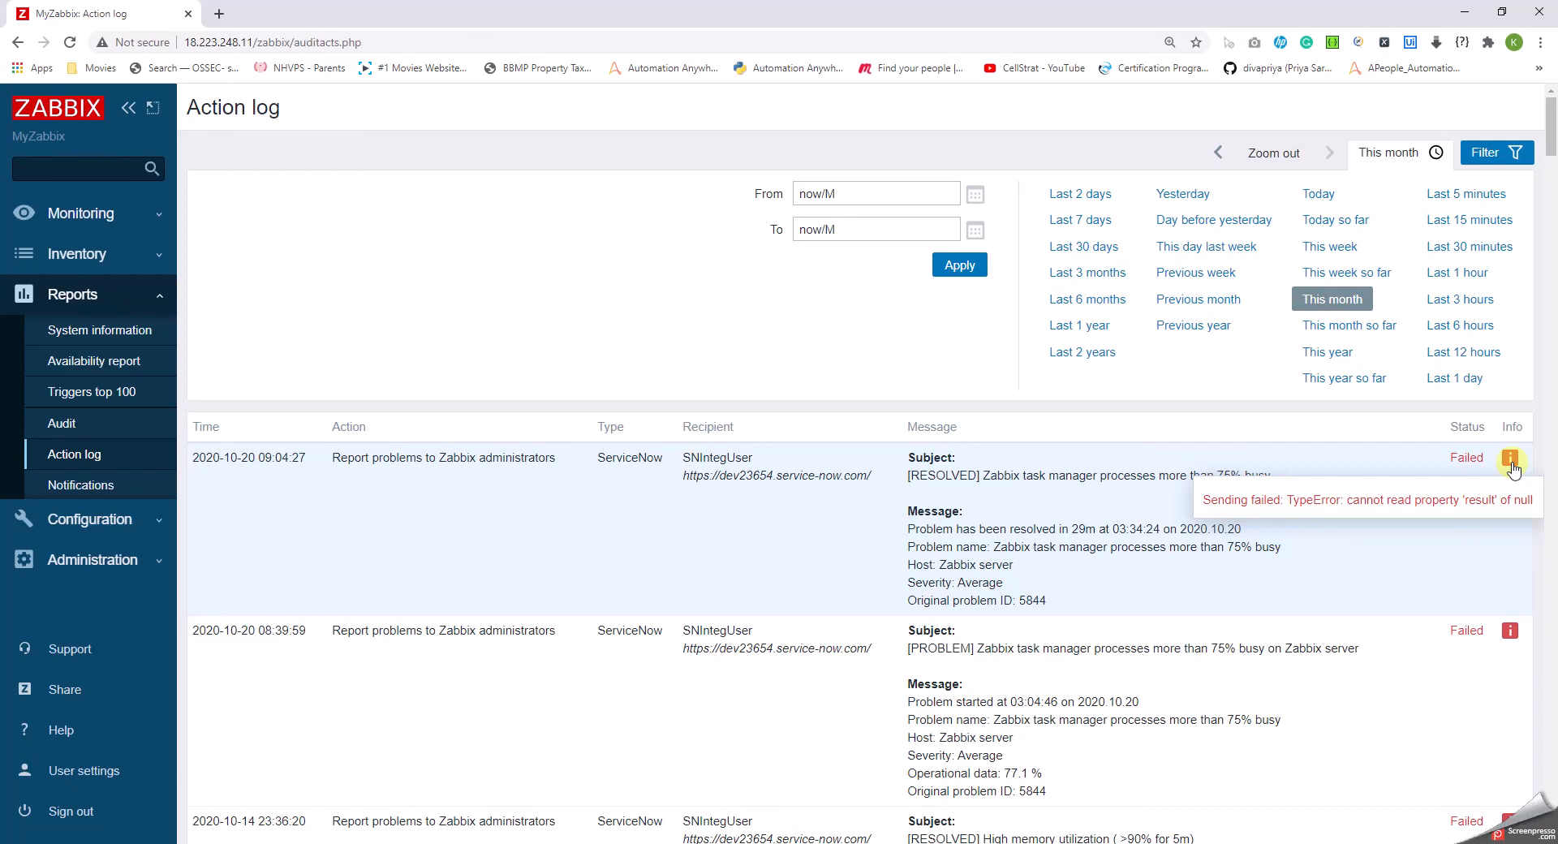
mouse_move(563, 435)
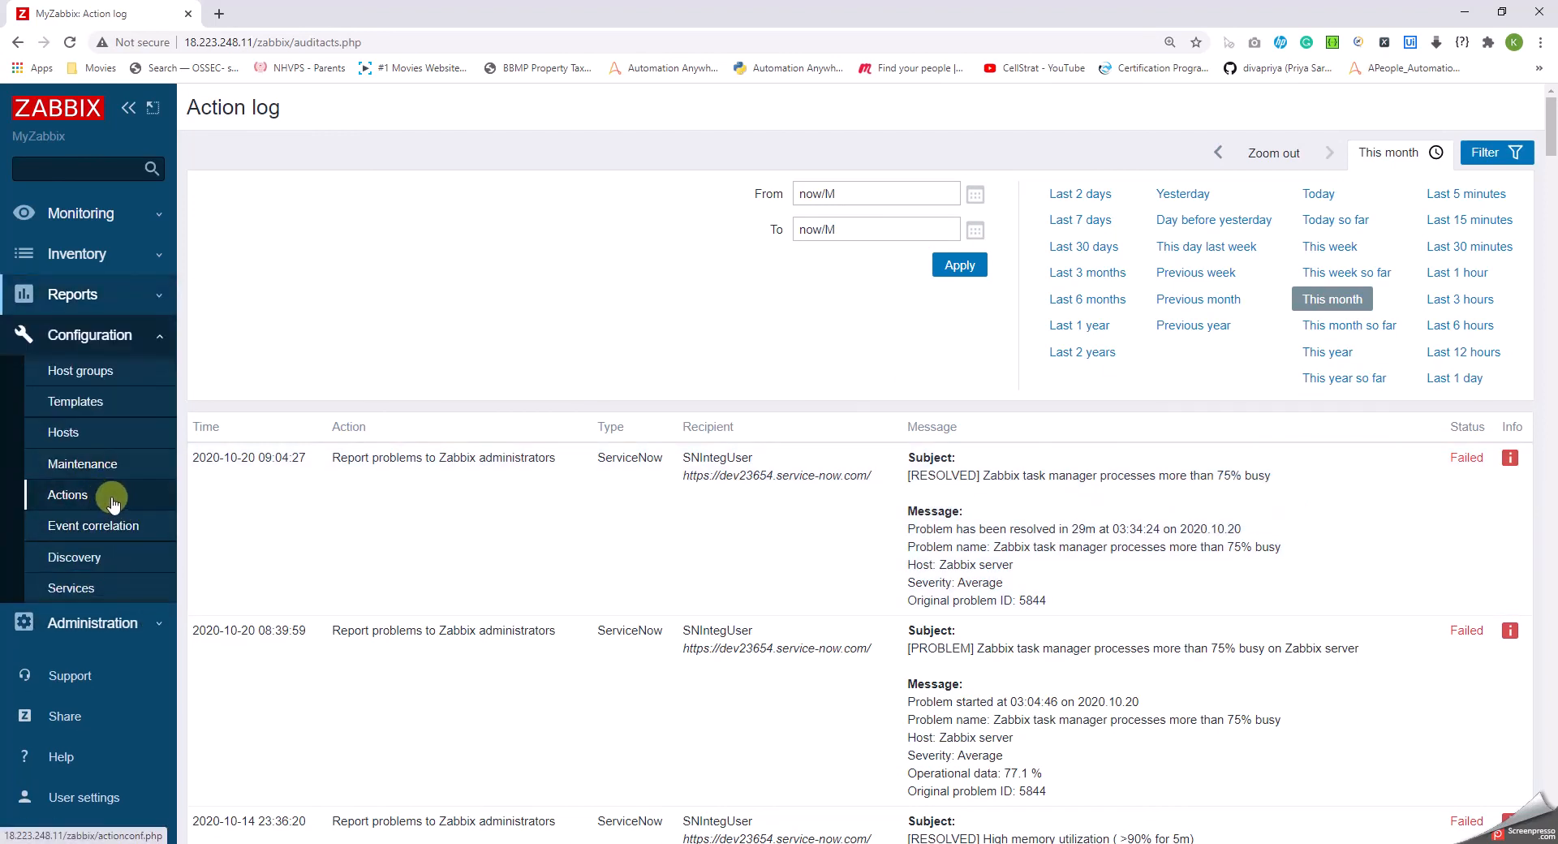
mouse_move(188, 510)
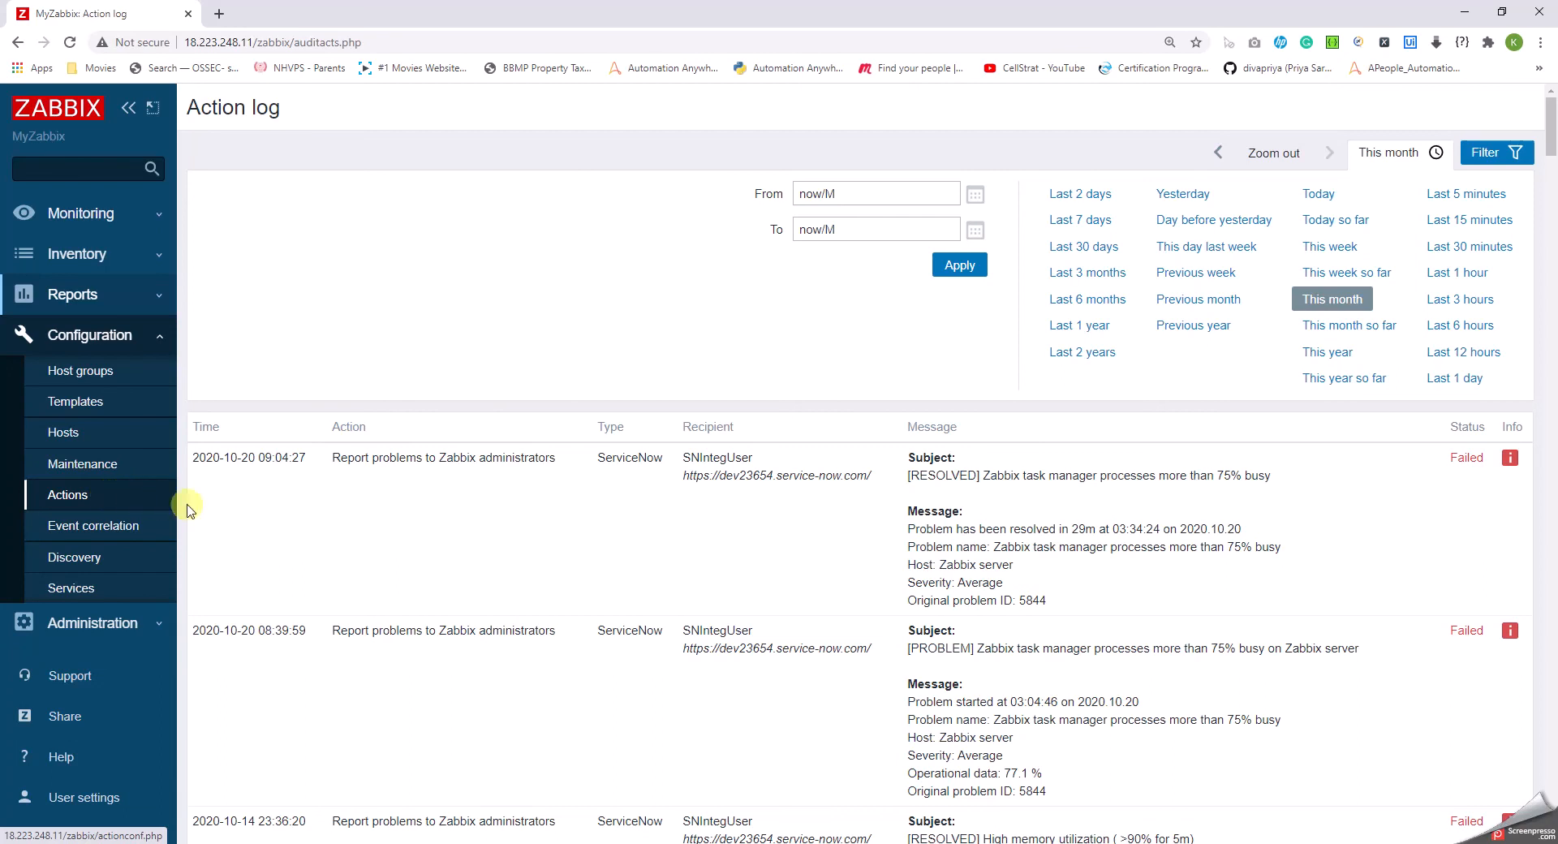
left_click(73, 293)
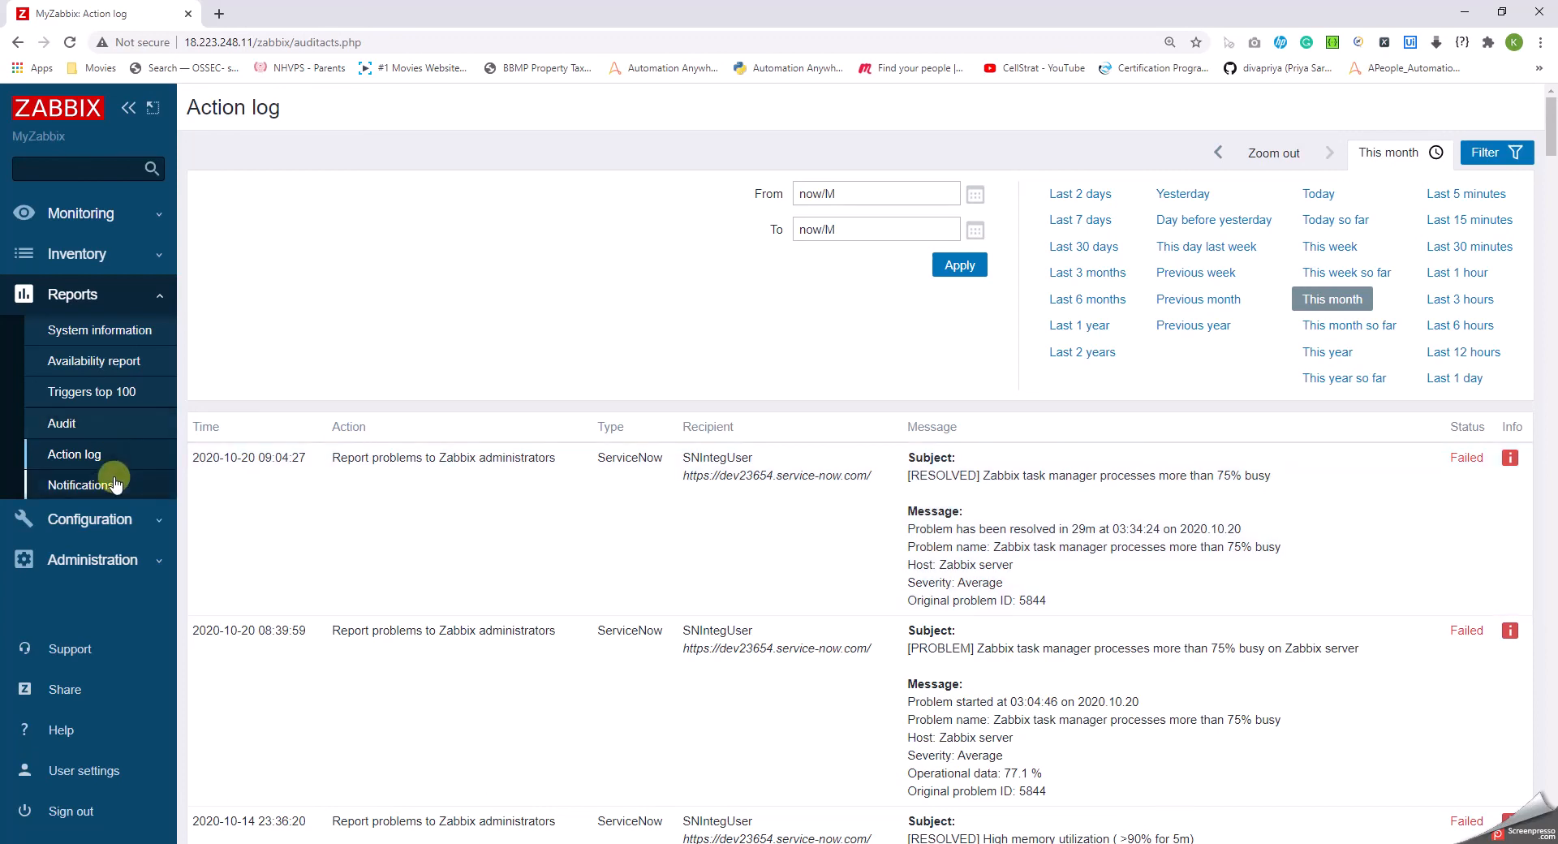
Show the Notifications report of weekly 2020 counts for Admin, SNIntegUser and guest.
left_click(83, 483)
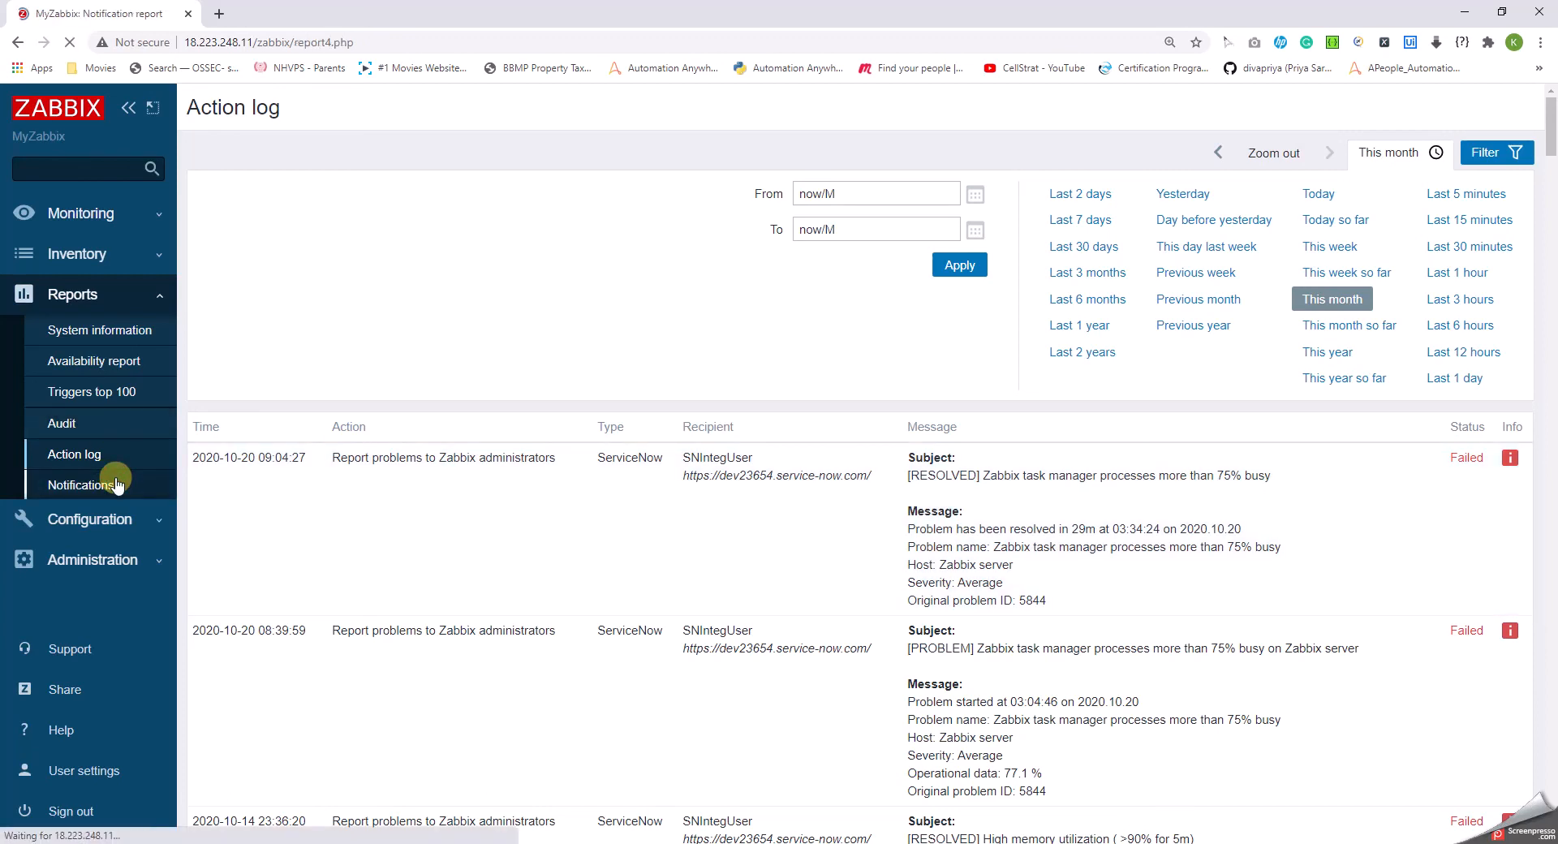
left_click(81, 483)
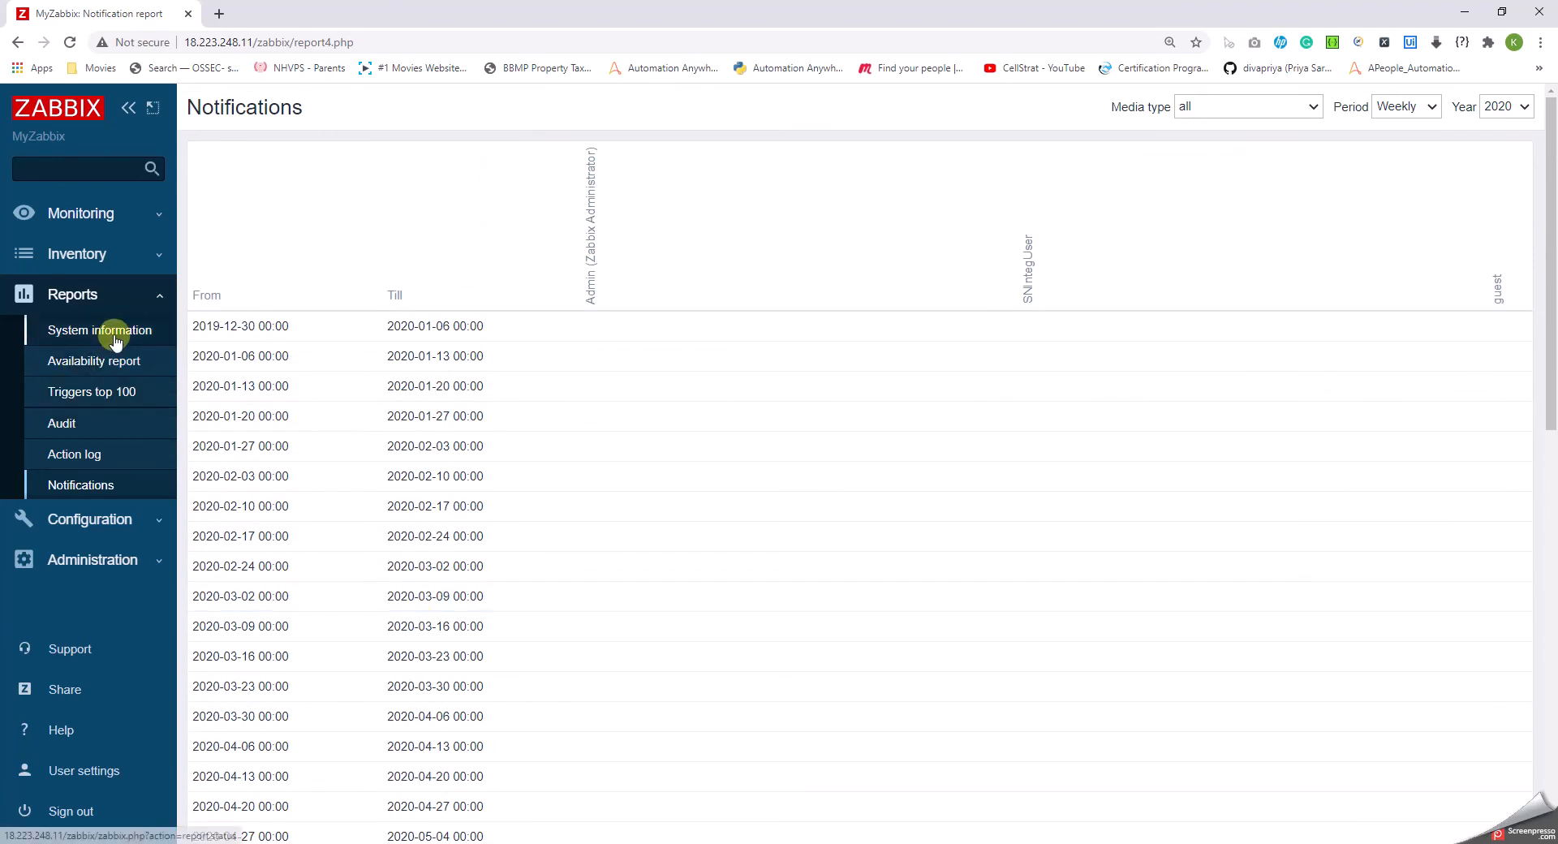
Show System information: server running with 11 hosts, 161 templates and 476 items.
left_click(99, 329)
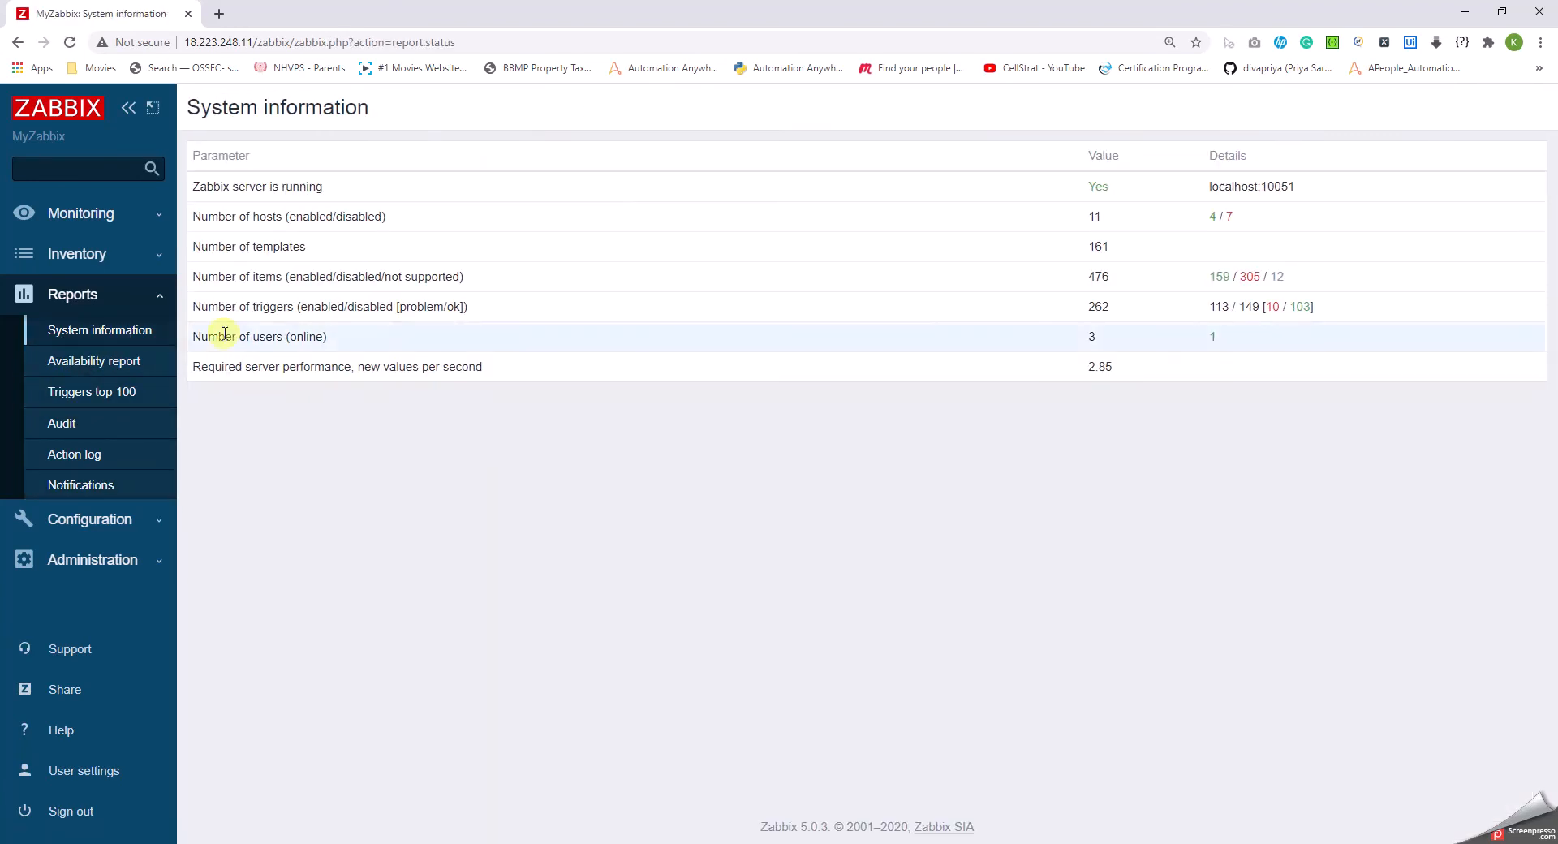
mouse_move(368, 484)
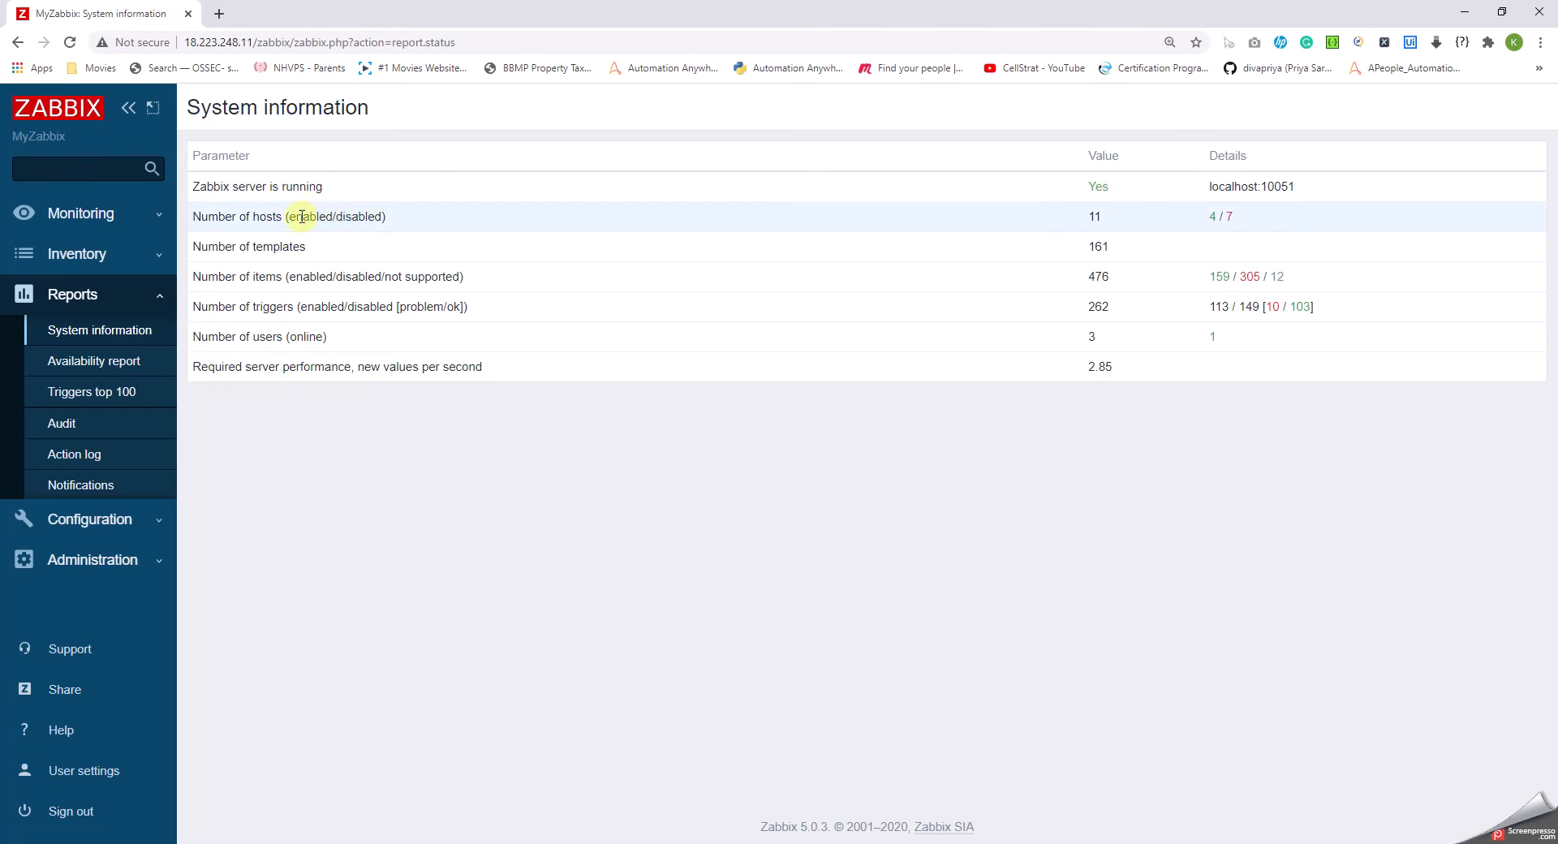
mouse_move(1265, 276)
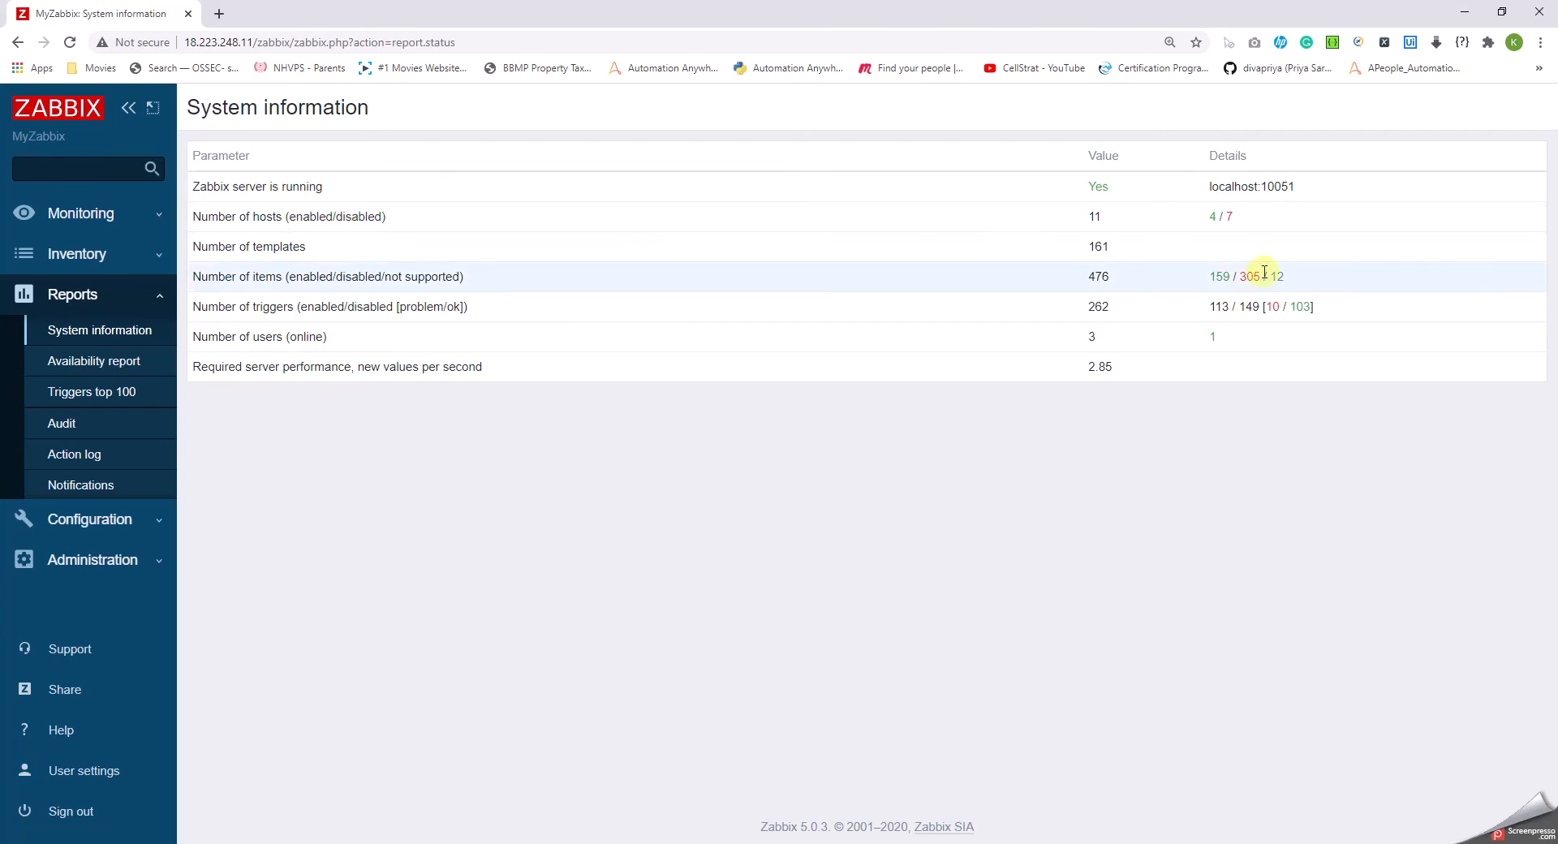
mouse_move(1259, 226)
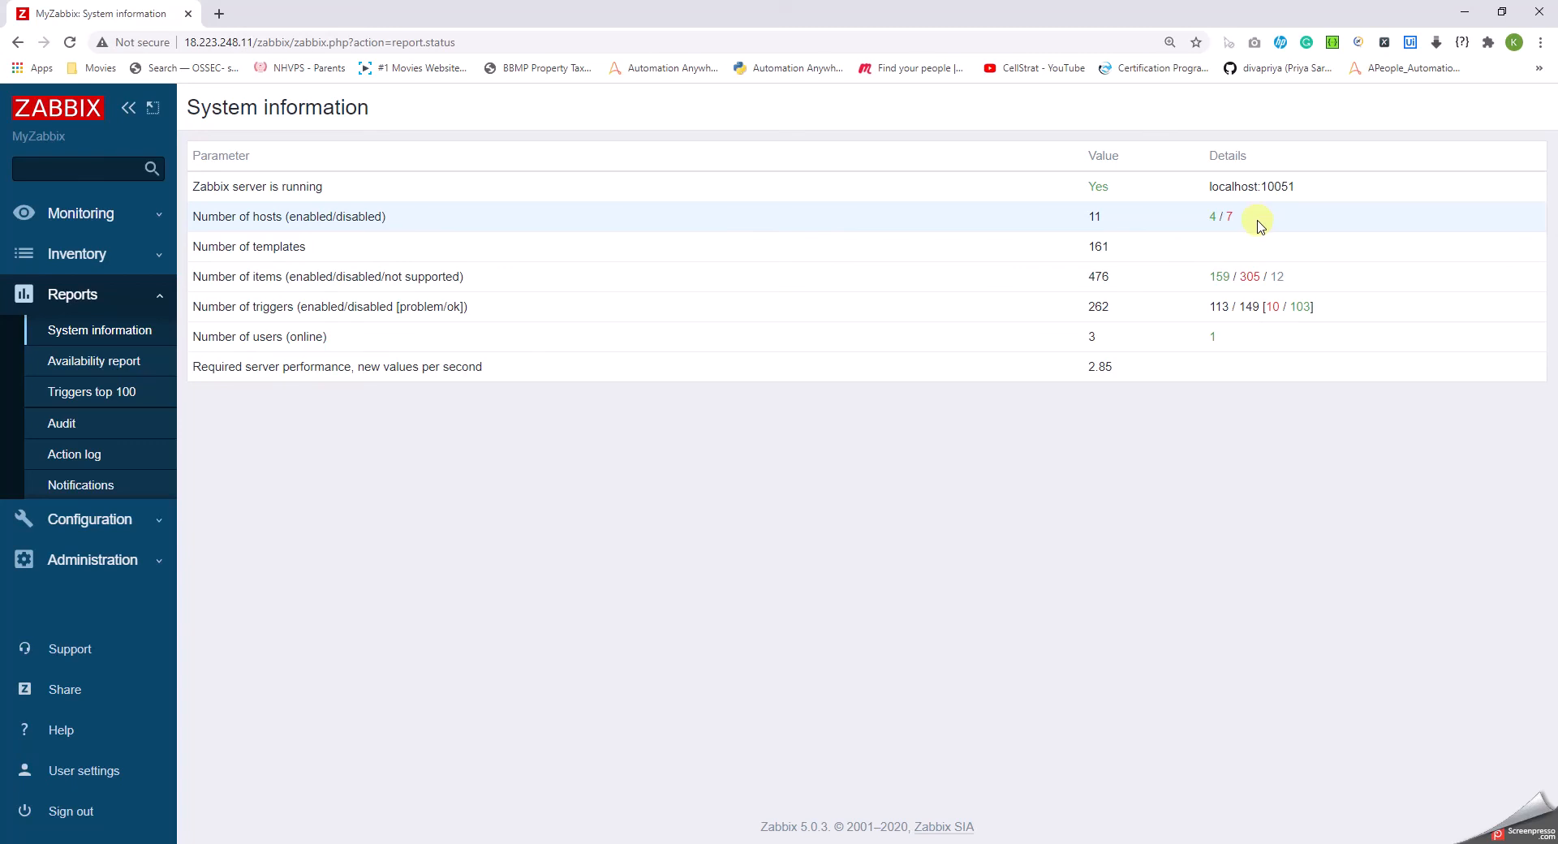
mouse_move(961, 245)
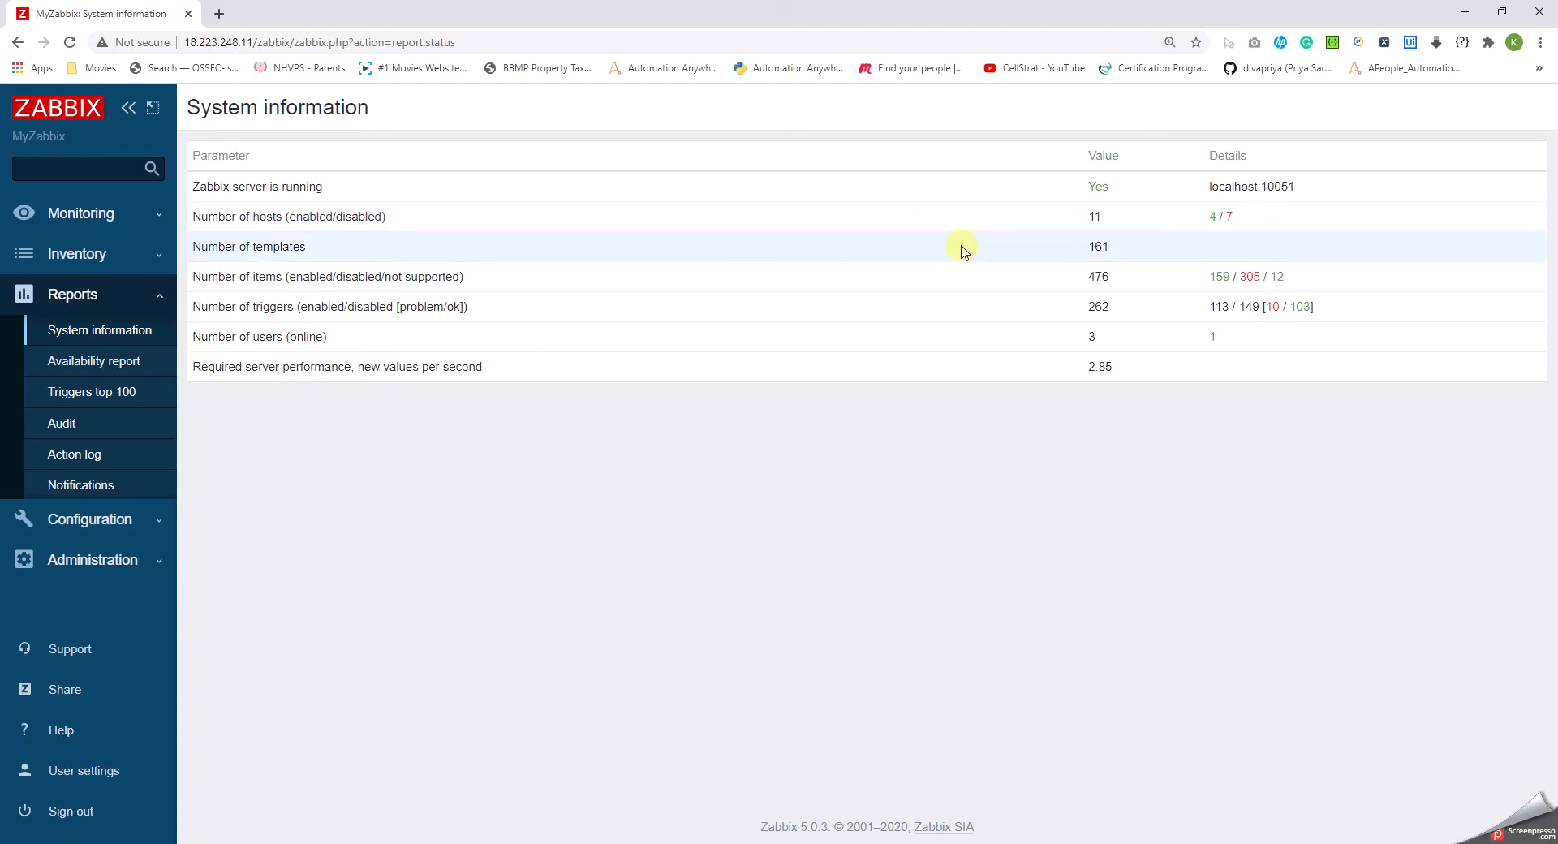
mouse_move(569, 276)
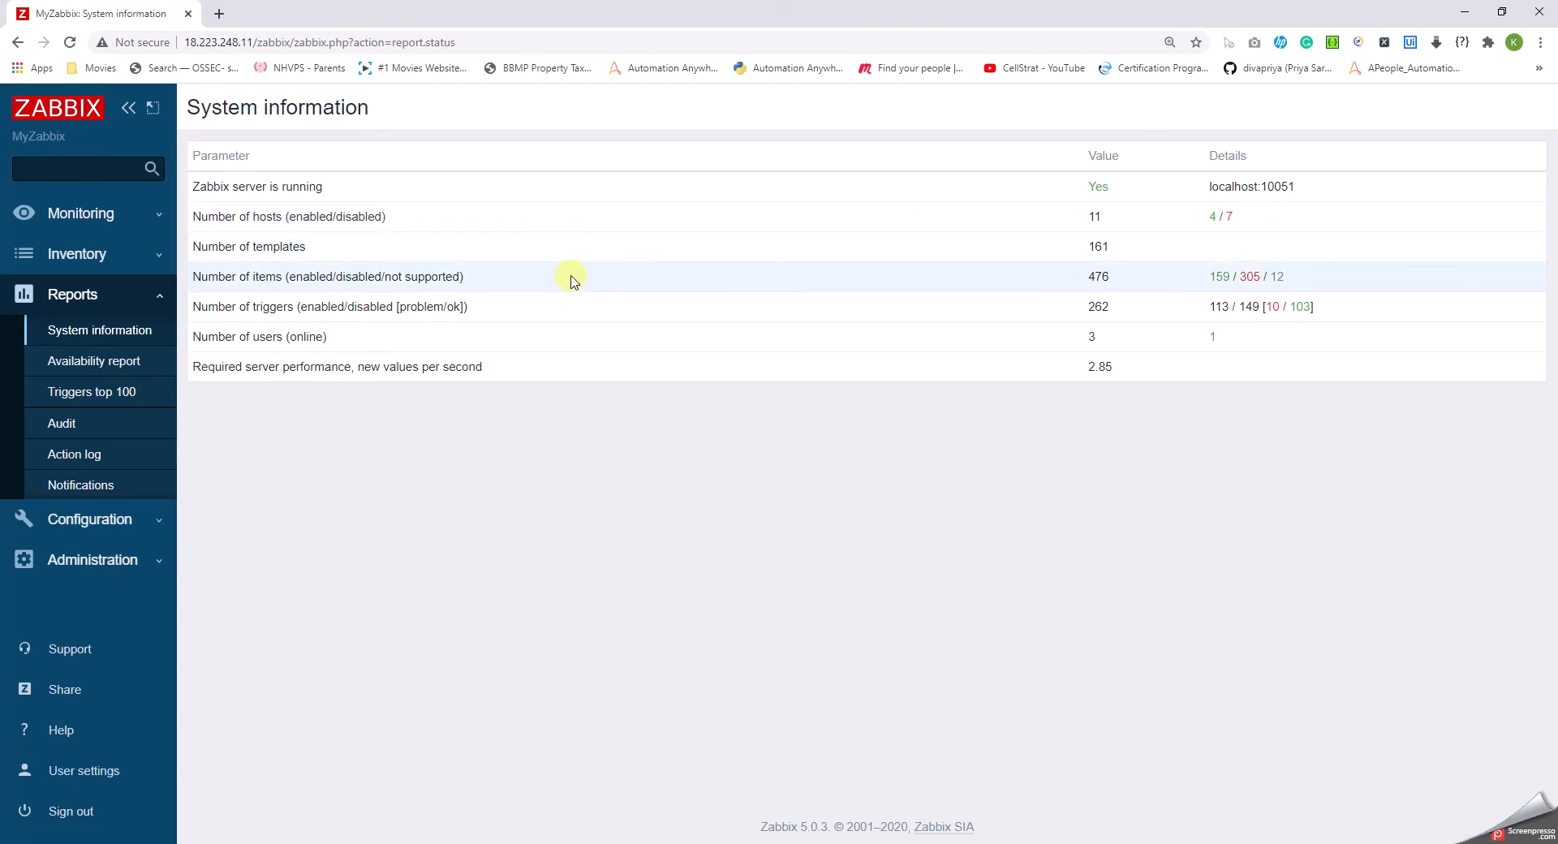
mouse_move(599, 308)
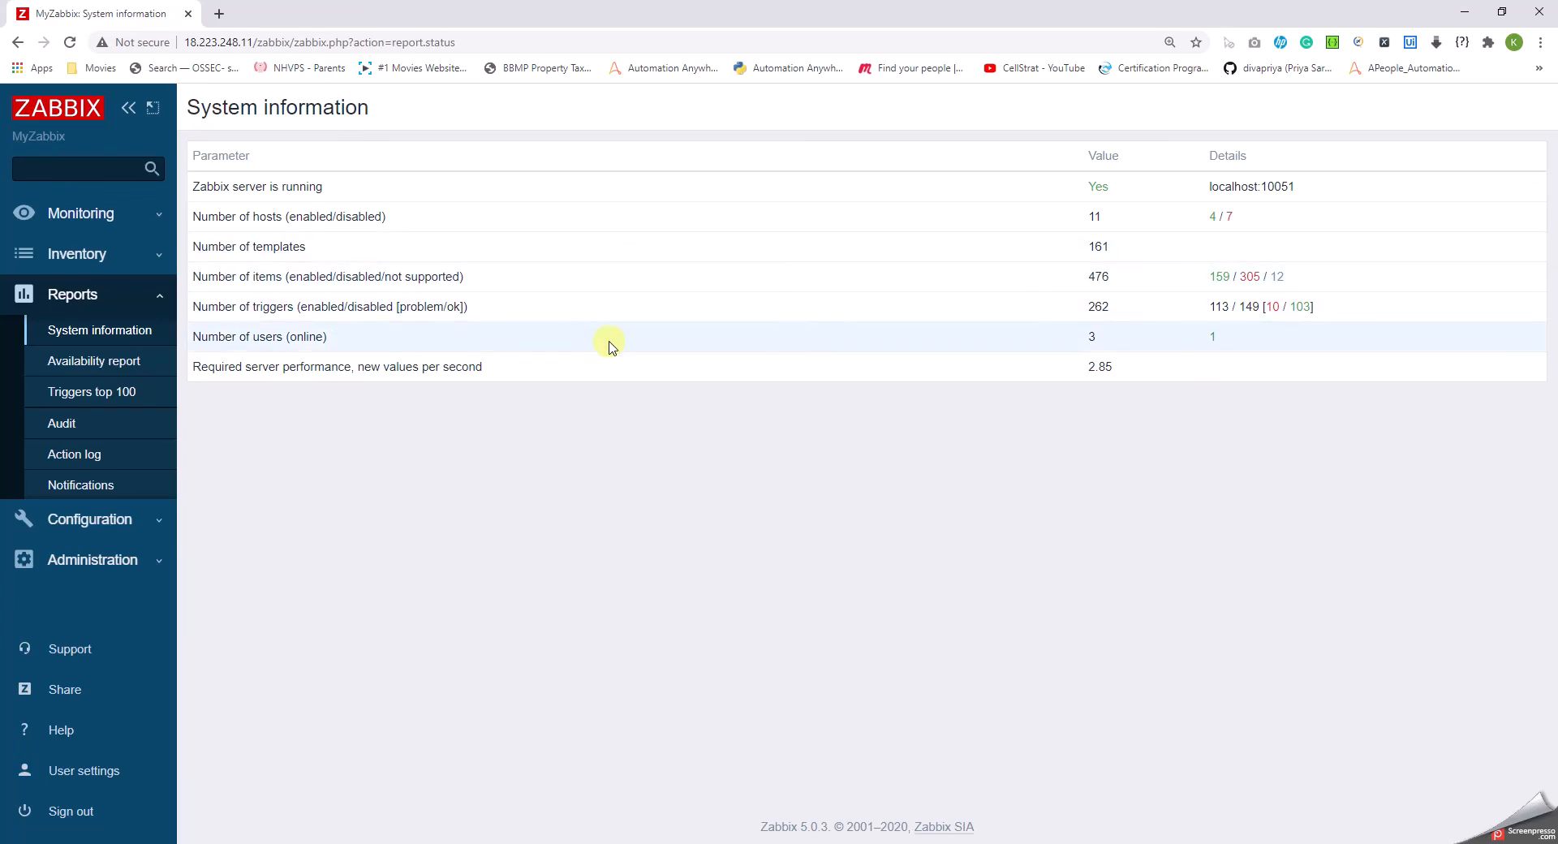
mouse_move(1093, 347)
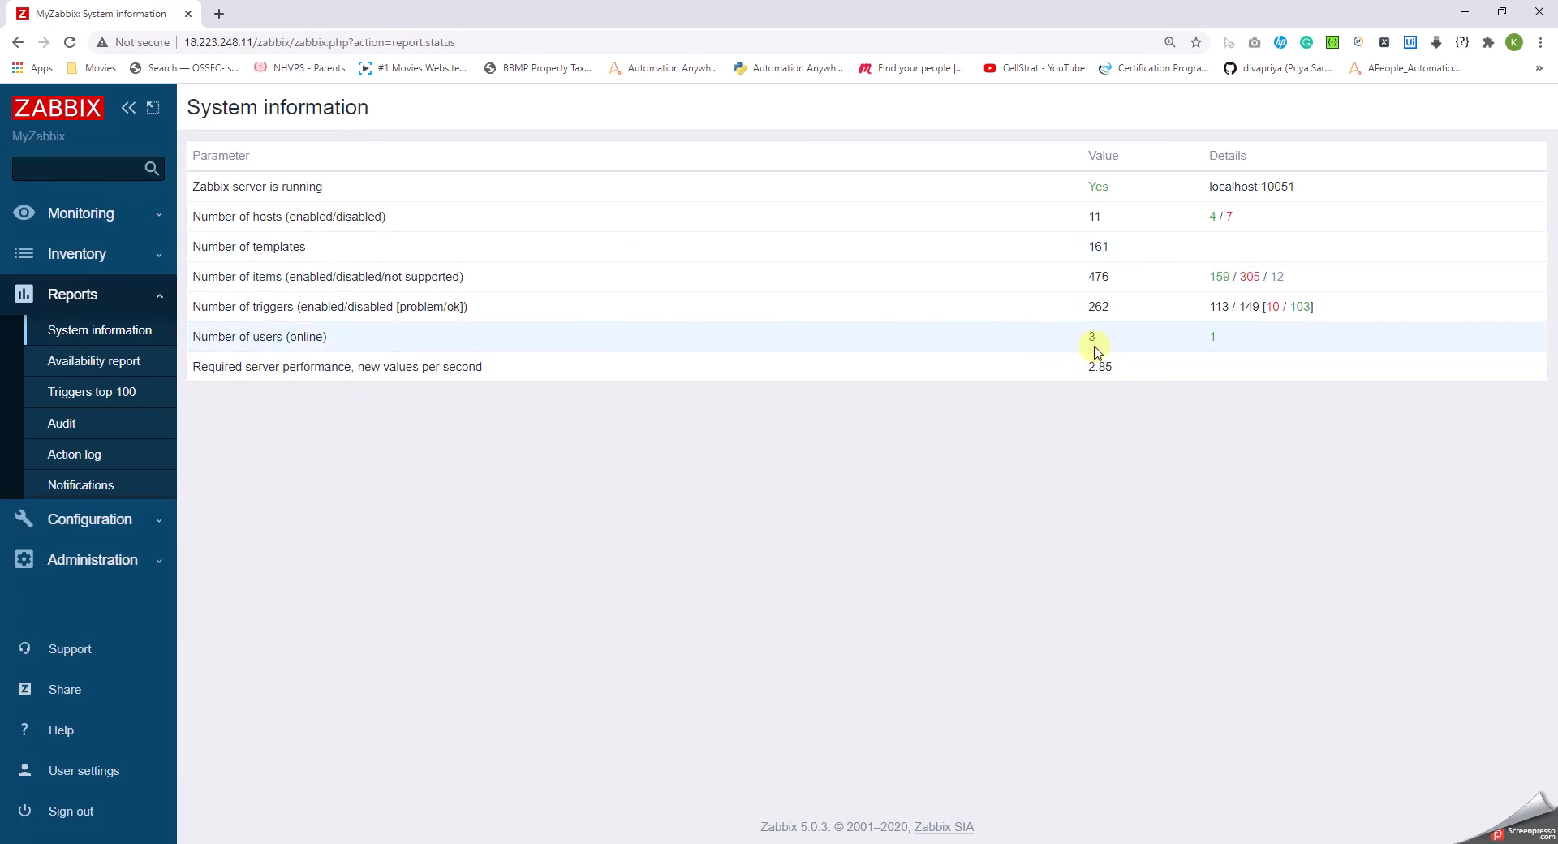
mouse_move(756, 388)
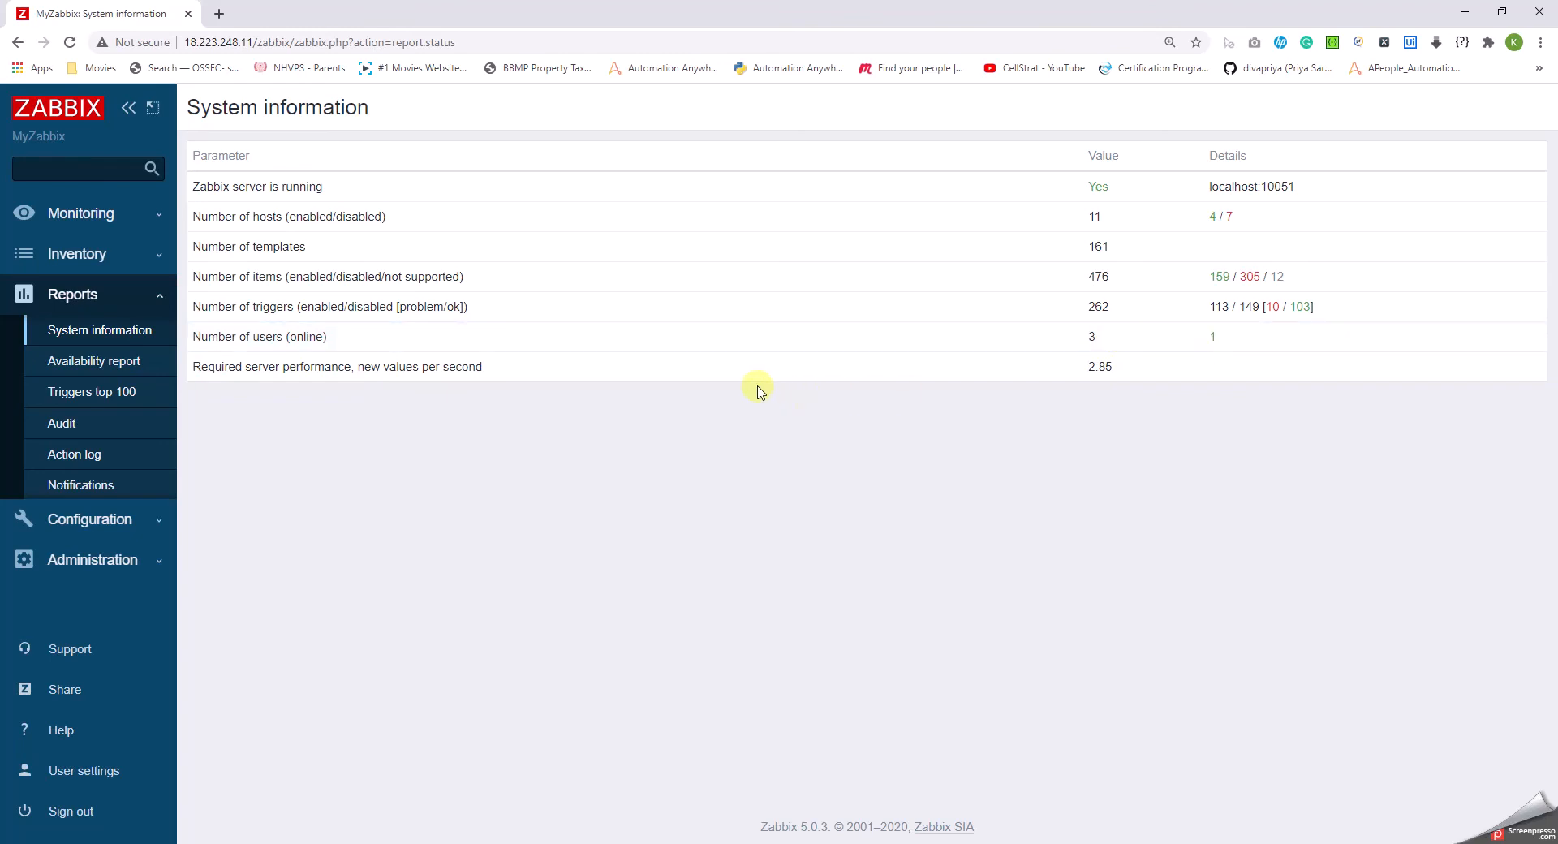
mouse_move(867, 388)
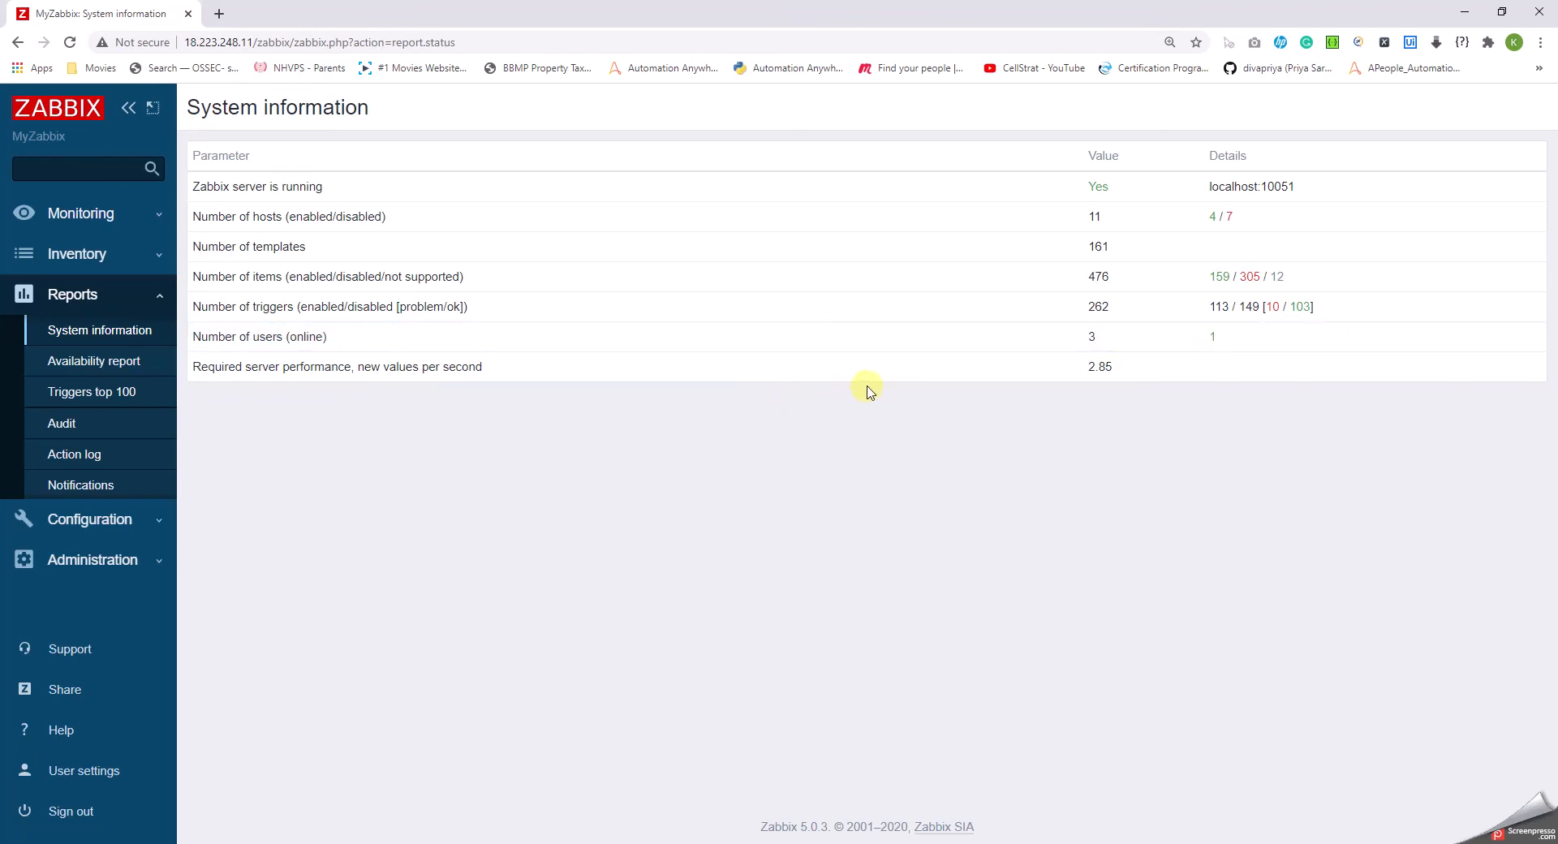
mouse_move(825, 470)
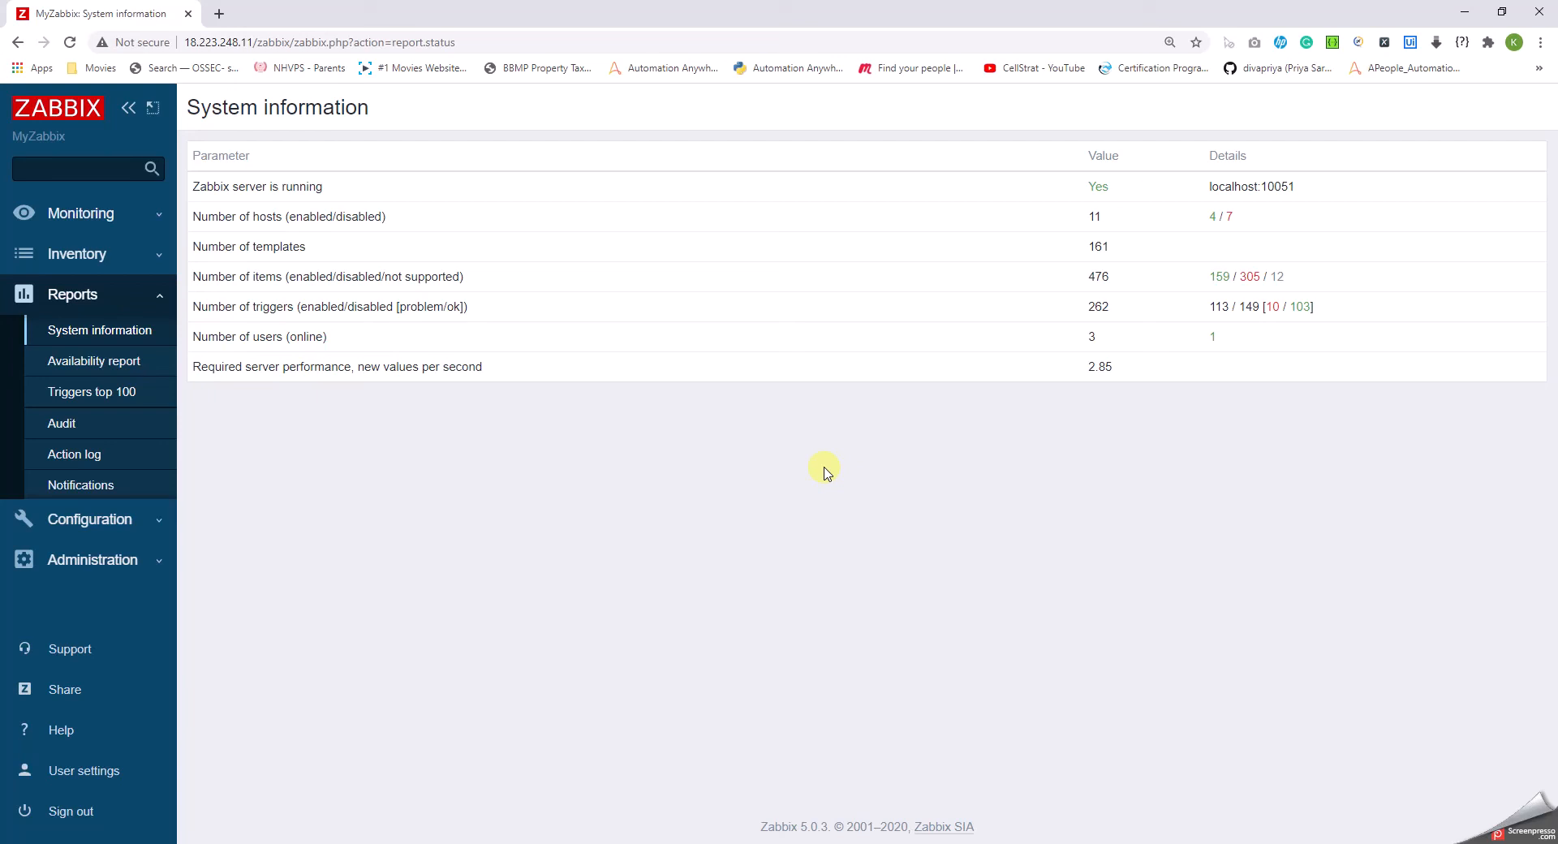
mouse_move(94, 360)
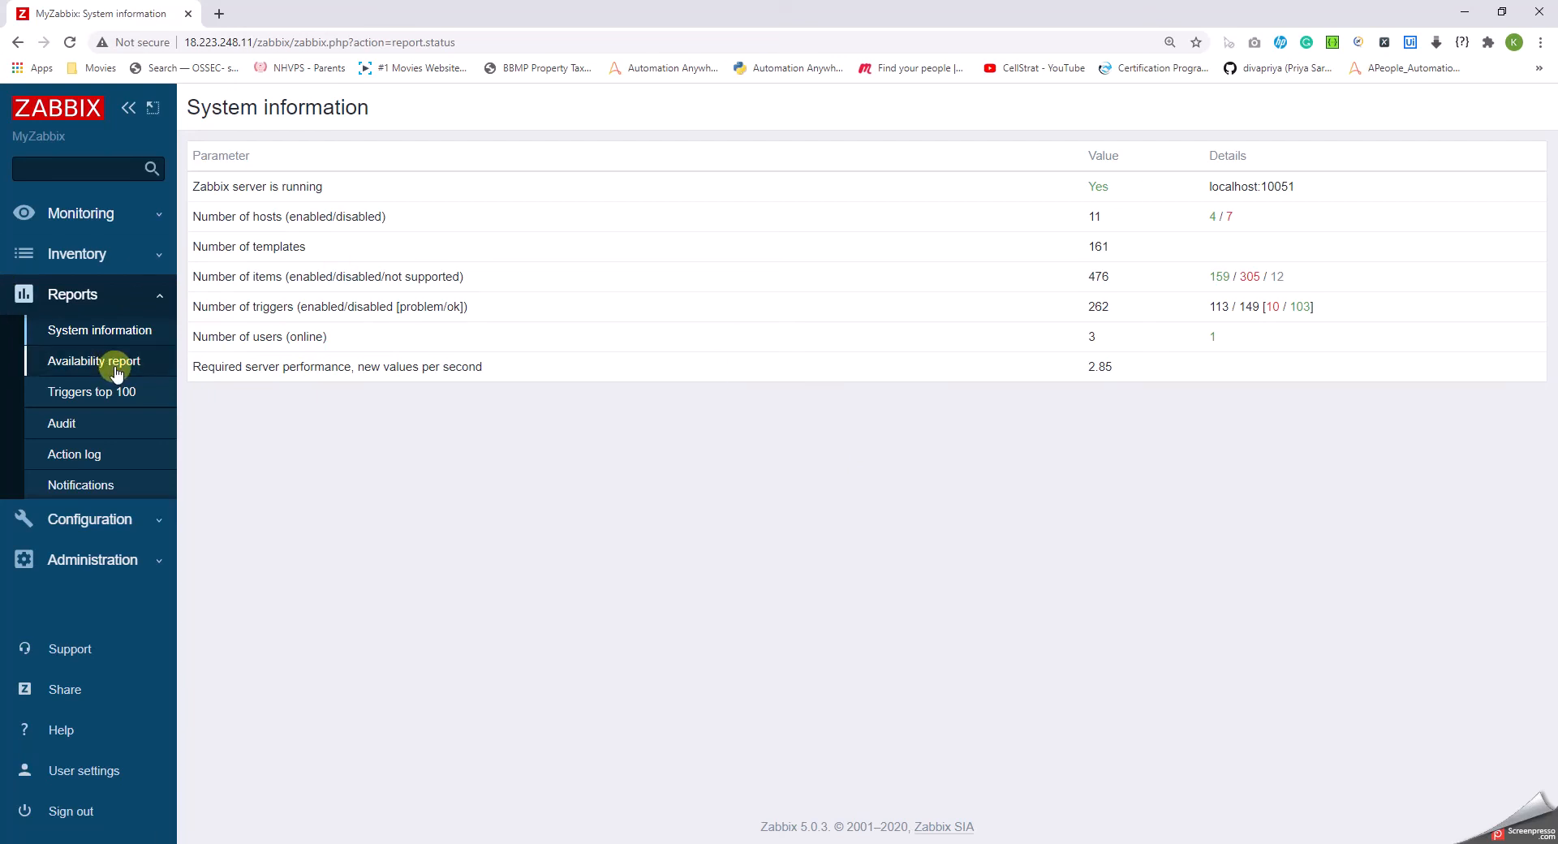
Show the Availability report by host for this month, listing database and EC2 host triggers.
left_click(94, 360)
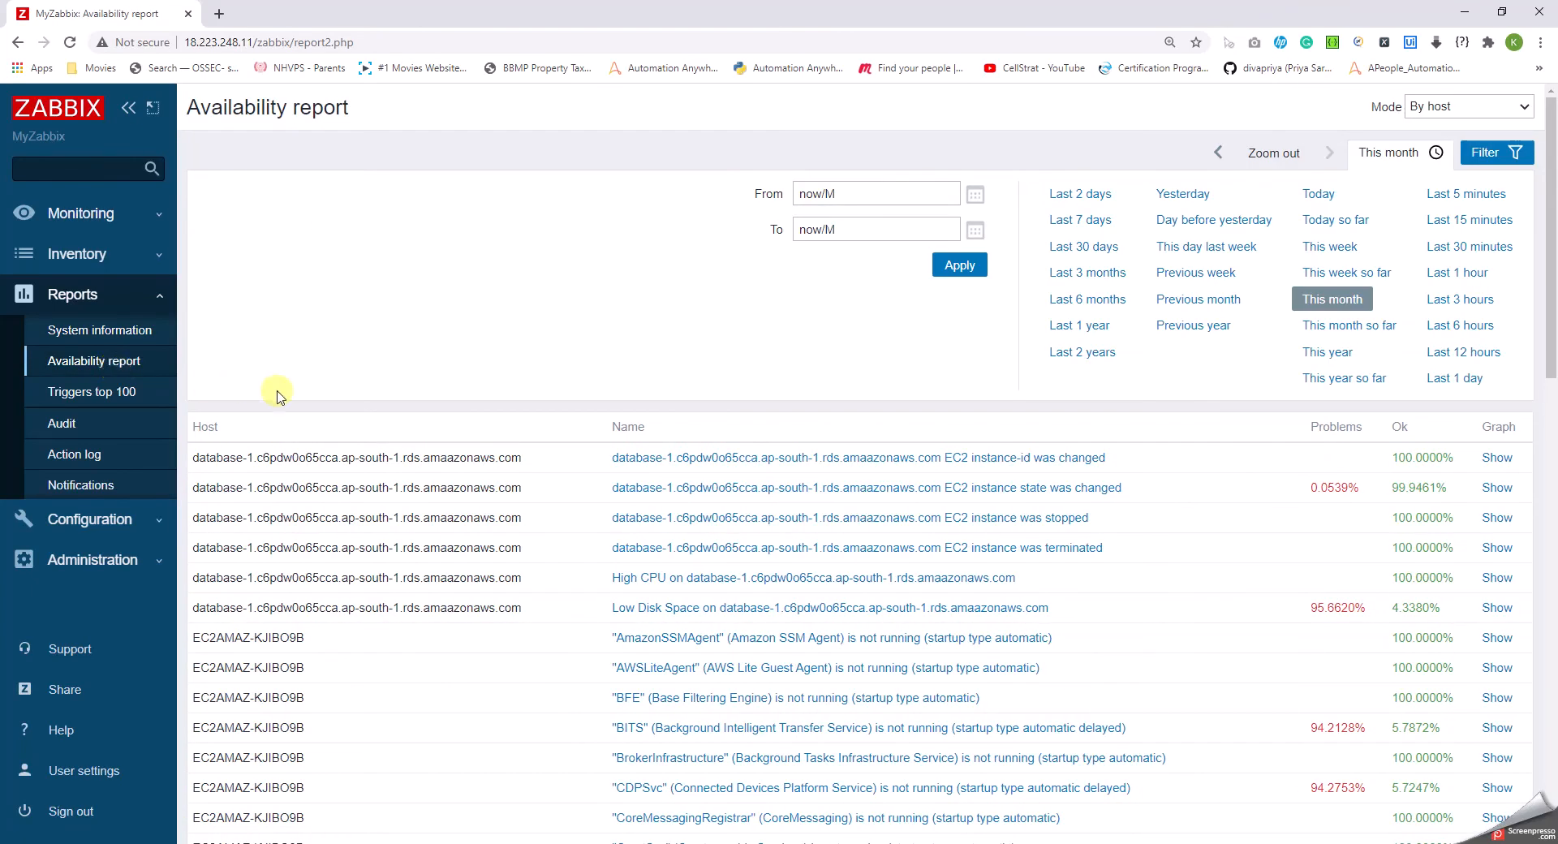
mouse_move(368, 385)
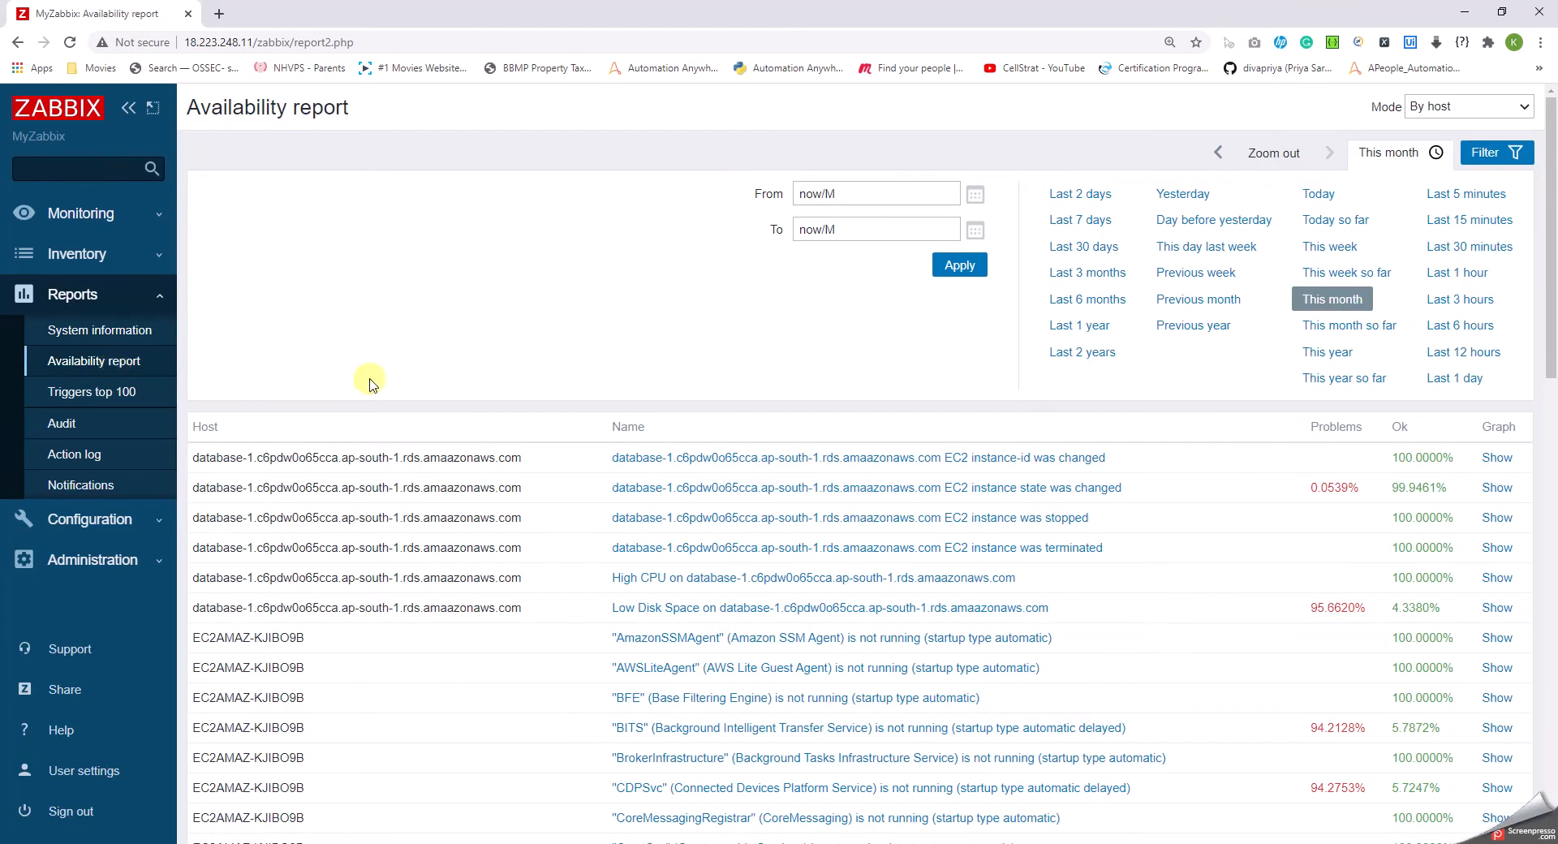